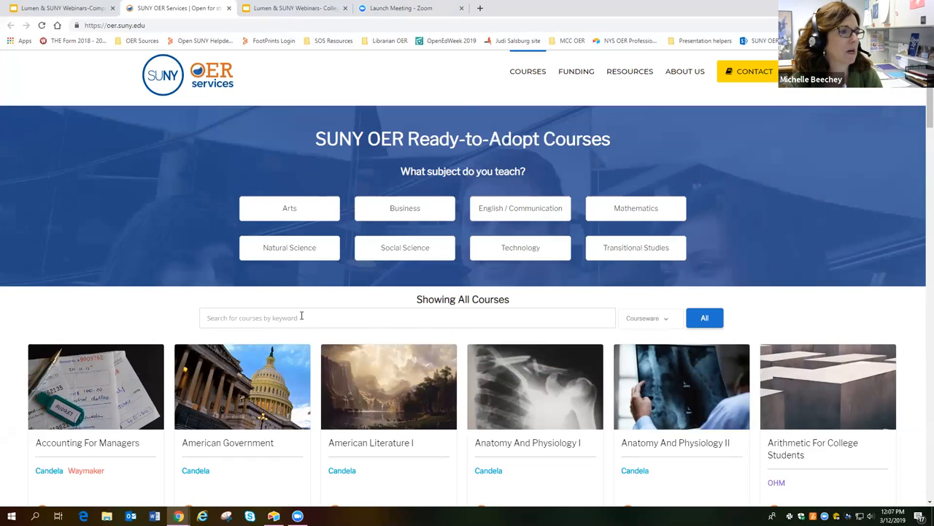
# - Scroll through the oer.suny.edu slide and its subject categories
pyautogui.click(408, 316)
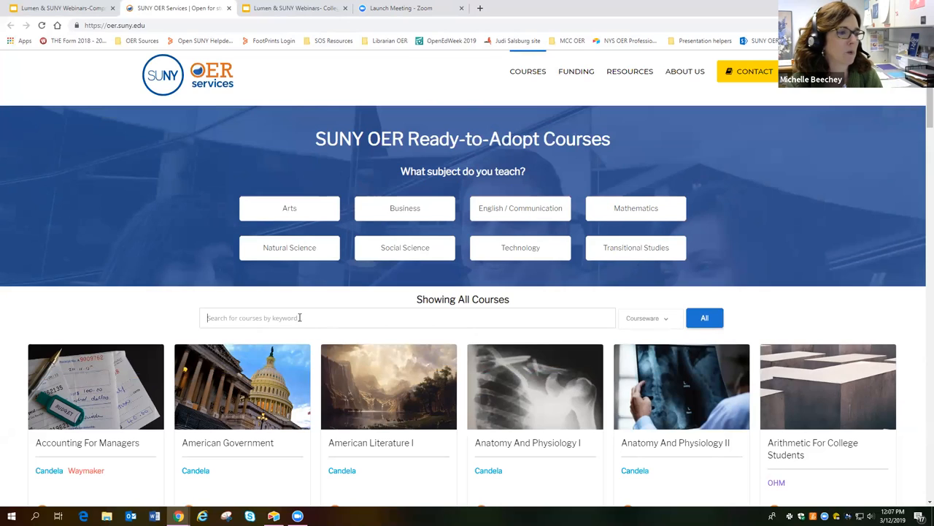
pyautogui.scroll(-3)
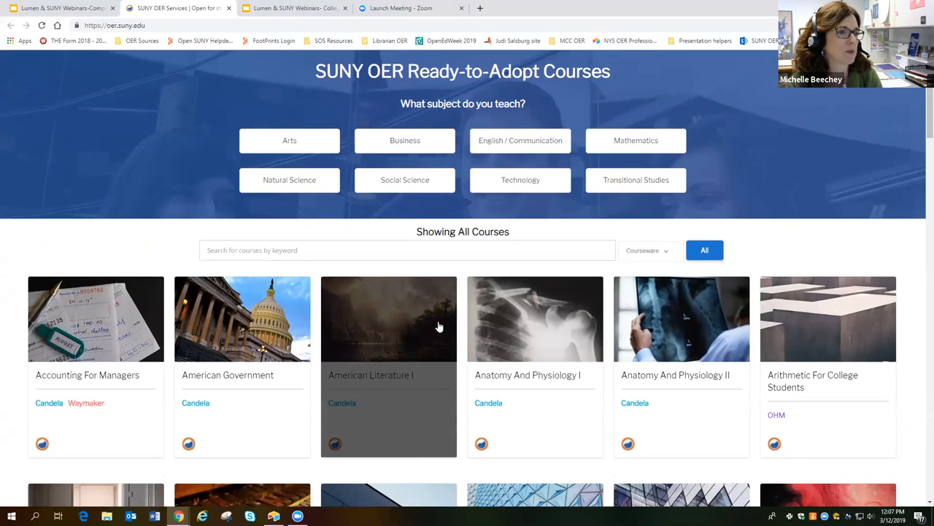
pyautogui.scroll(-3)
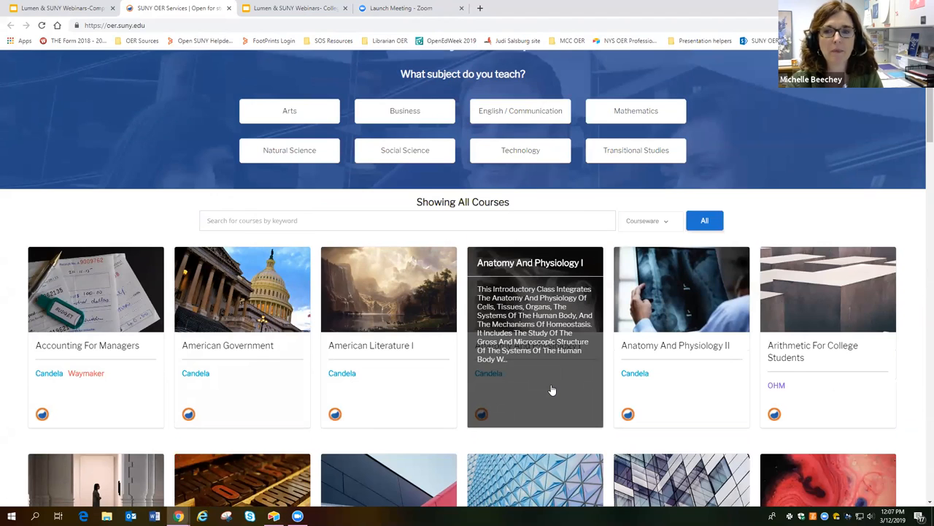
pyautogui.moveTo(509, 324)
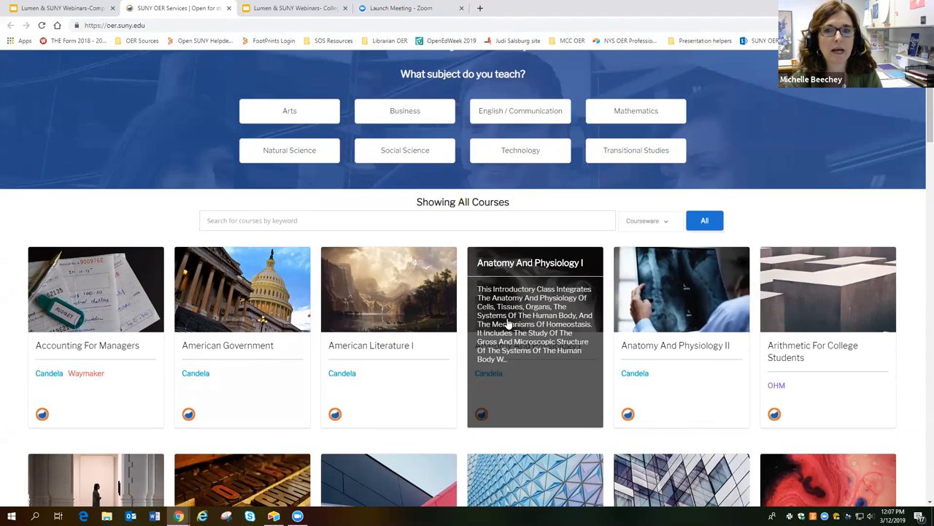
pyautogui.moveTo(509, 324)
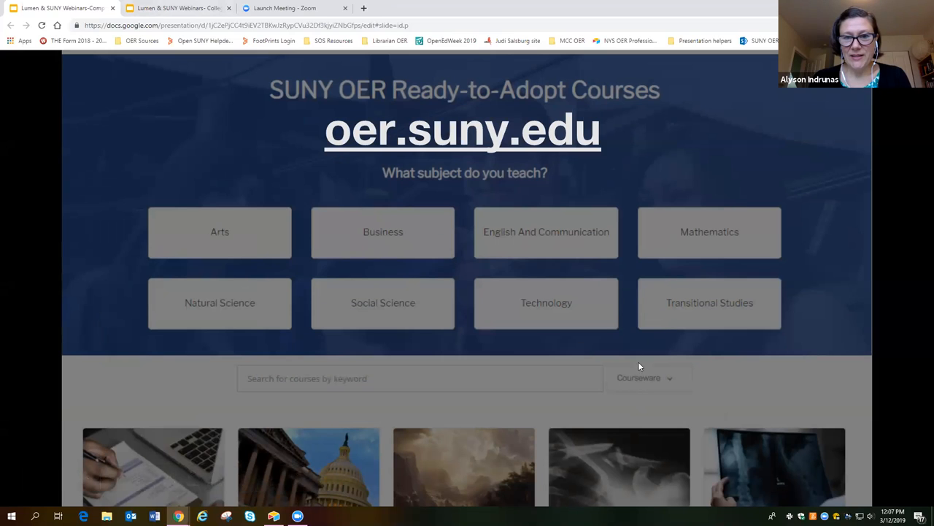
pyautogui.moveTo(537, 35)
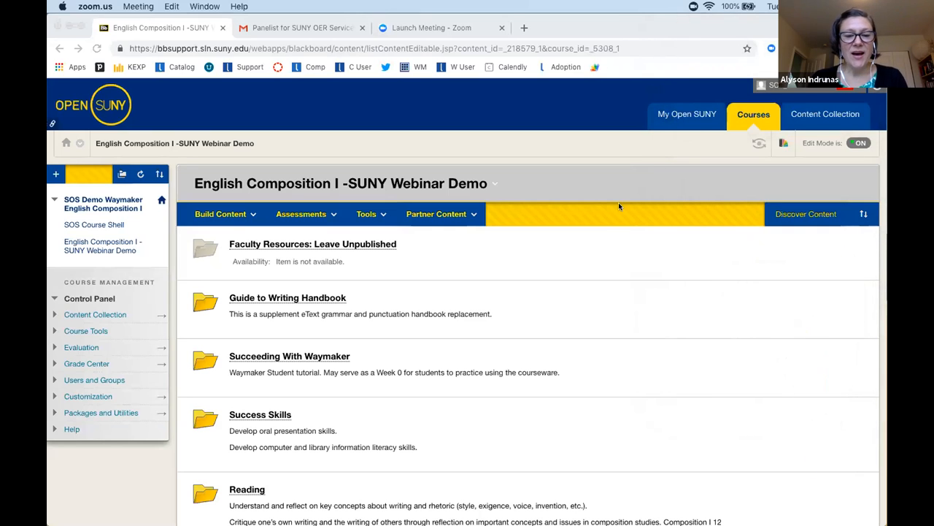
pyautogui.moveTo(605, 311)
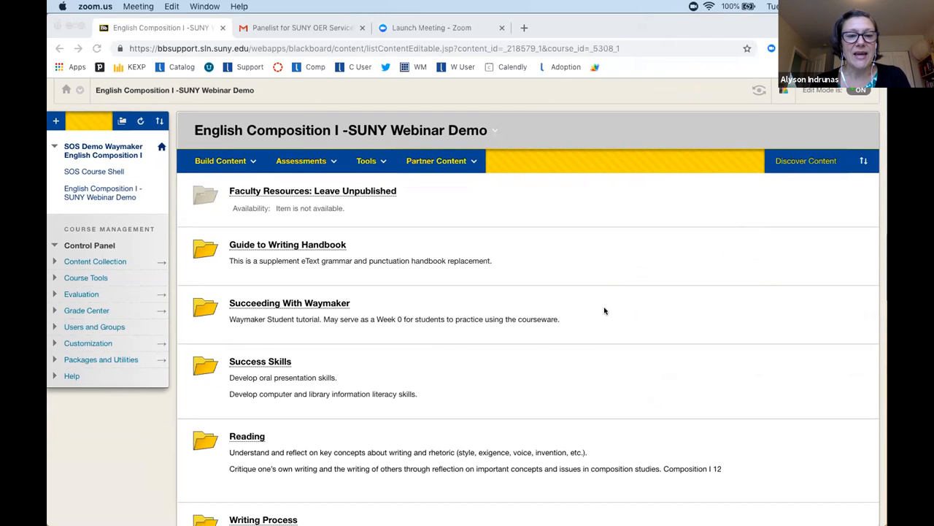
pyautogui.scroll(-3)
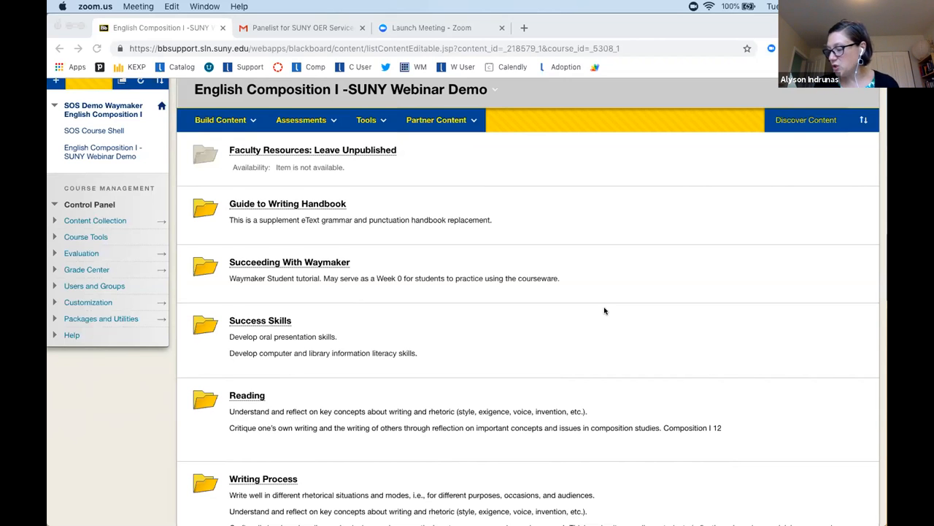
pyautogui.scroll(-3)
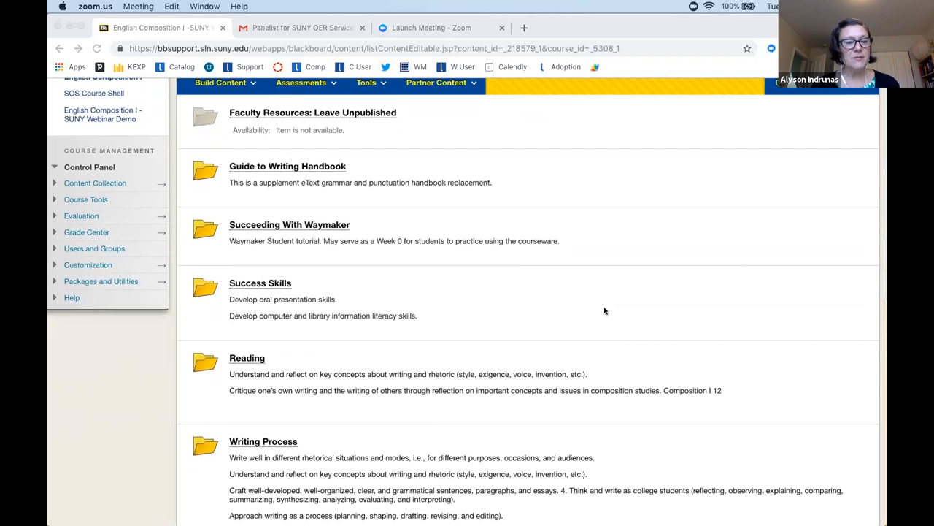
pyautogui.scroll(-3)
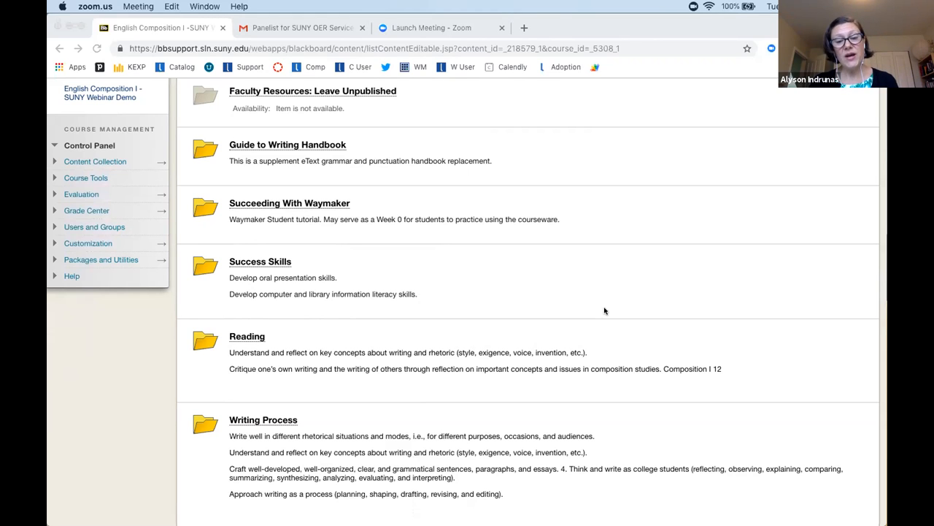
pyautogui.scroll(-3)
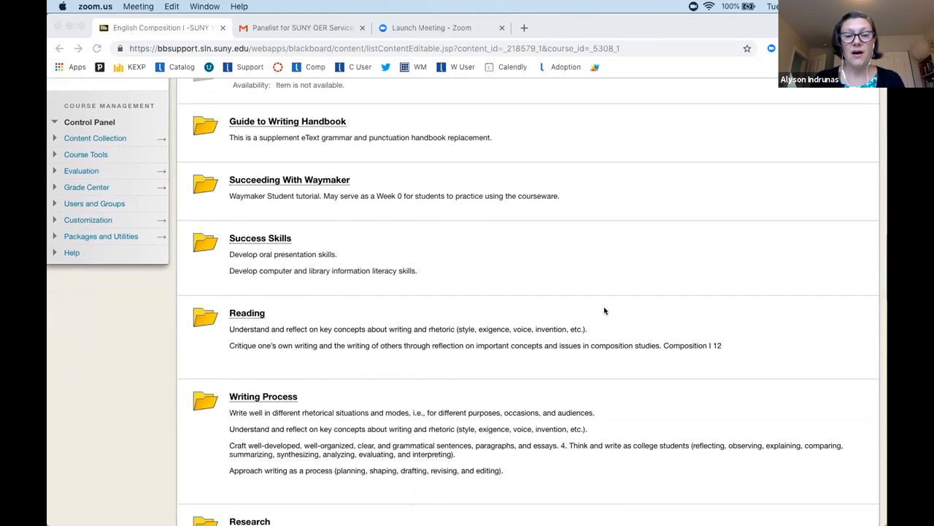
pyautogui.scroll(-3)
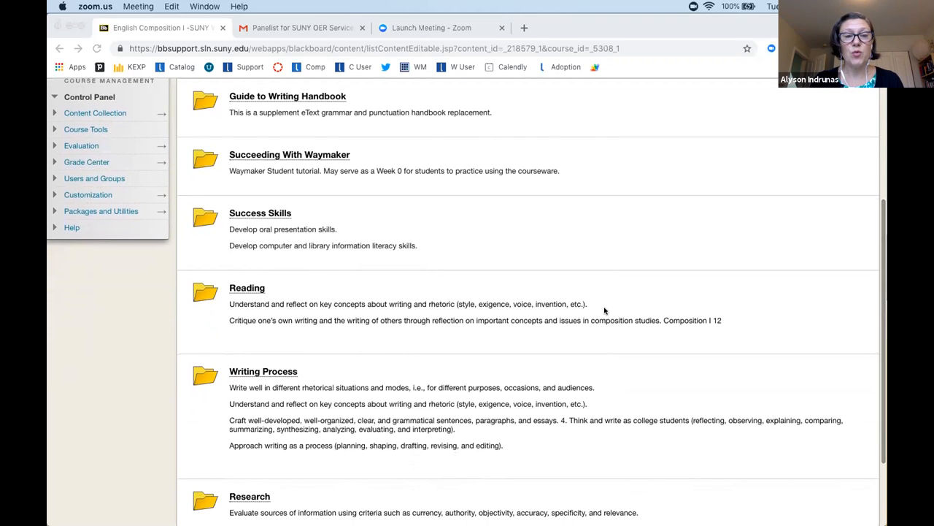
pyautogui.scroll(-3)
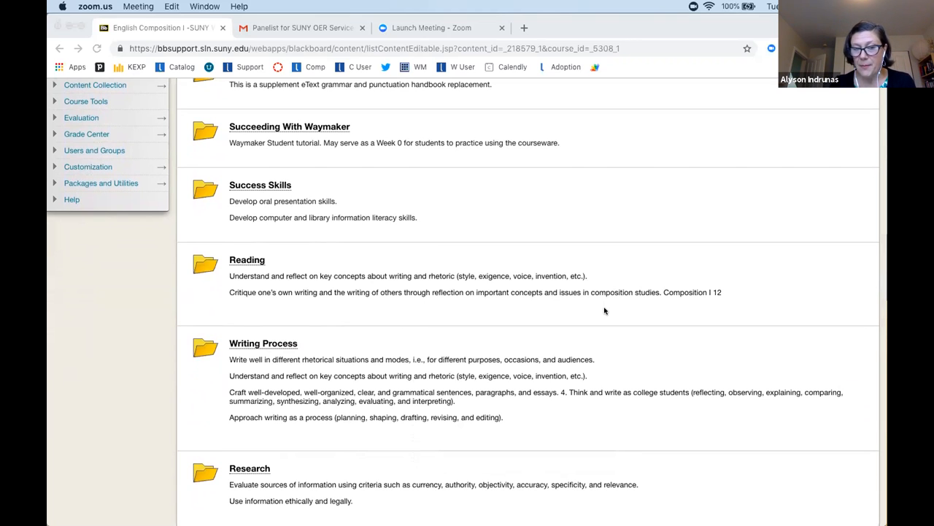
pyautogui.scroll(-3)
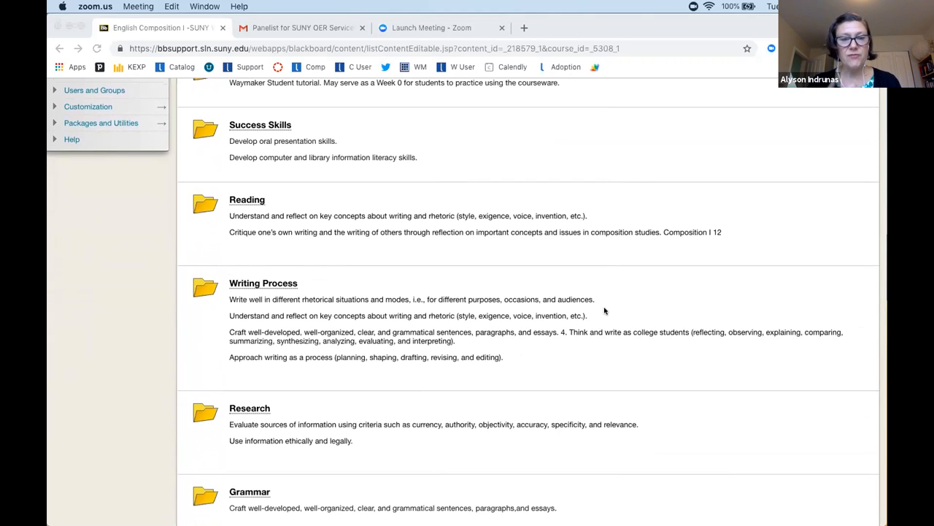
pyautogui.scroll(-3)
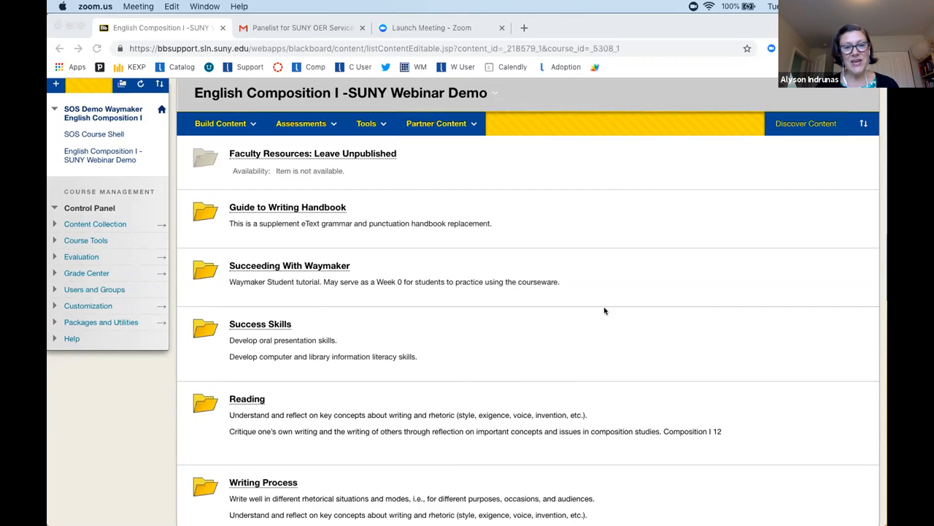
pyautogui.scroll(-3)
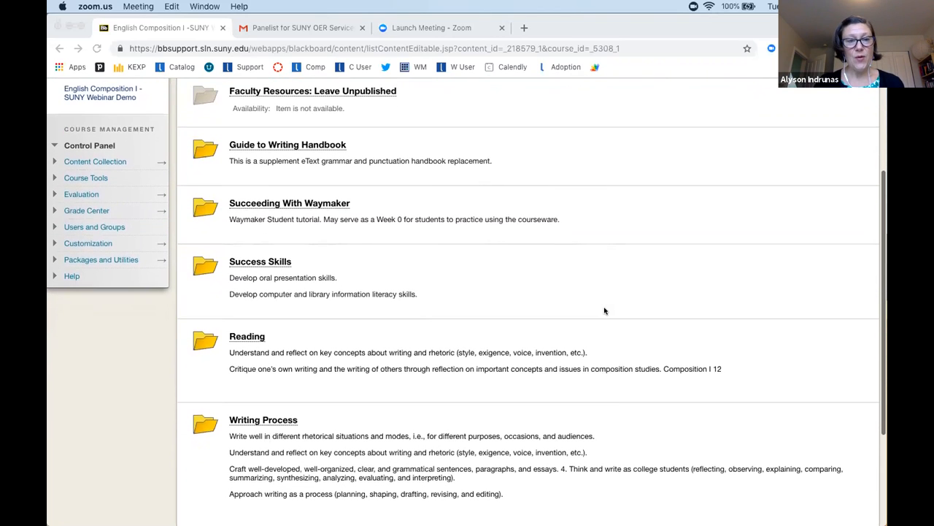
pyautogui.scroll(-3)
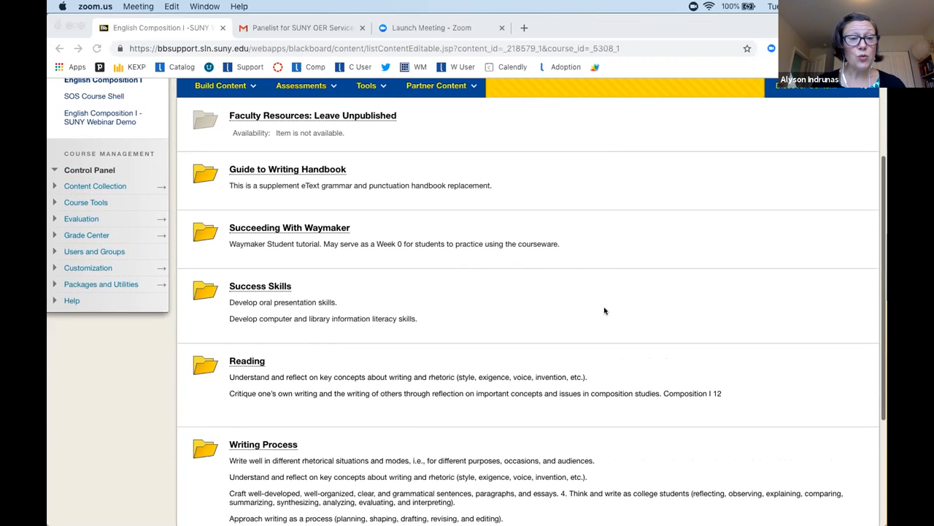
pyautogui.moveTo(491, 124)
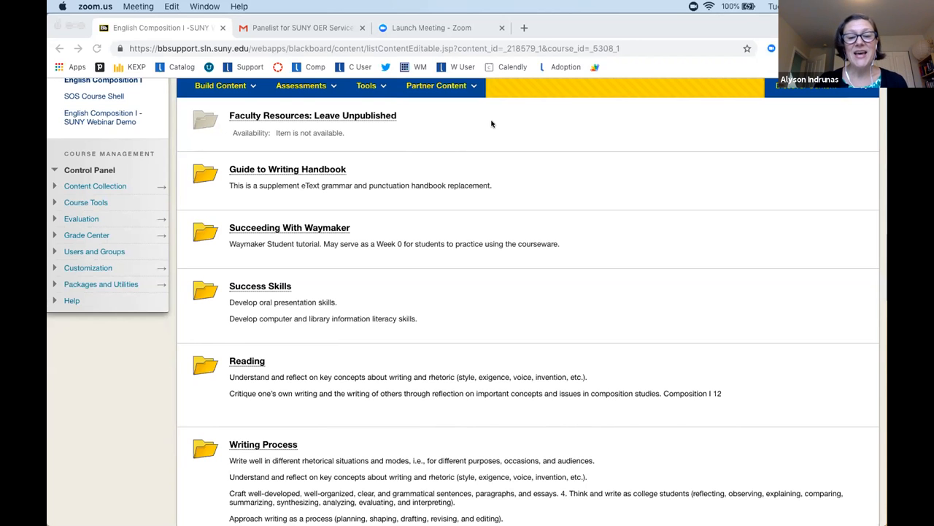
pyautogui.scroll(-3)
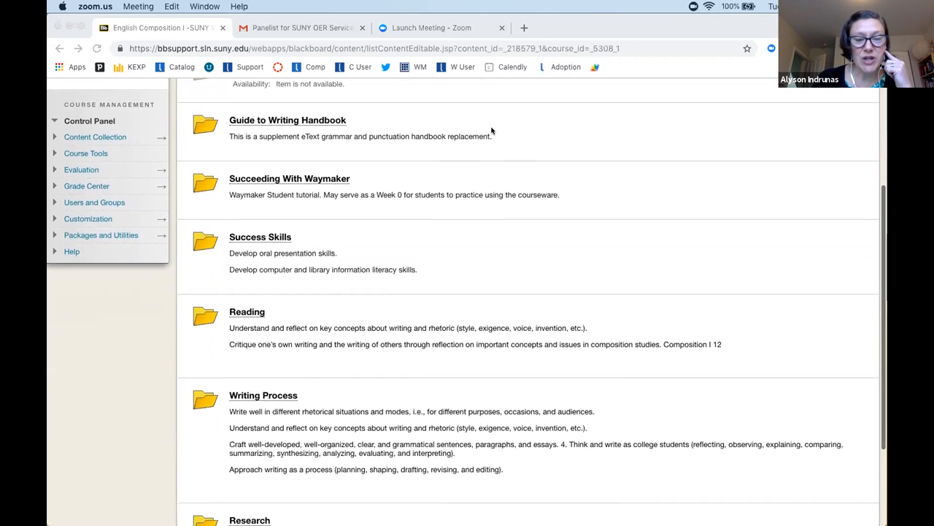
pyautogui.scroll(-3)
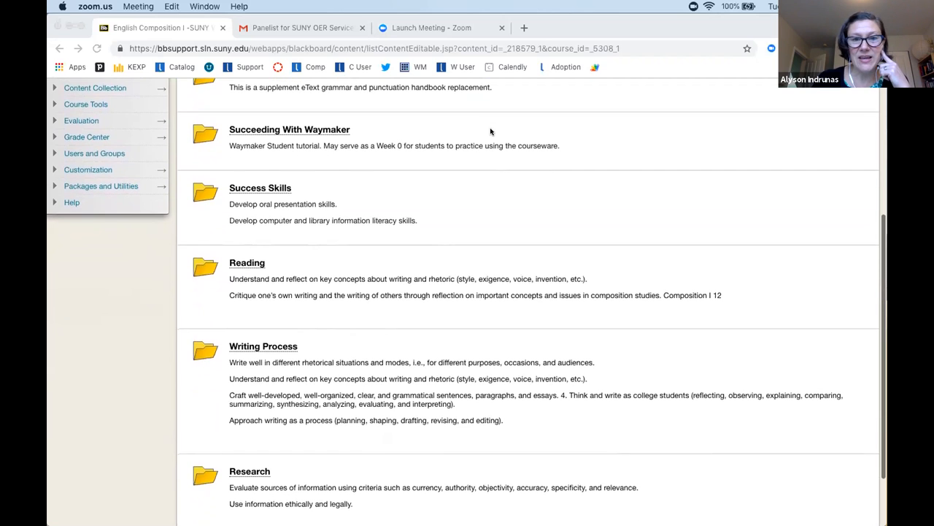
pyautogui.scroll(-3)
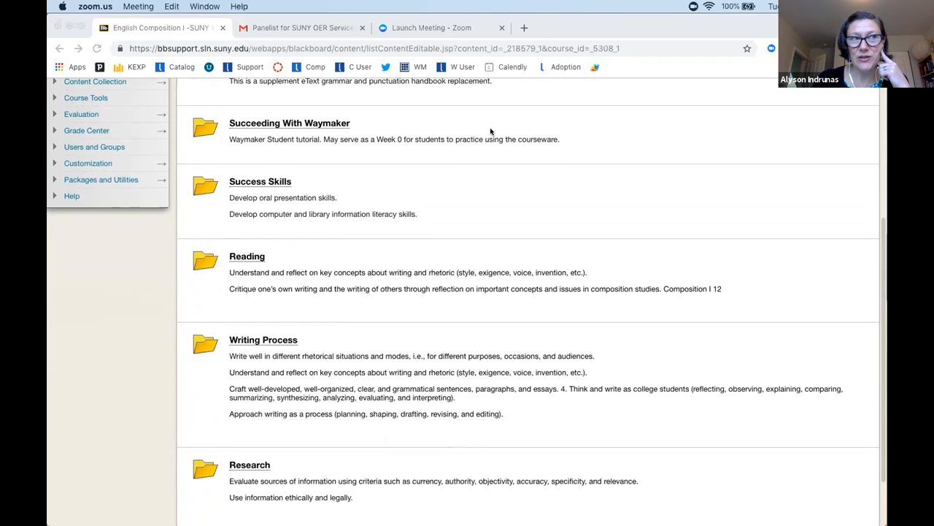
pyautogui.scroll(-3)
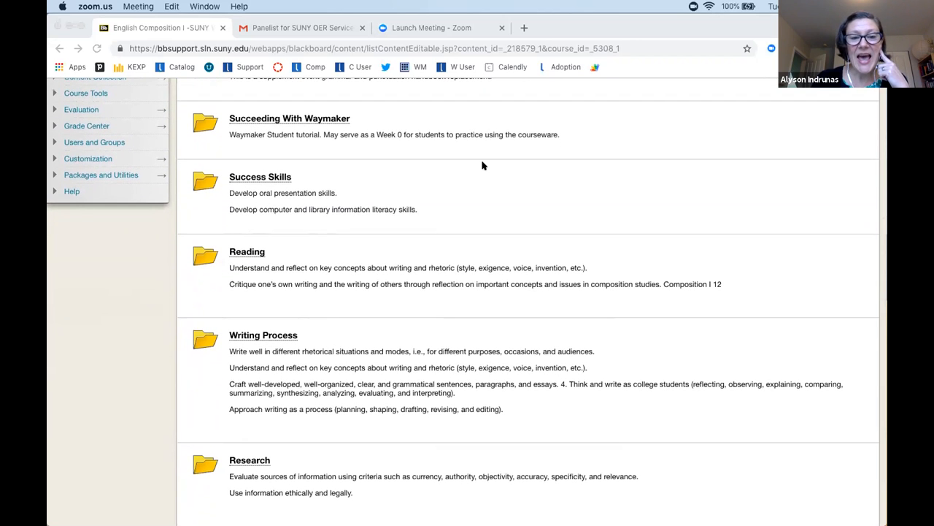
pyautogui.scroll(-3)
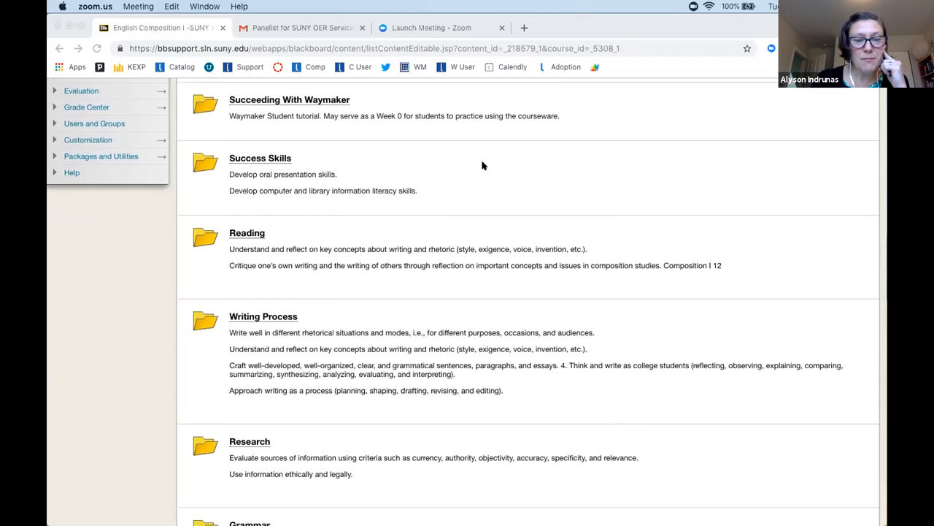
pyautogui.scroll(-3)
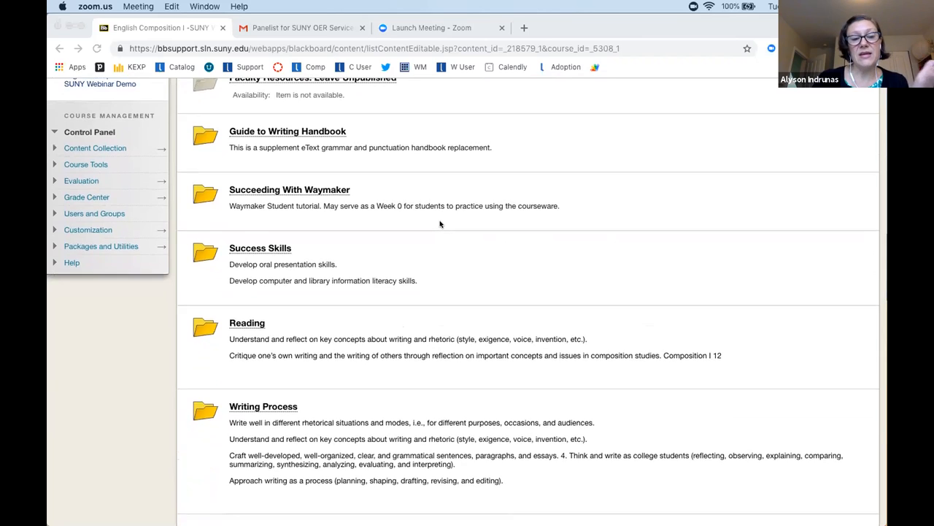
pyautogui.scroll(-3)
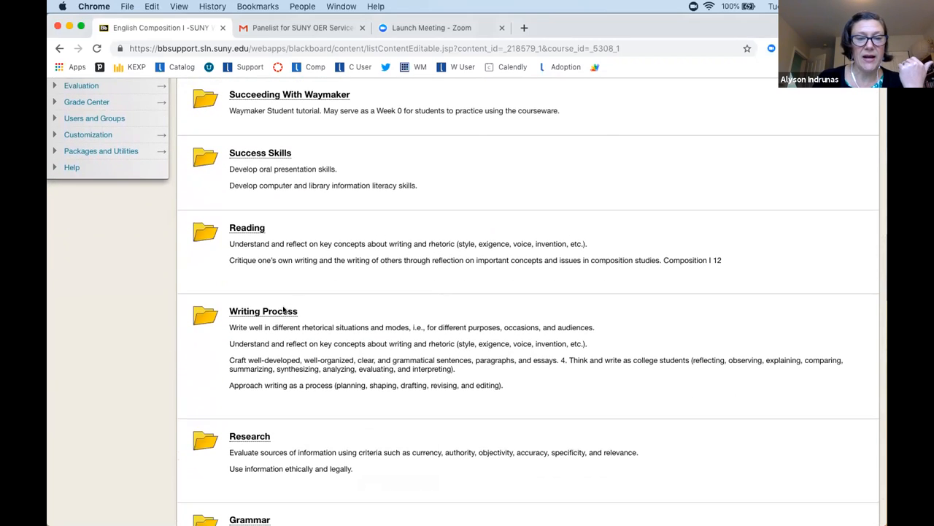
pyautogui.click(263, 310)
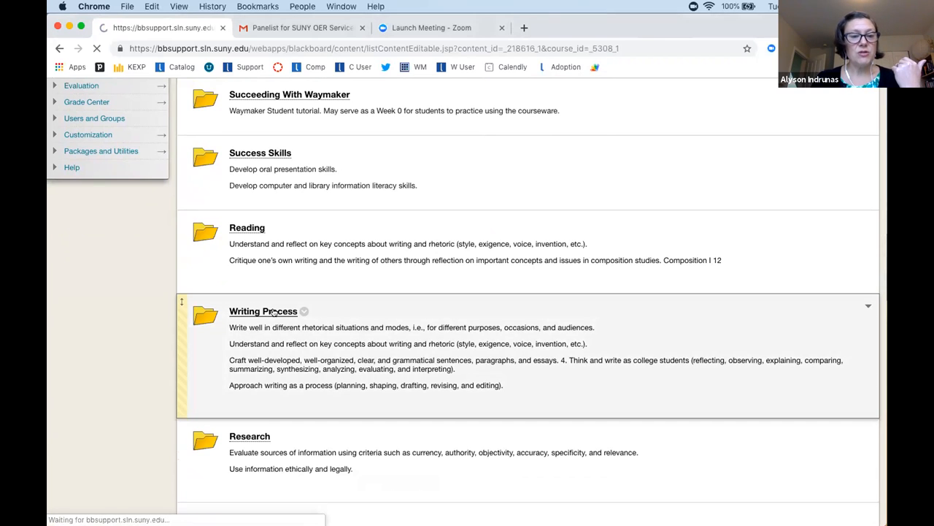
pyautogui.click(263, 311)
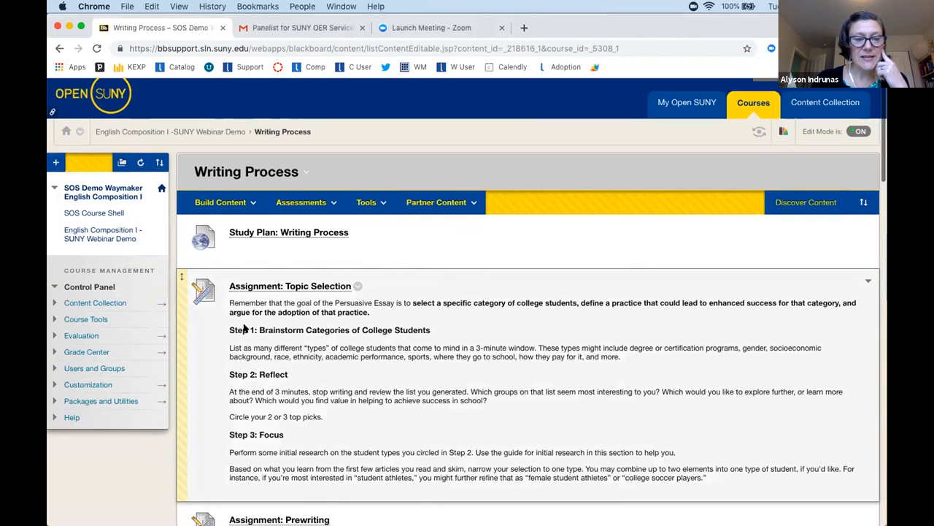
pyautogui.moveTo(214, 355)
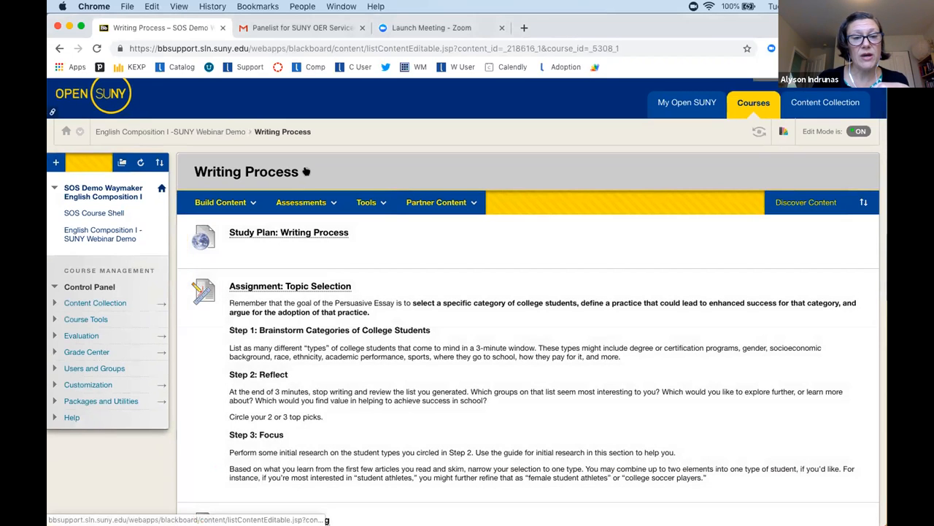
pyautogui.click(305, 172)
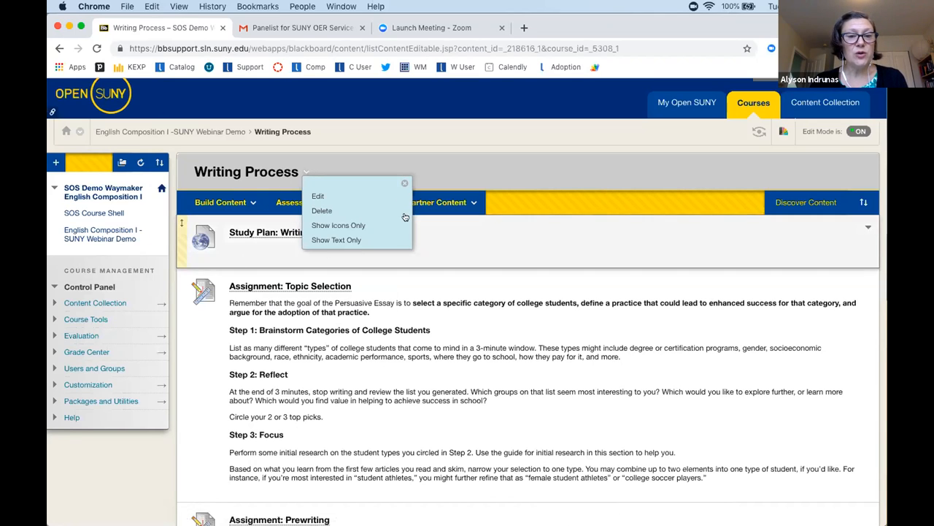
pyautogui.click(405, 183)
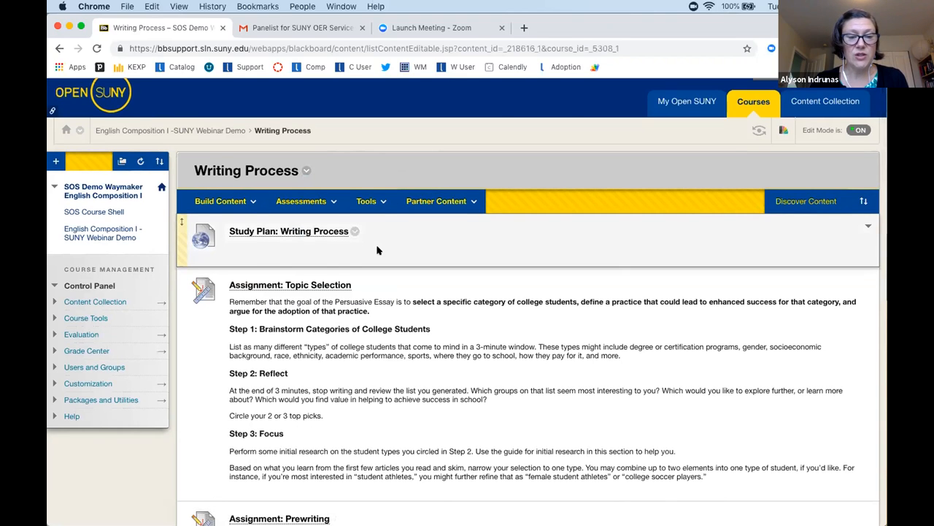
pyautogui.scroll(-3)
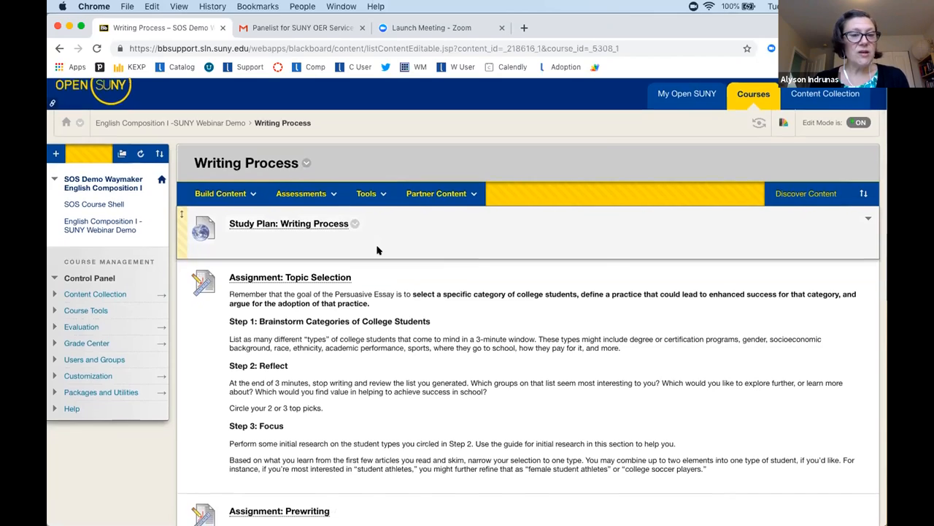
pyautogui.scroll(-3)
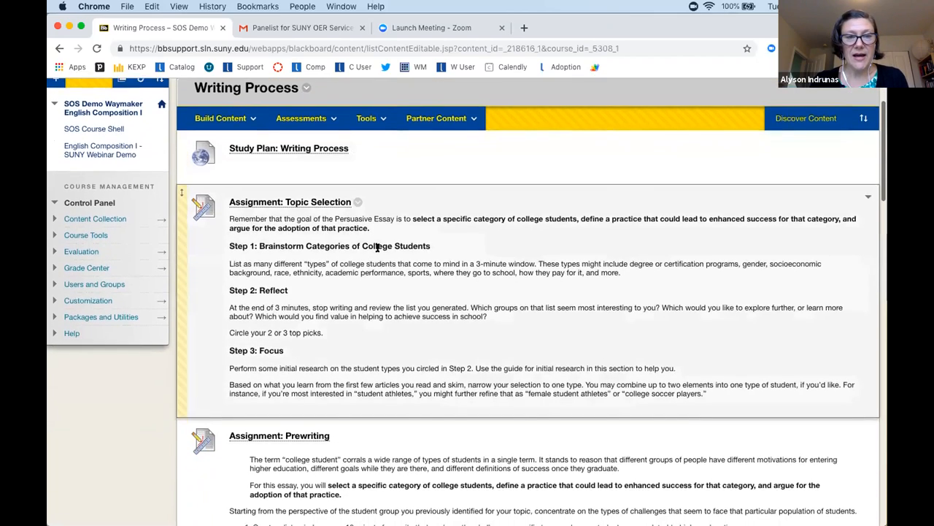
pyautogui.scroll(-3)
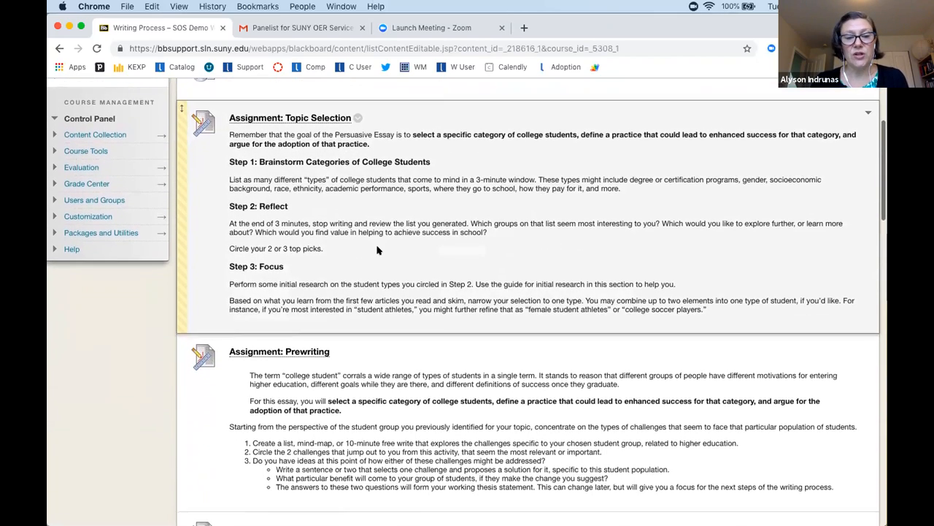
pyautogui.scroll(-3)
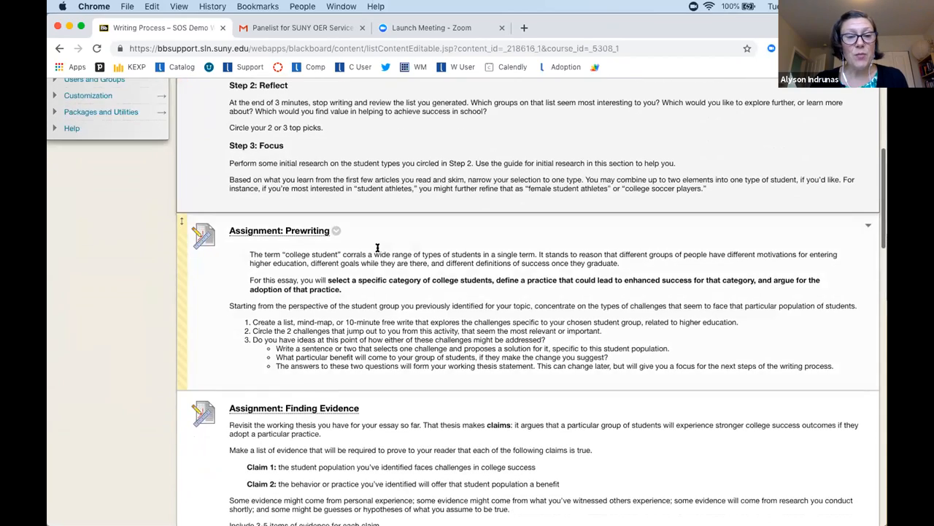
pyautogui.scroll(-3)
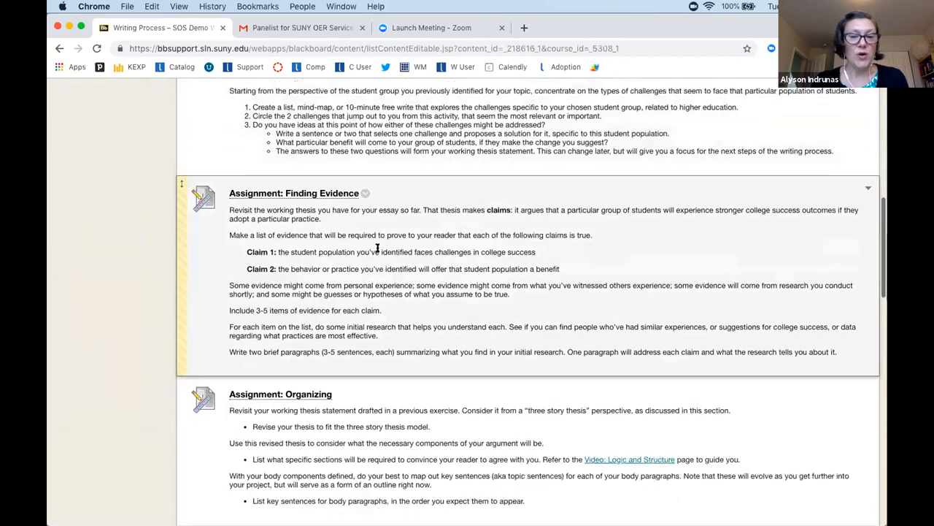
pyautogui.scroll(-3)
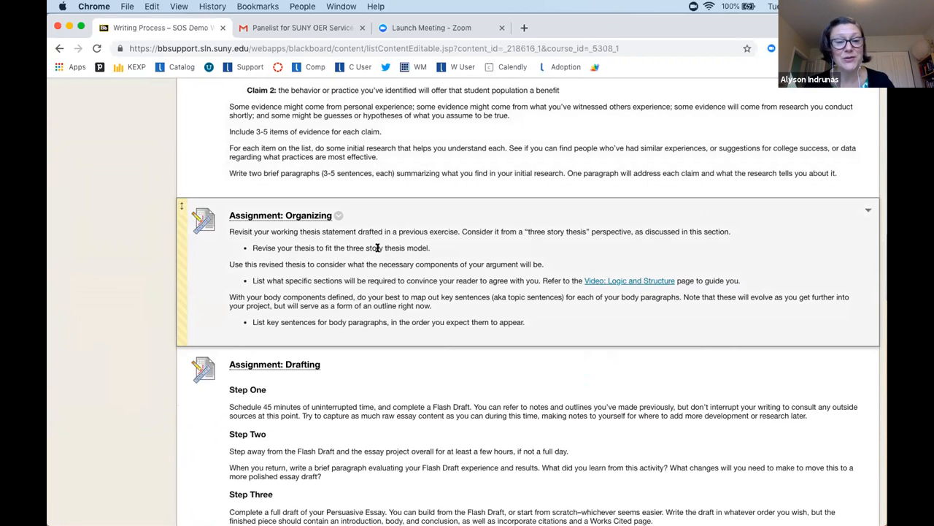
pyautogui.scroll(-3)
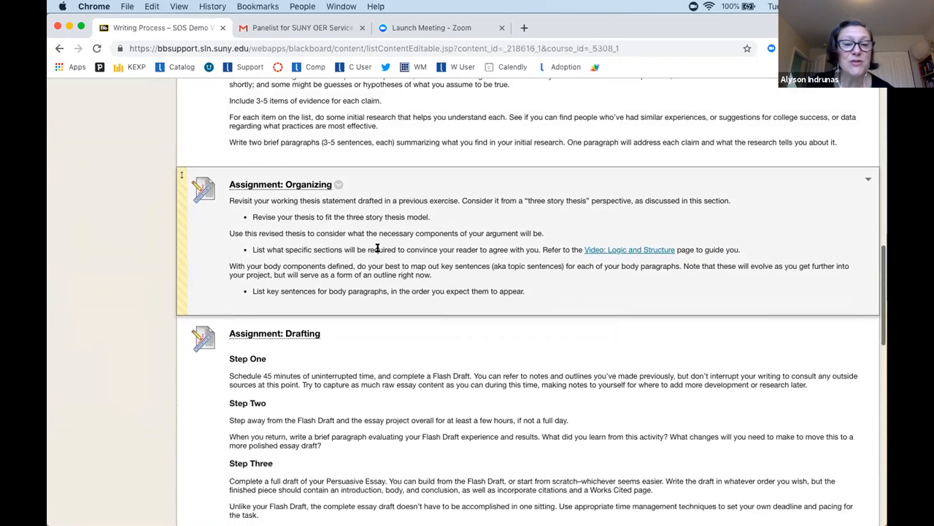
pyautogui.scroll(-3)
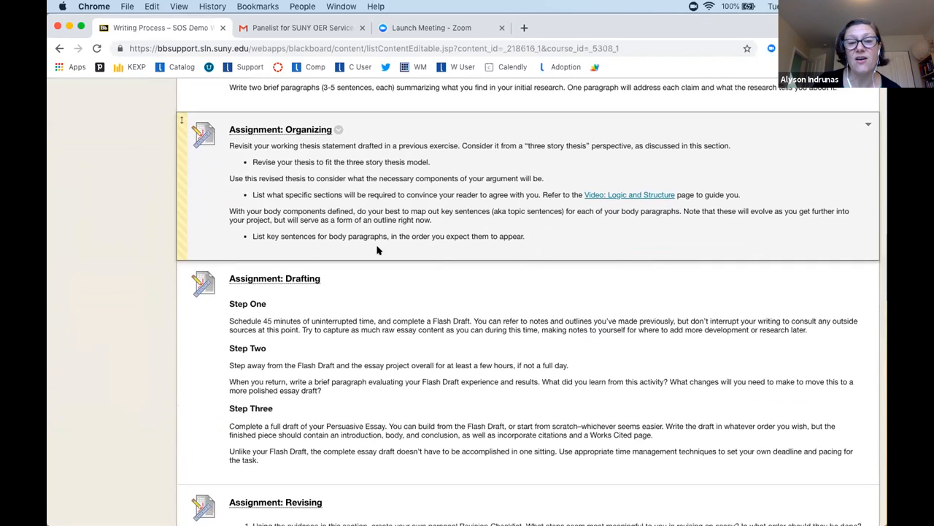
pyautogui.scroll(-3)
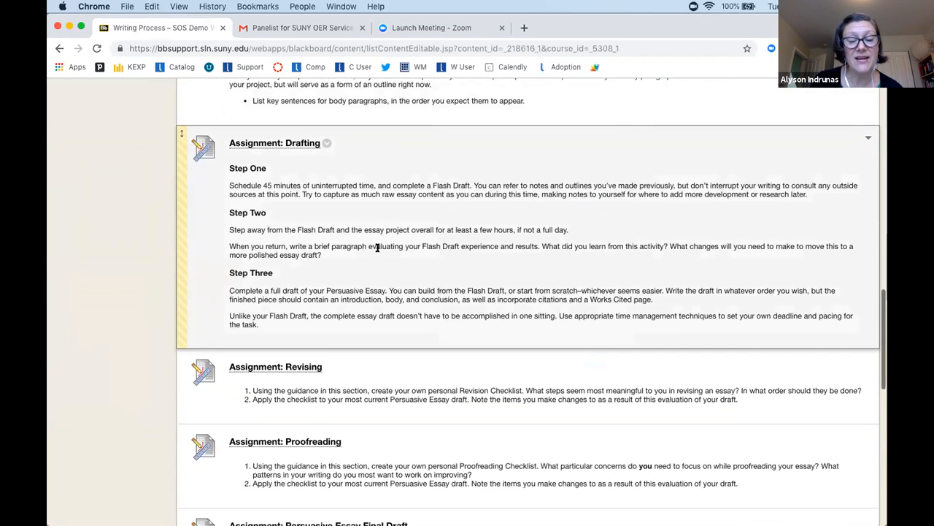
pyautogui.scroll(-3)
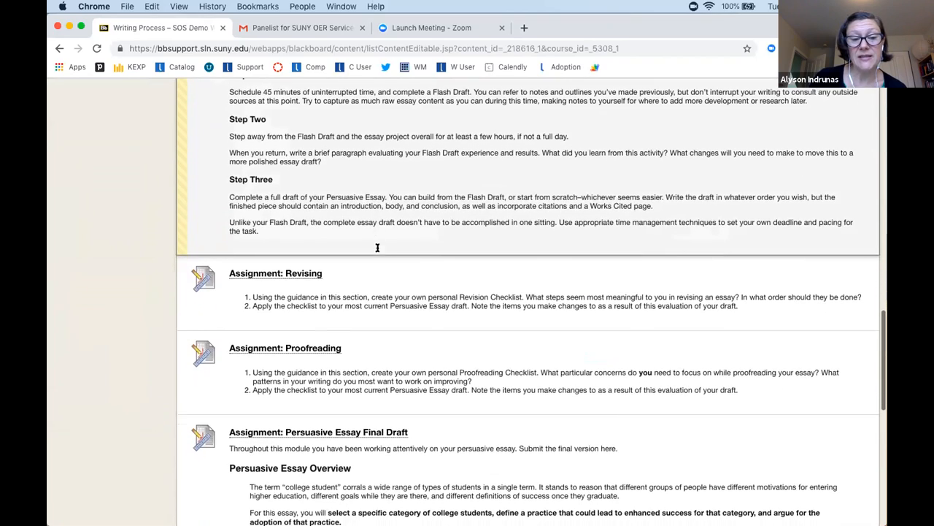
pyautogui.scroll(-3)
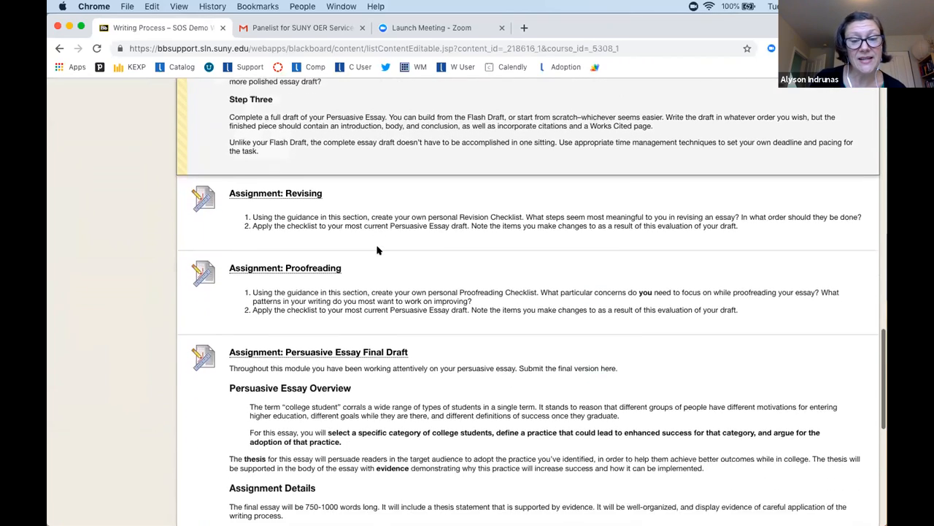
pyautogui.scroll(-3)
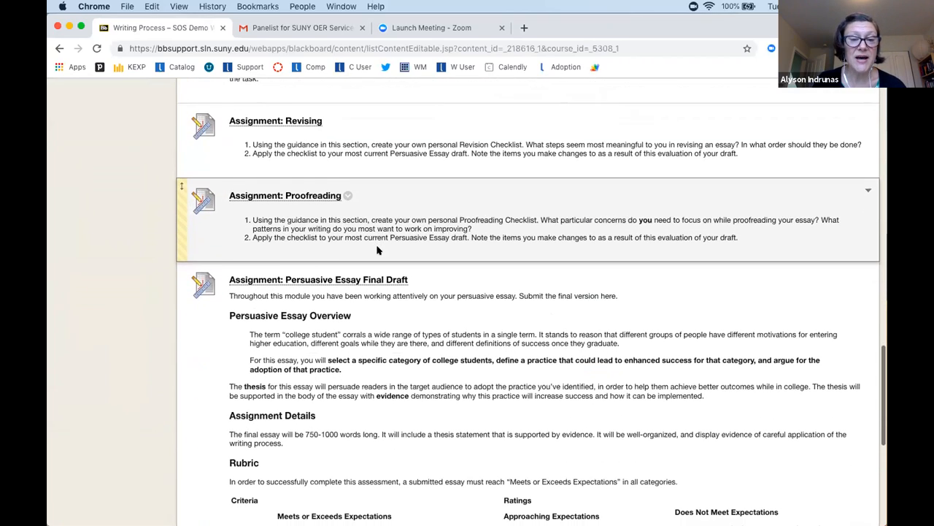
pyautogui.scroll(-3)
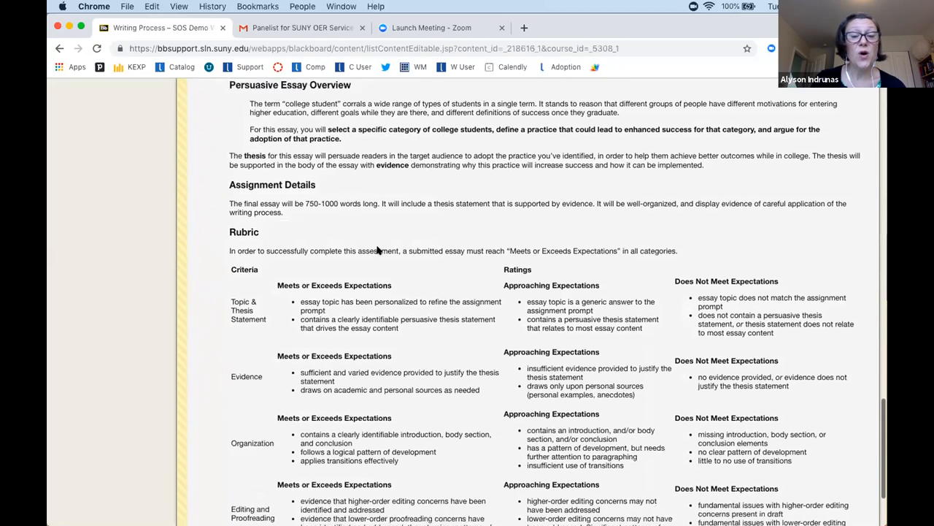
pyautogui.scroll(-3)
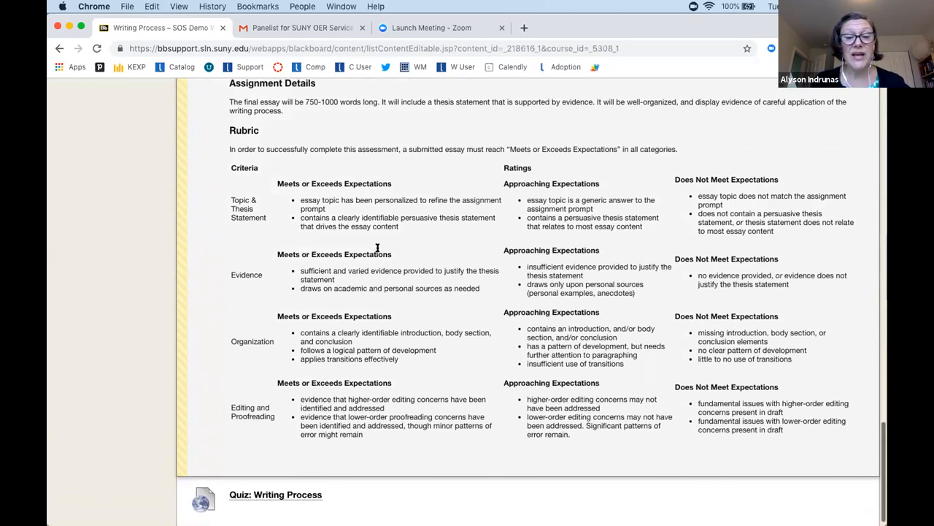
pyautogui.scroll(-3)
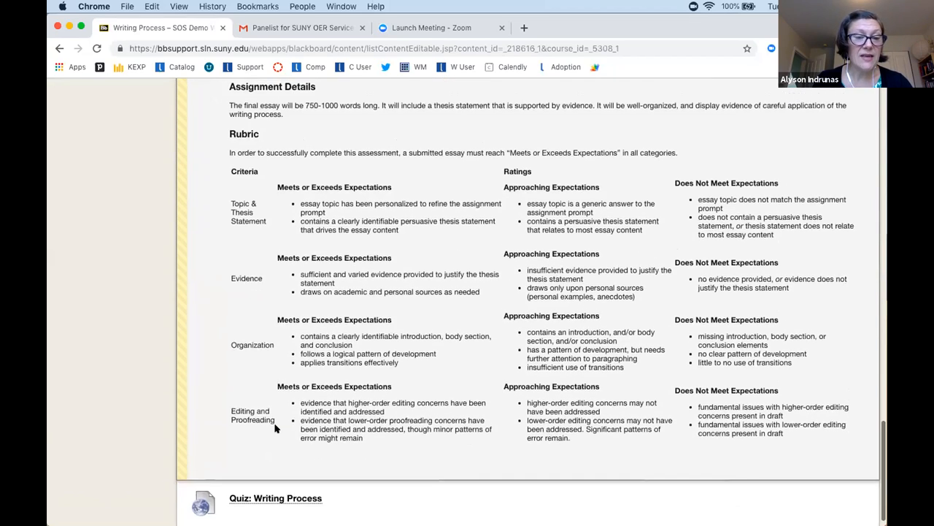
pyautogui.scroll(-3)
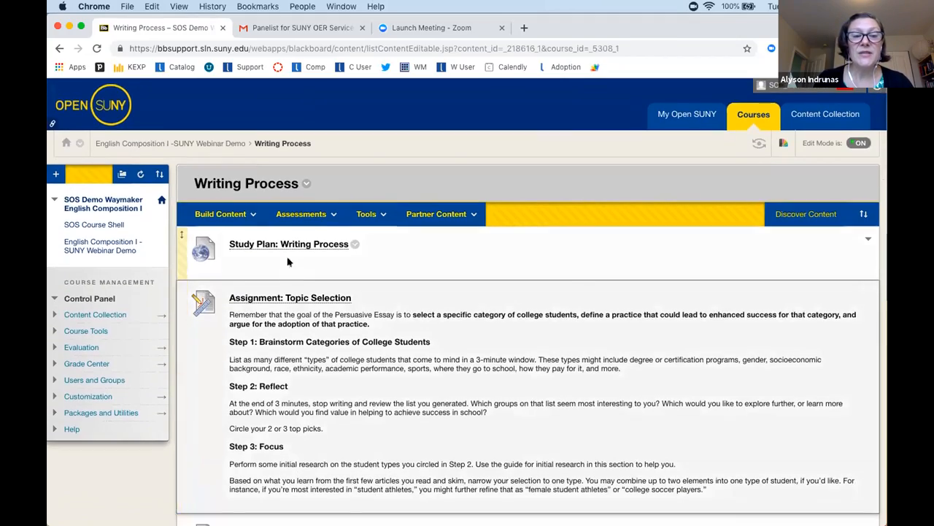
# - Open the Writing Process study plan and scroll through its Get Started and Dive In modules
pyautogui.click(288, 244)
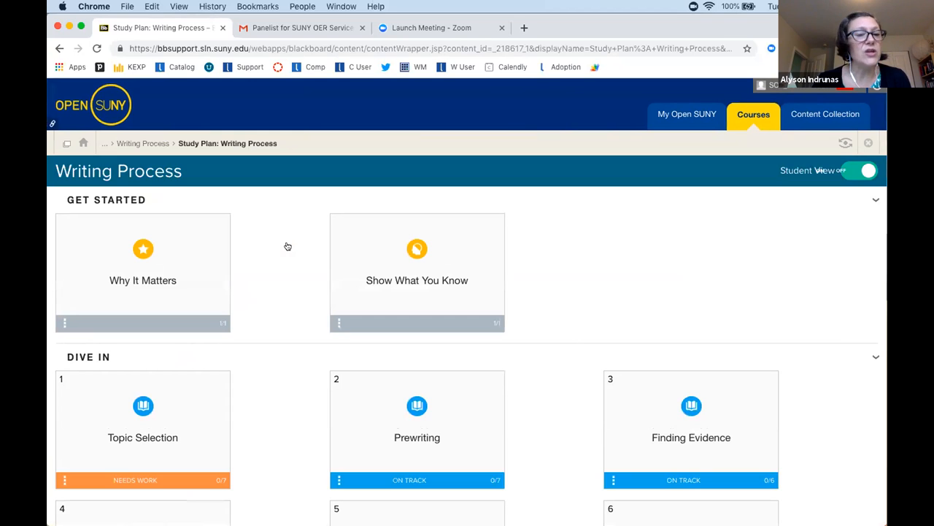
pyautogui.scroll(-3)
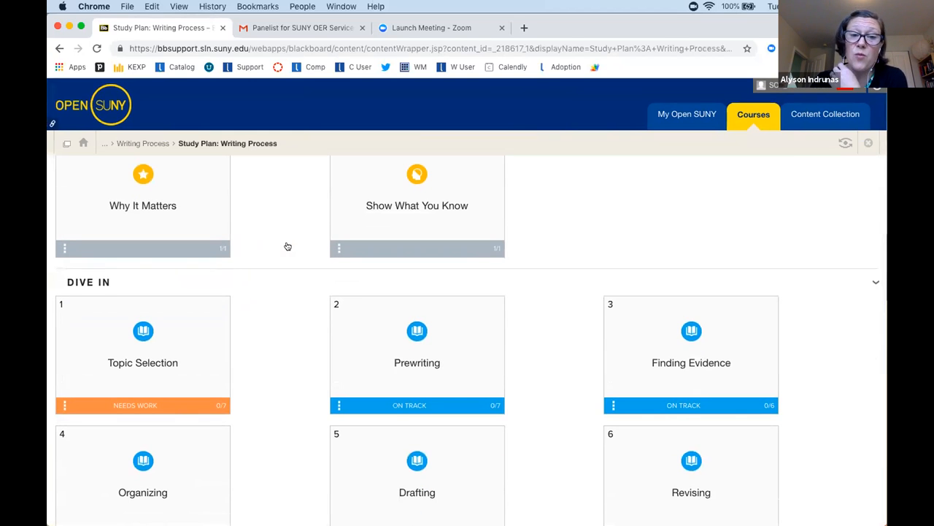
pyautogui.scroll(-3)
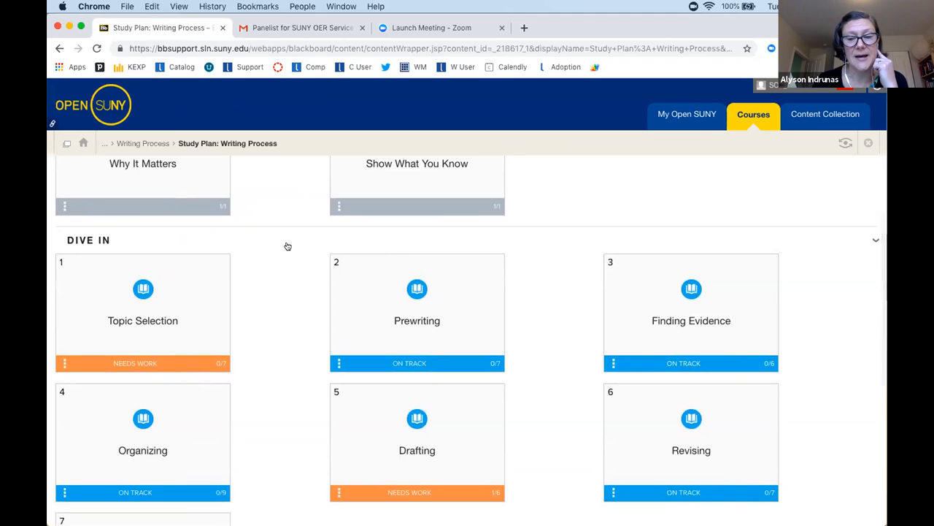
pyautogui.scroll(-3)
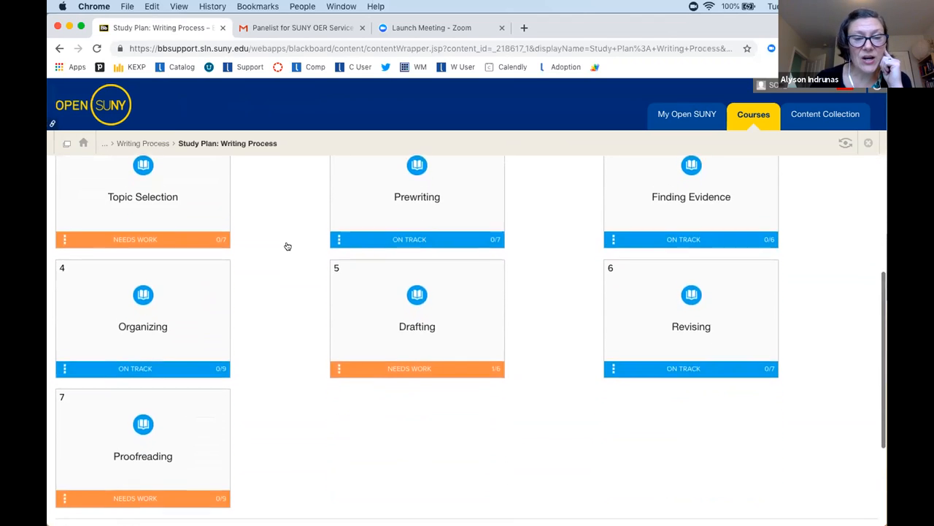
pyautogui.scroll(-3)
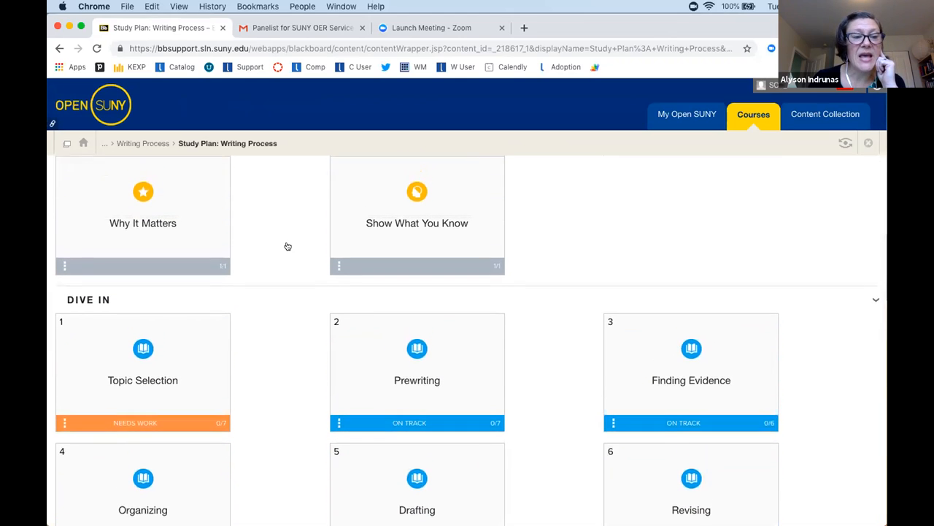
pyautogui.scroll(-3)
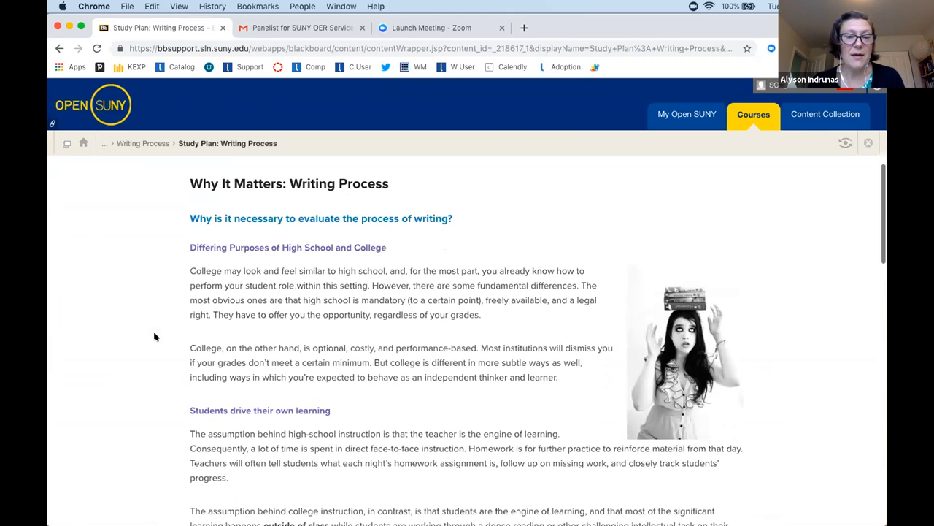
pyautogui.scroll(-3)
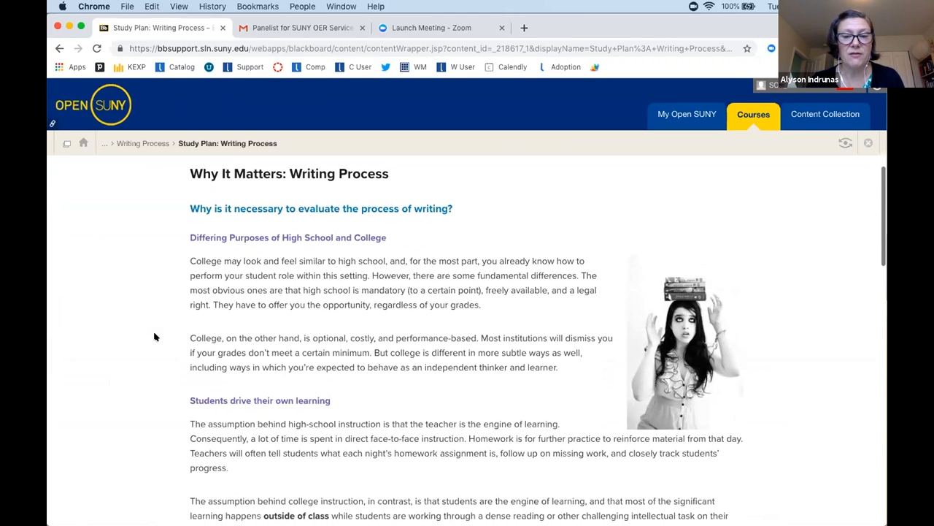
pyautogui.scroll(-3)
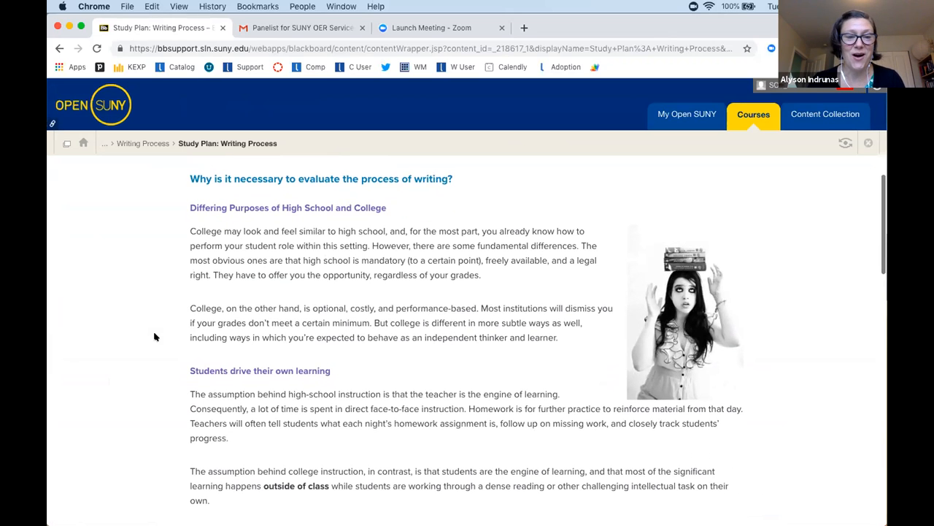
pyautogui.scroll(-3)
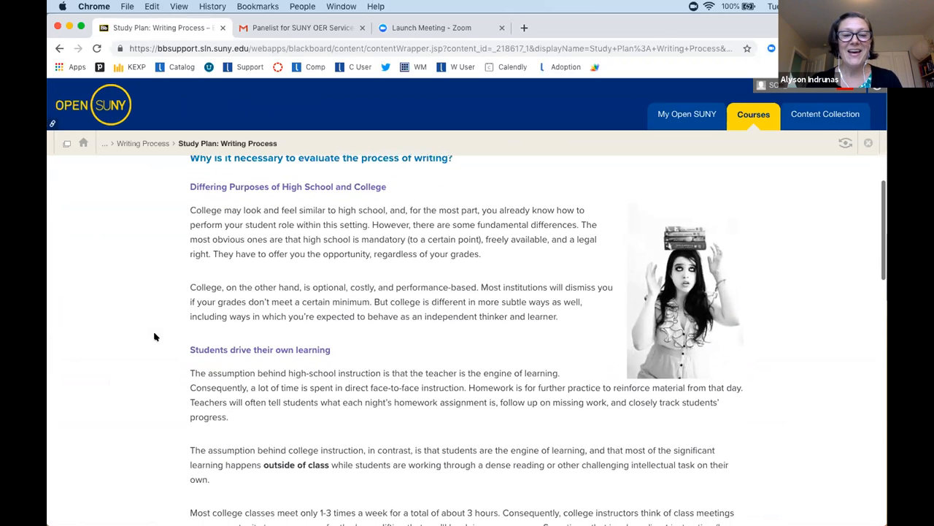
pyautogui.scroll(-3)
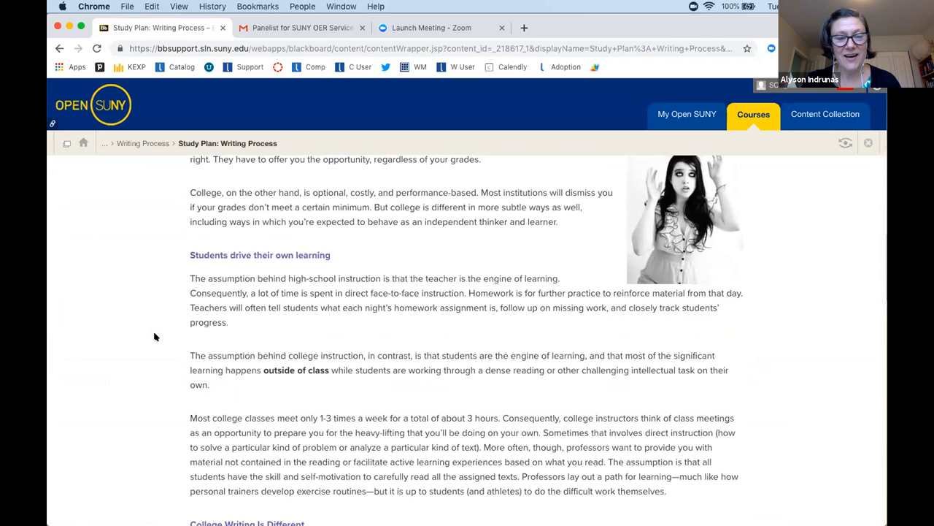
pyautogui.scroll(-3)
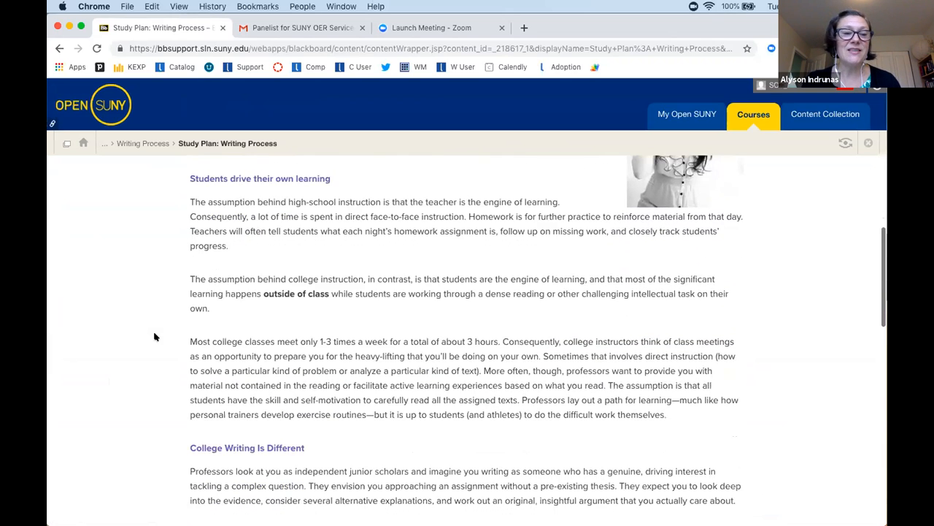
pyautogui.scroll(-3)
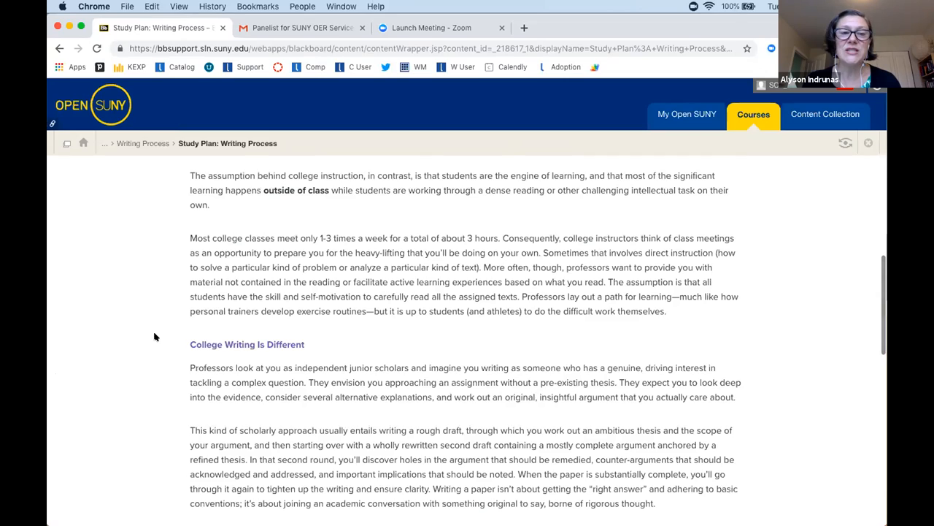
pyautogui.scroll(-3)
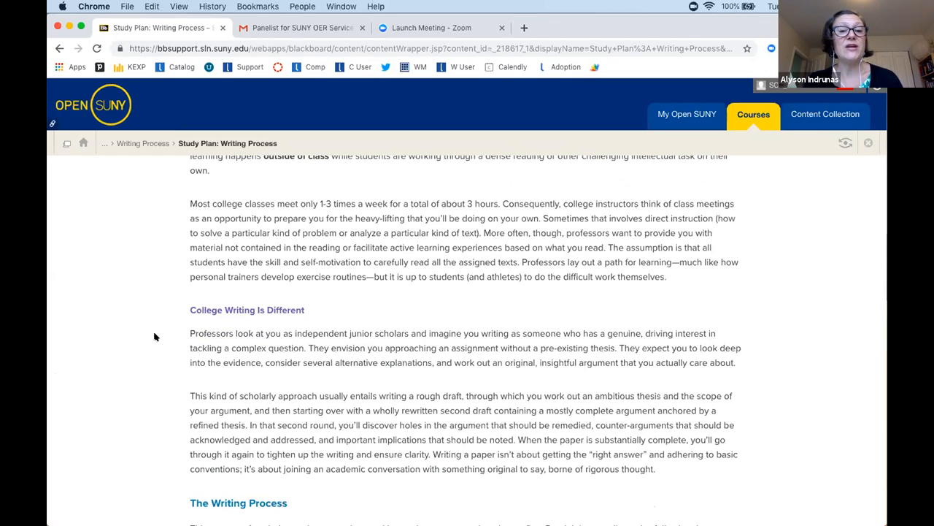
pyautogui.scroll(-3)
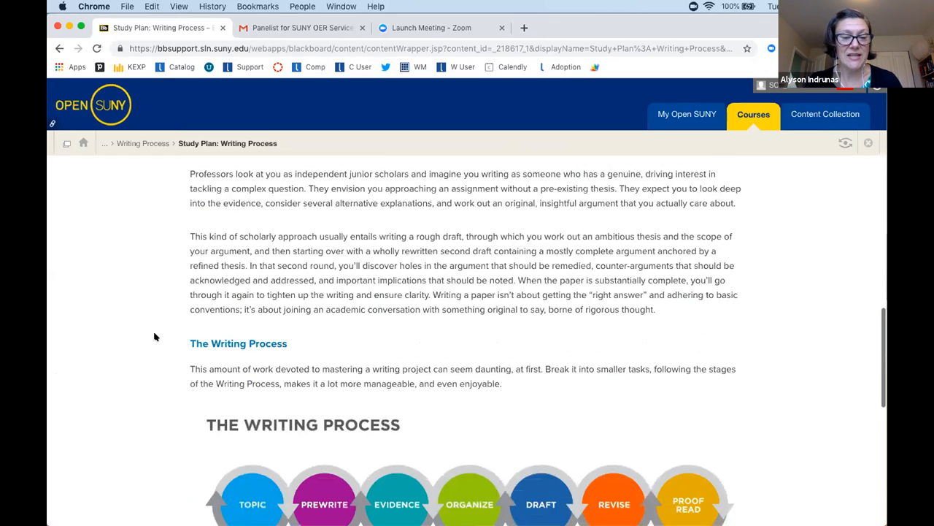
pyautogui.scroll(-3)
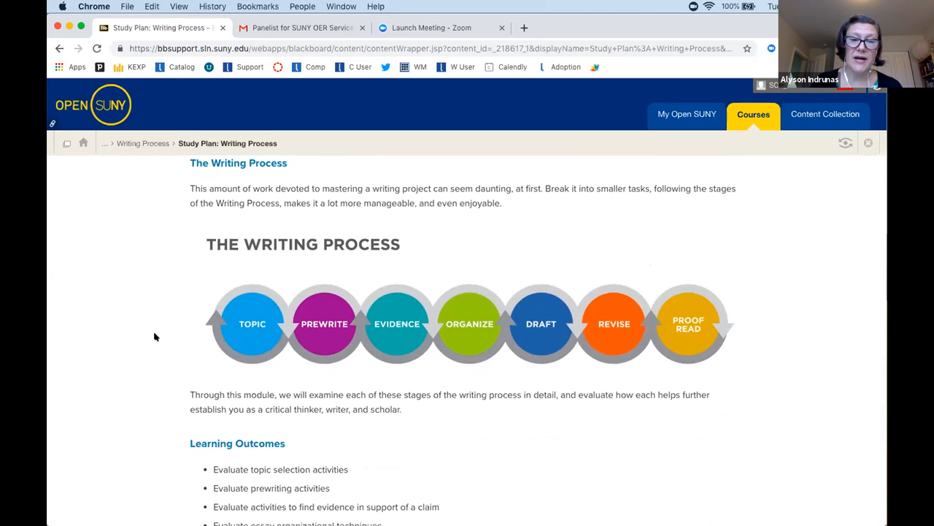
pyautogui.scroll(-3)
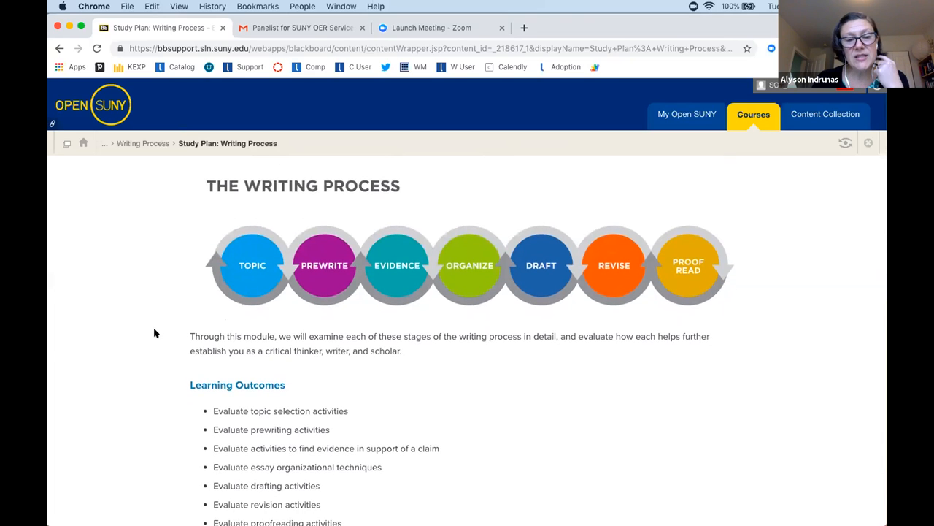
pyautogui.scroll(-3)
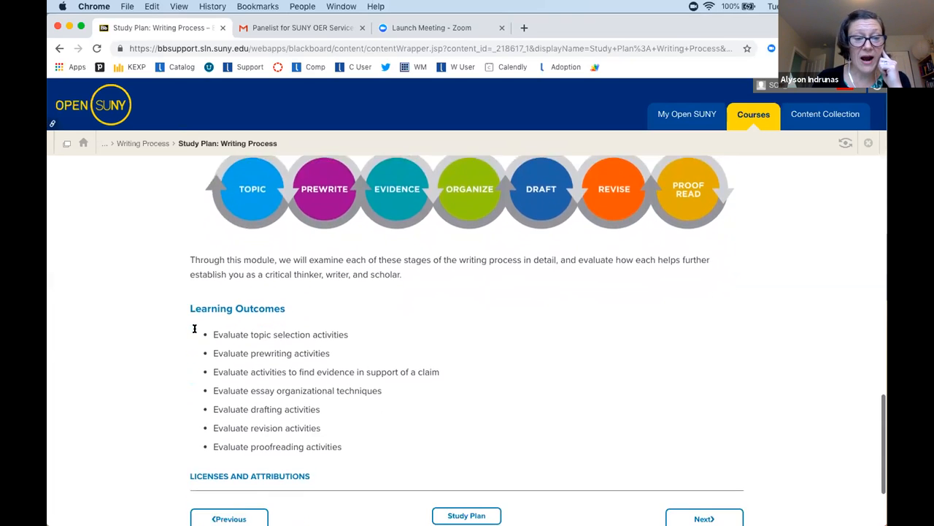
pyautogui.scroll(-3)
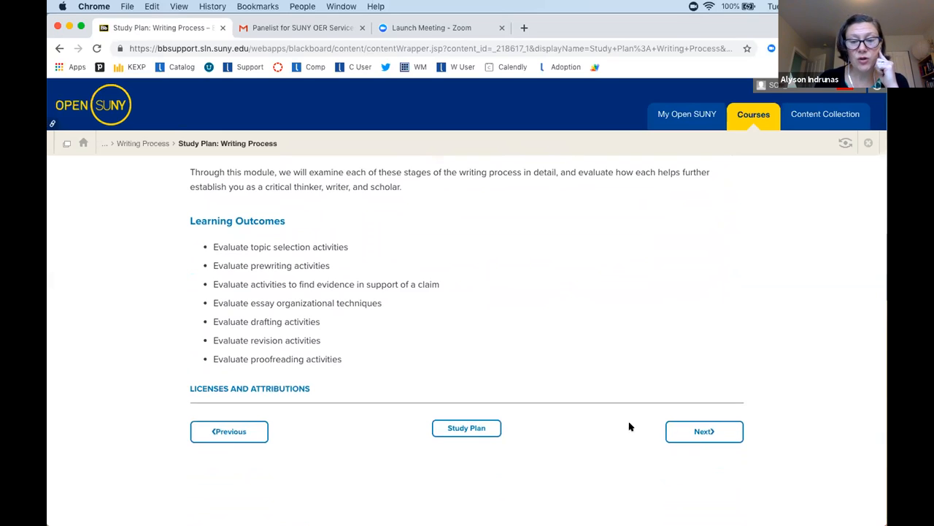
pyautogui.click(704, 431)
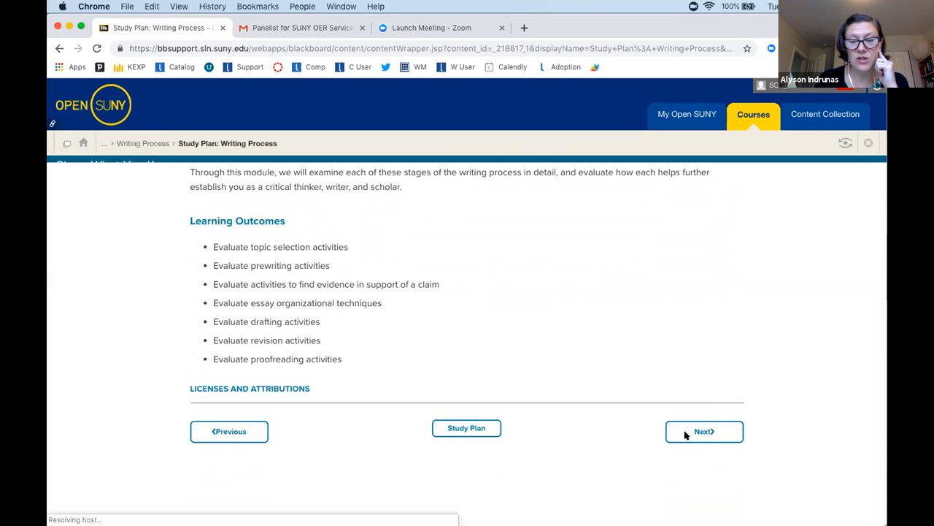
# - Advance to the Writing Process Show What You Know pre-test page
pyautogui.click(703, 431)
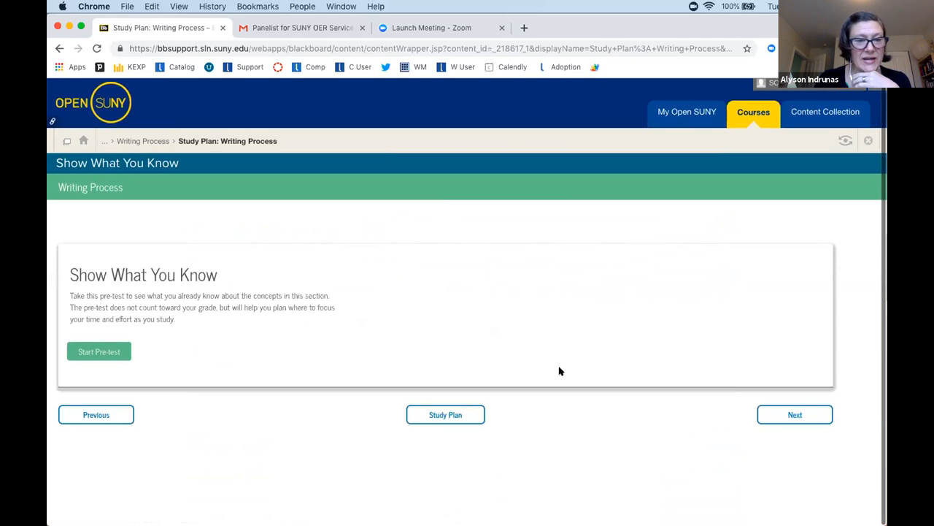
pyautogui.moveTo(584, 396)
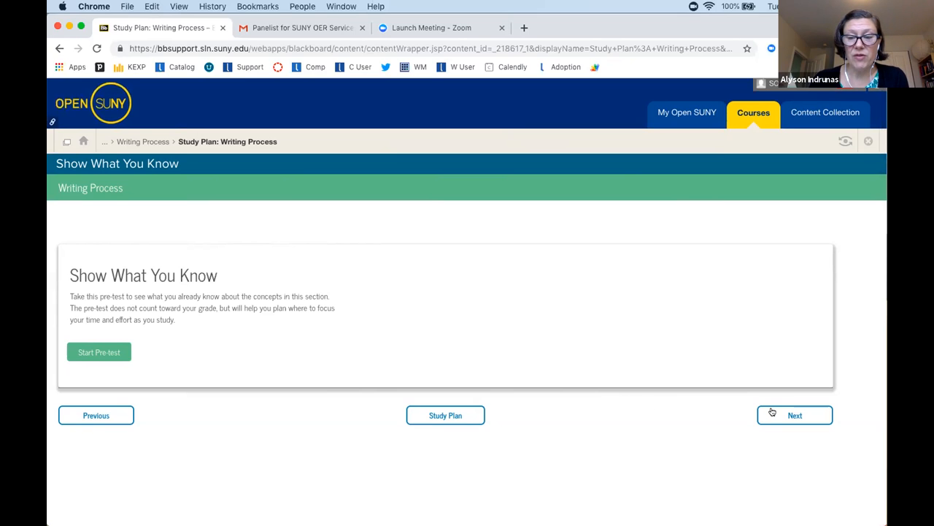
# - Skip the pre-test and scroll Outcome: Topic Selection down to its learning goals
pyautogui.click(795, 414)
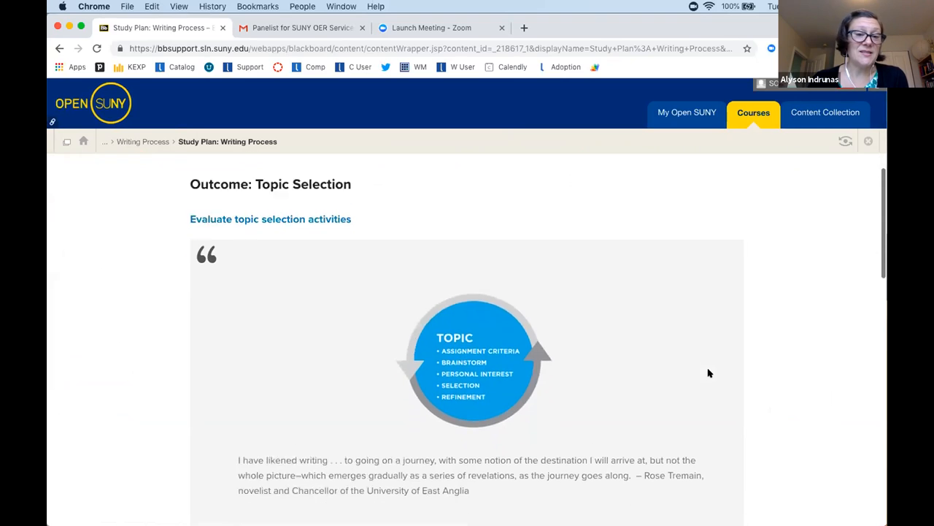
pyautogui.scroll(-3)
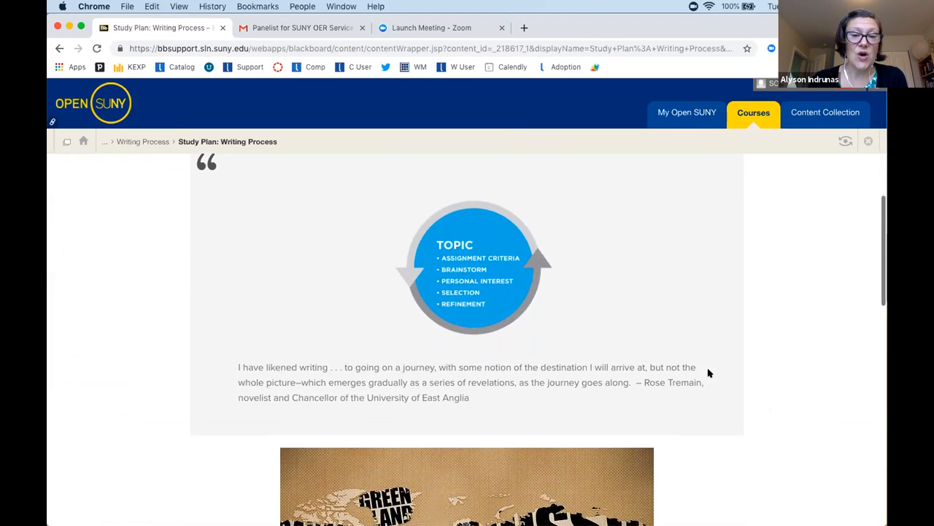
pyautogui.scroll(-3)
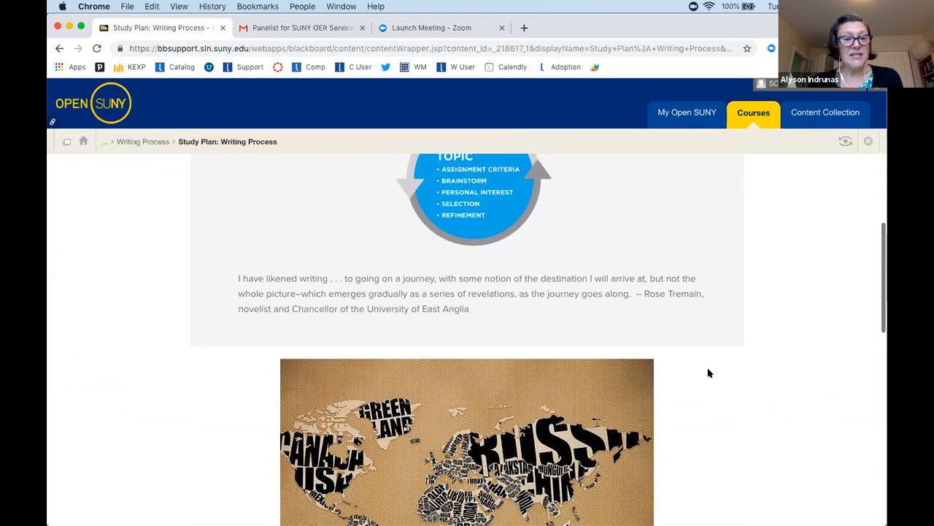
pyautogui.scroll(-3)
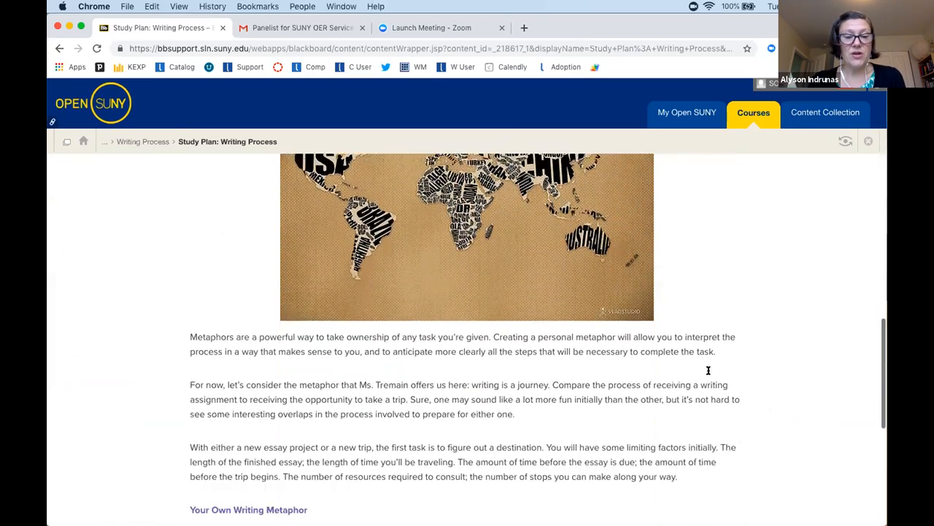
pyautogui.scroll(-3)
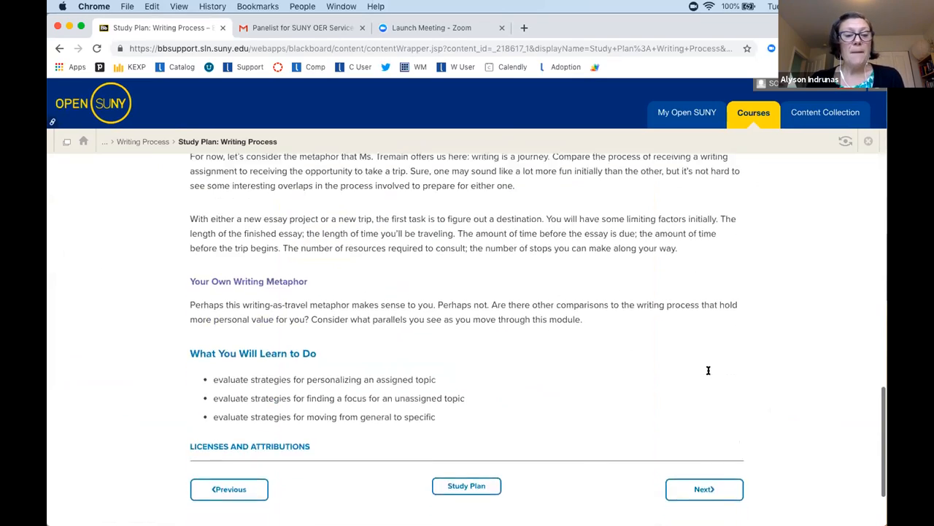
pyautogui.scroll(-3)
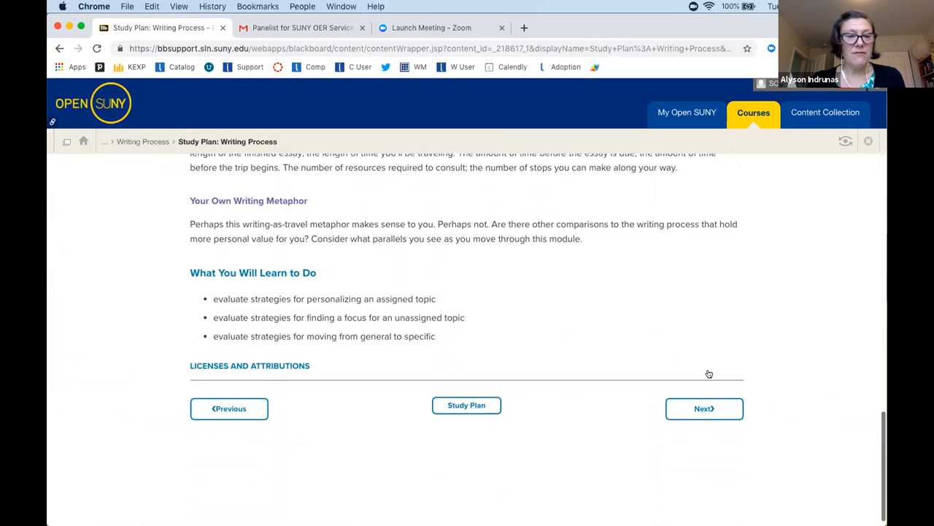
pyautogui.scroll(-3)
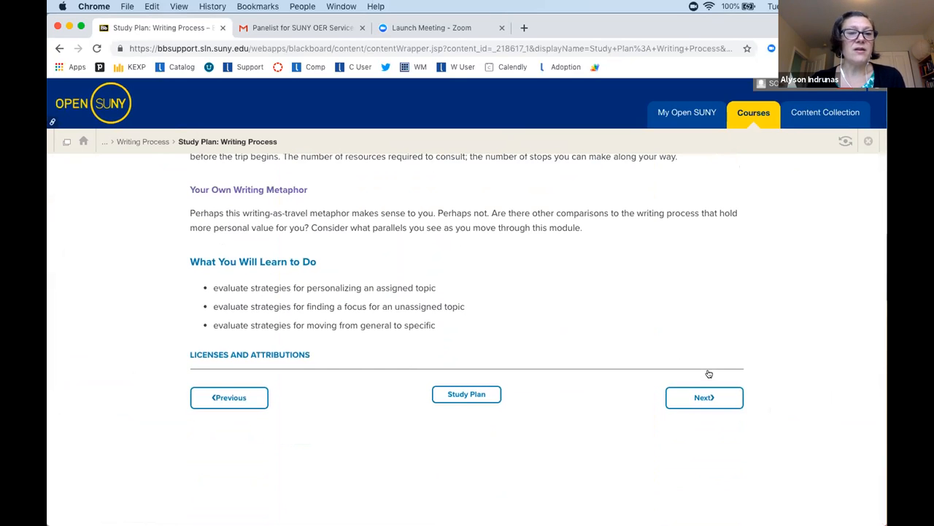
pyautogui.moveTo(698, 375)
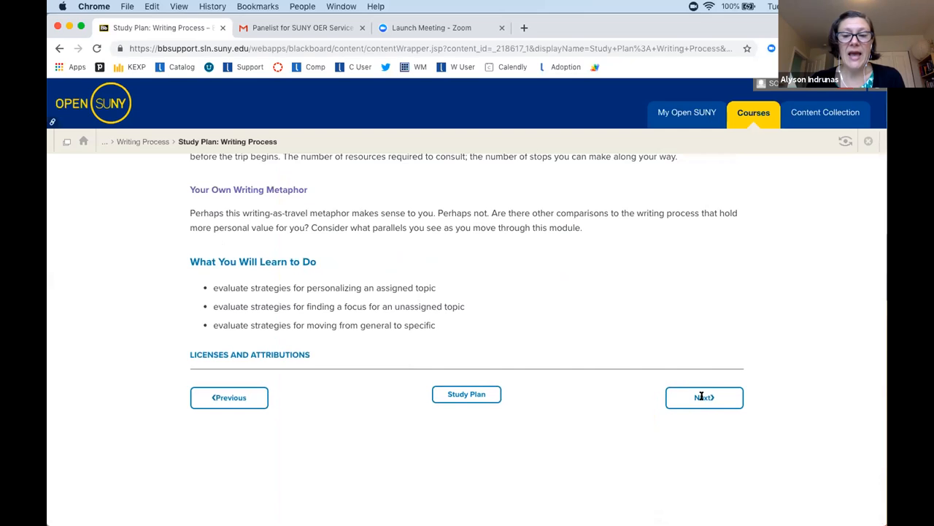
# - Open Starting a Paper and scroll to its final question about sources
pyautogui.click(703, 397)
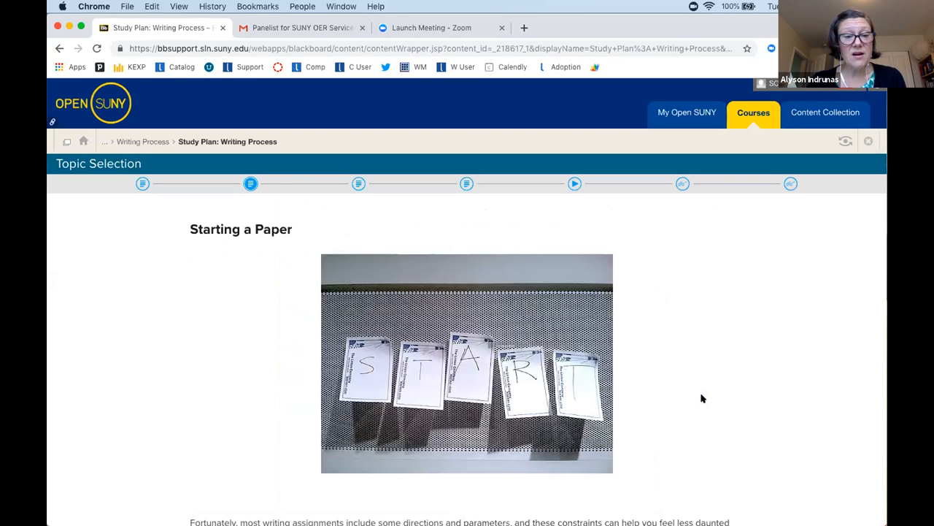
pyautogui.scroll(-3)
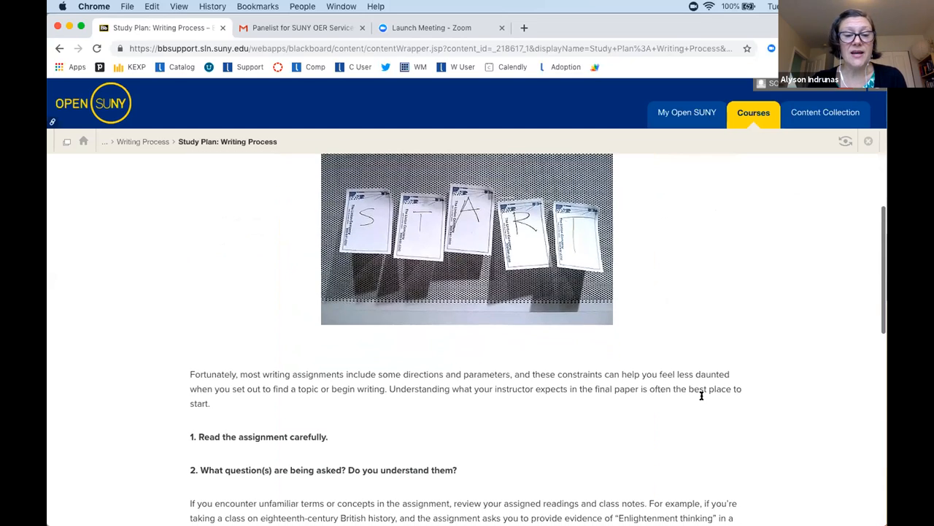
pyautogui.scroll(-3)
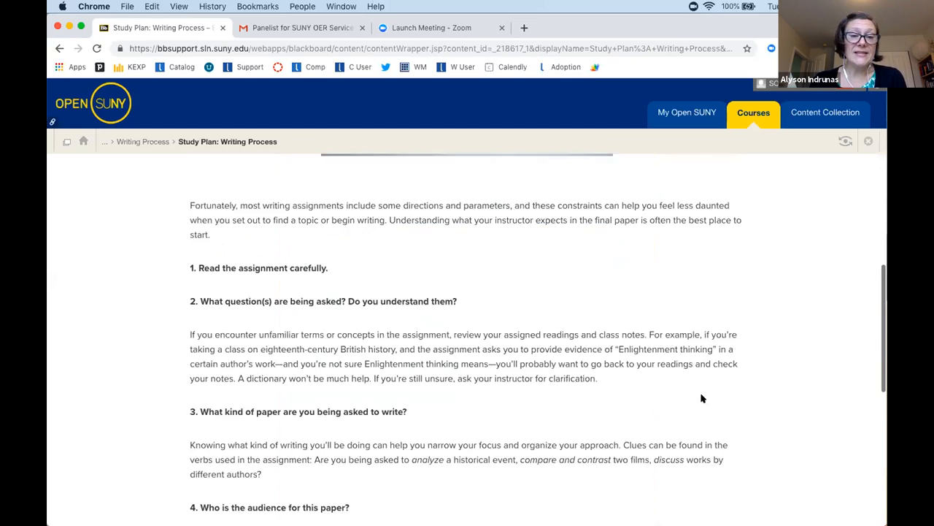
pyautogui.scroll(-3)
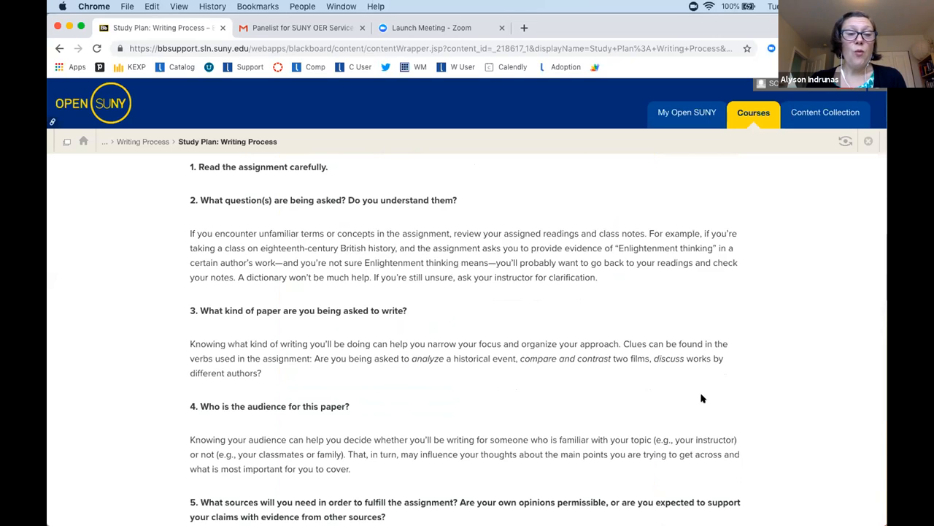
pyautogui.scroll(-3)
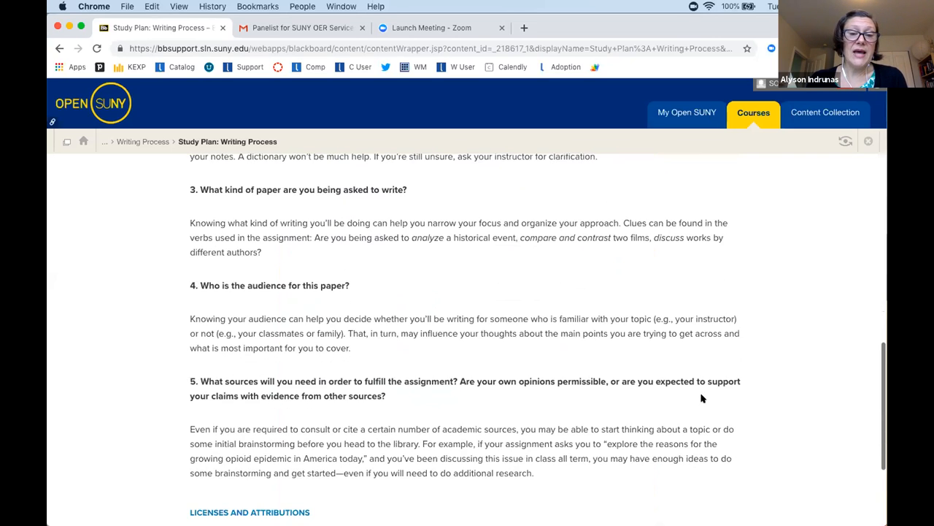
pyautogui.scroll(-3)
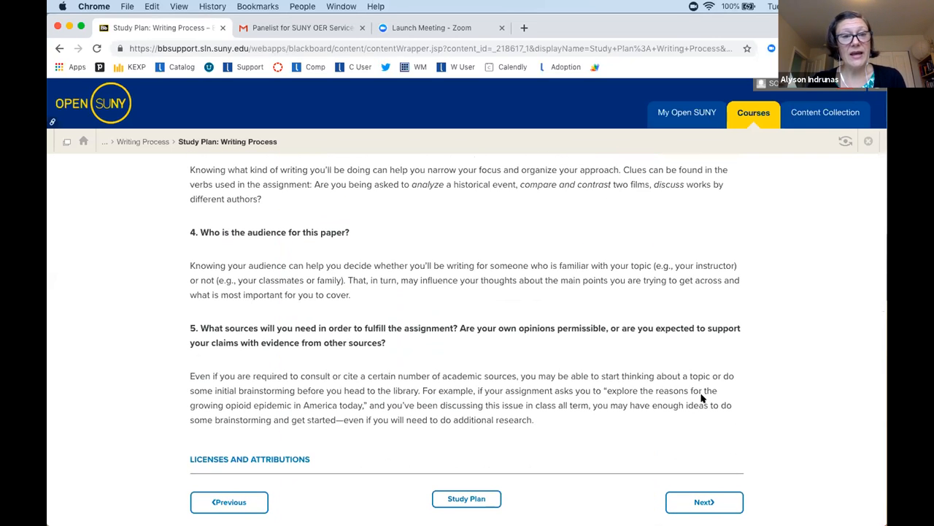
pyautogui.scroll(-3)
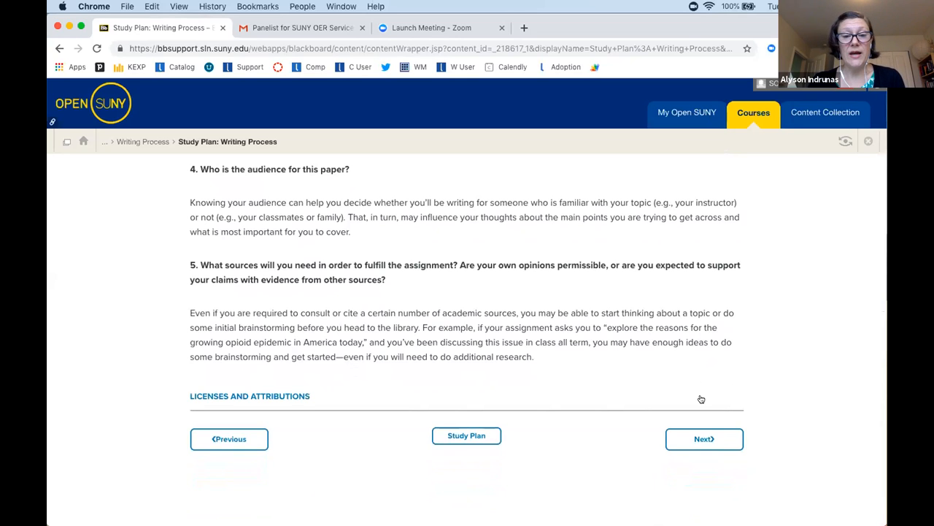
pyautogui.scroll(-3)
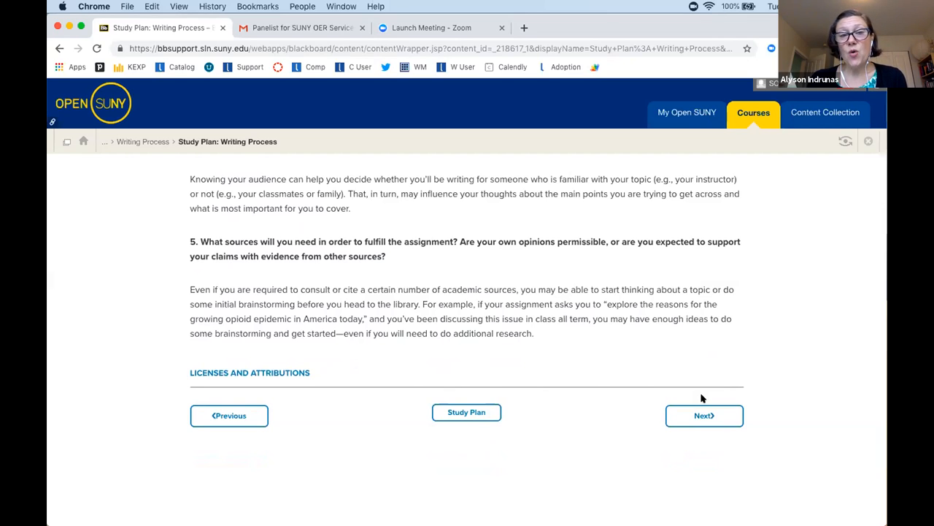
pyautogui.moveTo(699, 399)
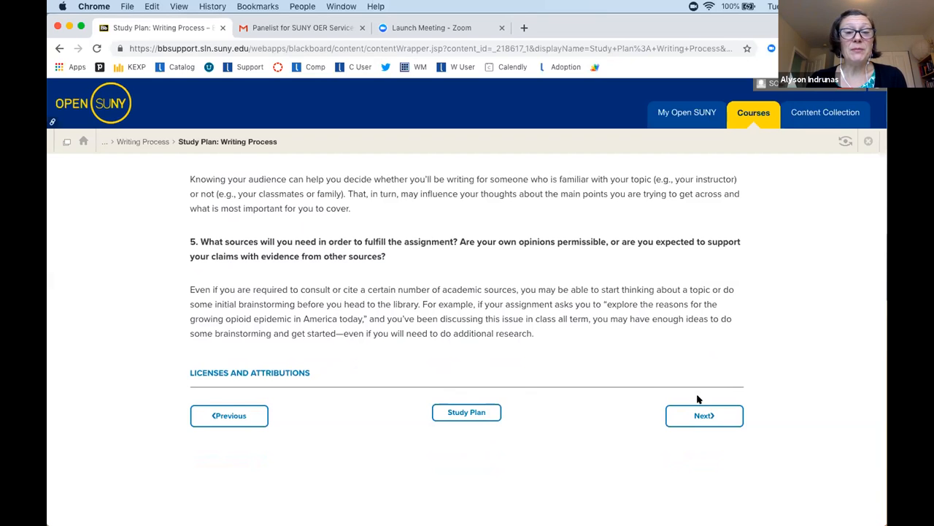
pyautogui.click(704, 416)
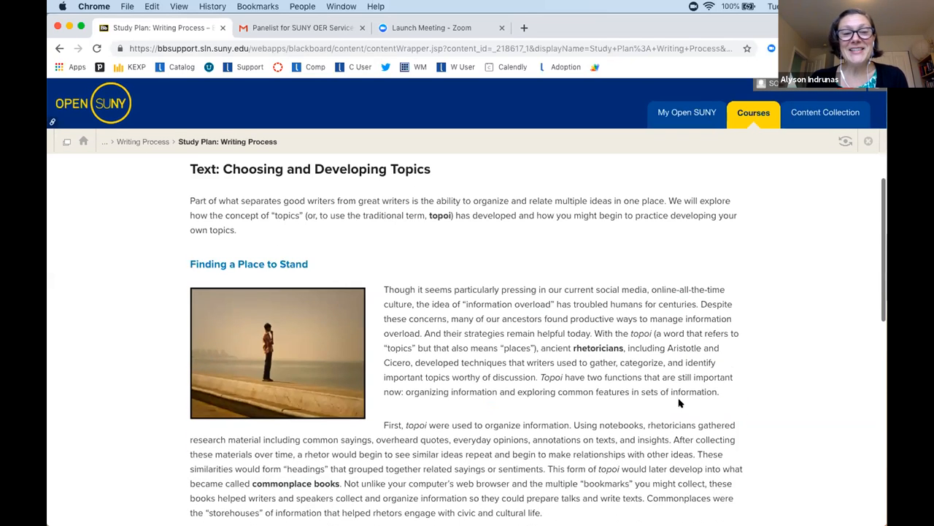
pyautogui.scroll(-3)
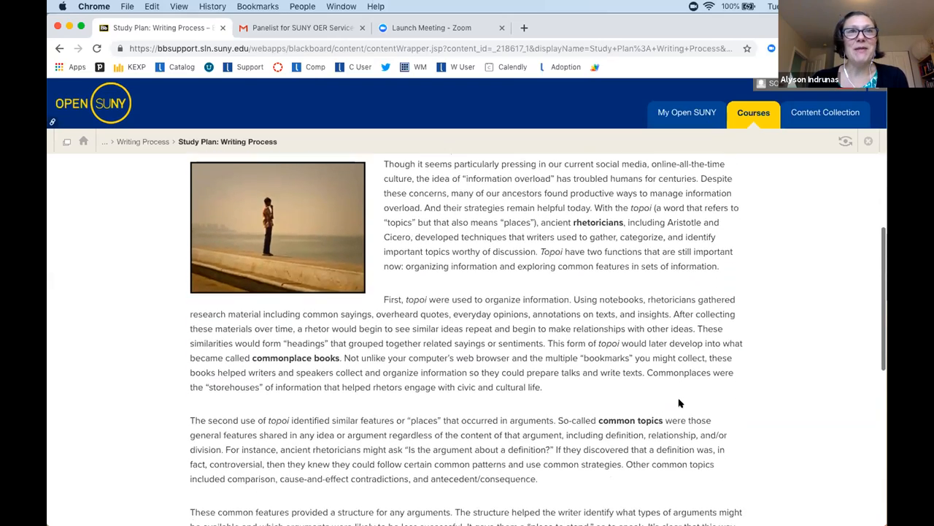
pyautogui.scroll(-3)
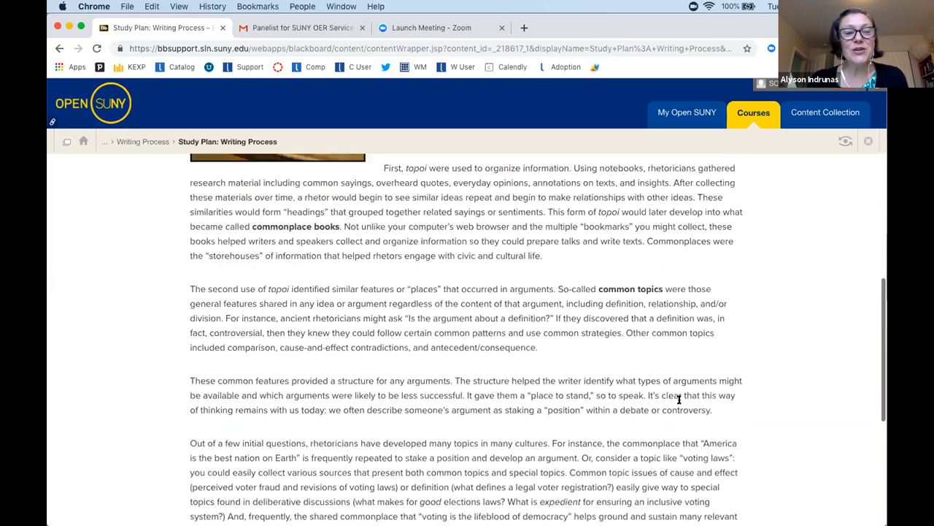
pyautogui.scroll(-3)
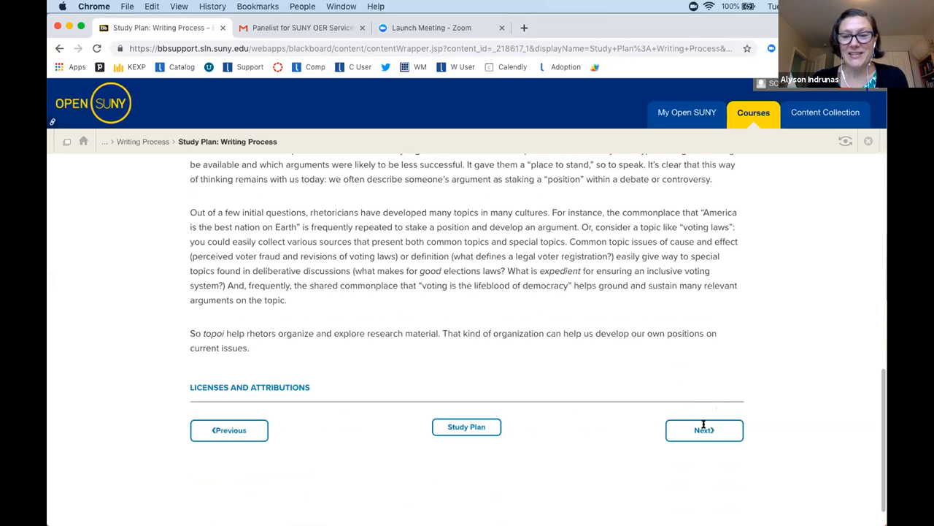
# - Open 'Text: Back to the Future of Topics' and scroll down to its licenses and attributions
pyautogui.click(704, 430)
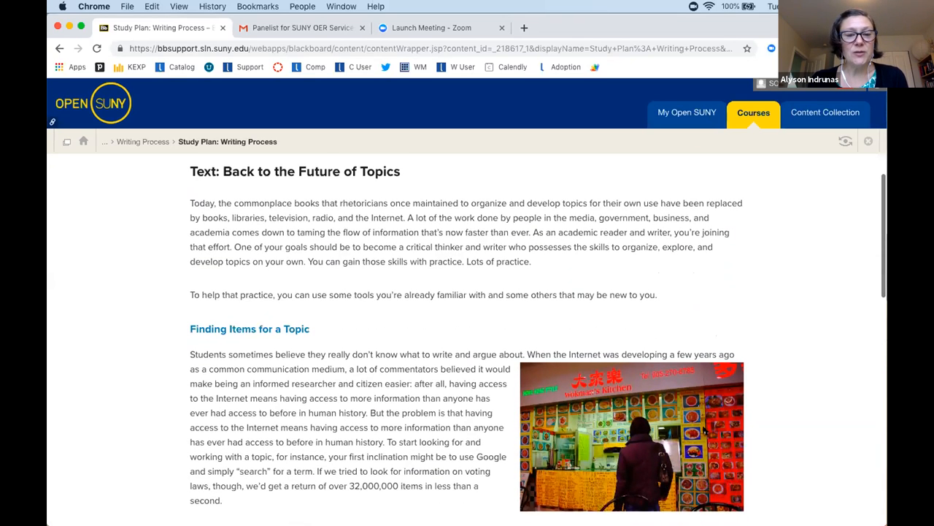
pyautogui.scroll(-3)
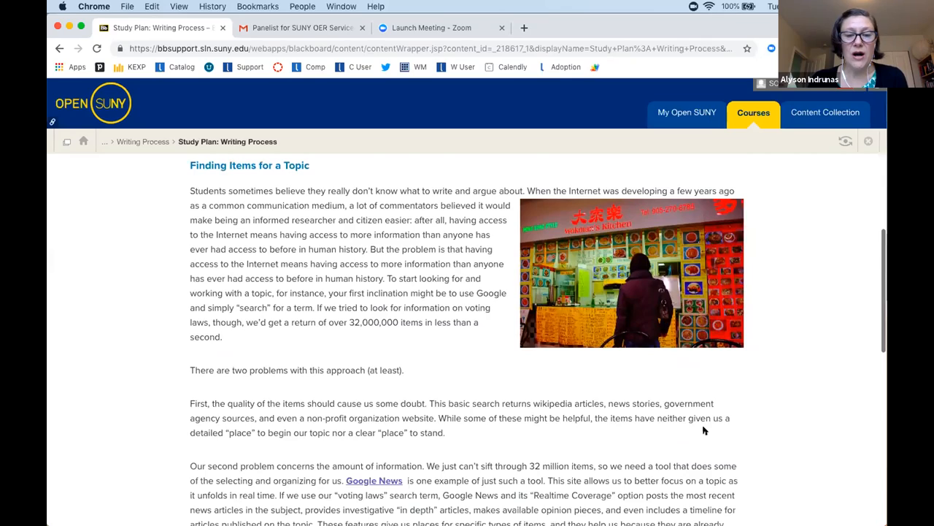
pyautogui.scroll(-3)
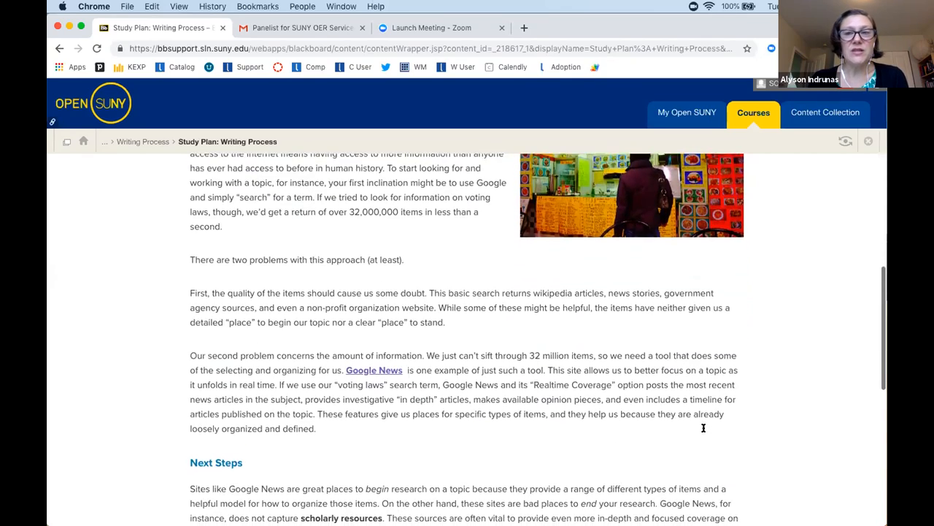
pyautogui.scroll(-3)
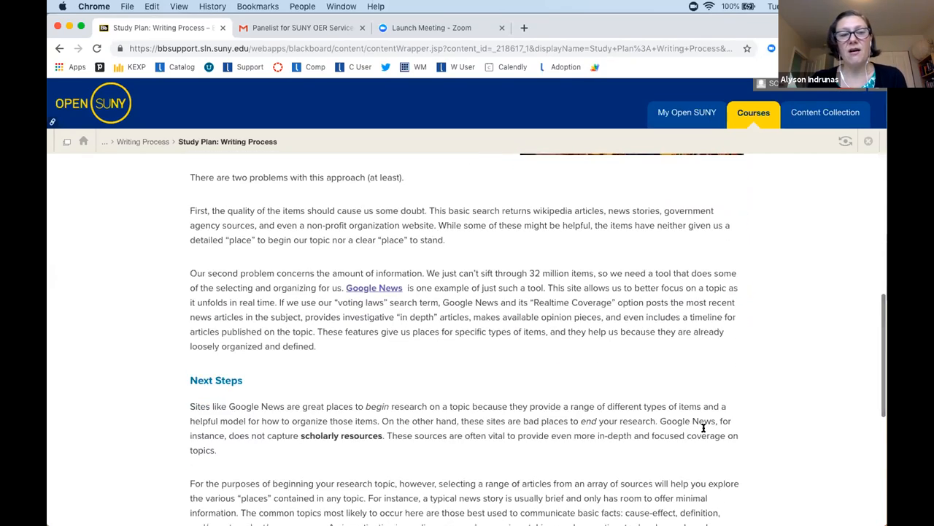
pyautogui.scroll(-3)
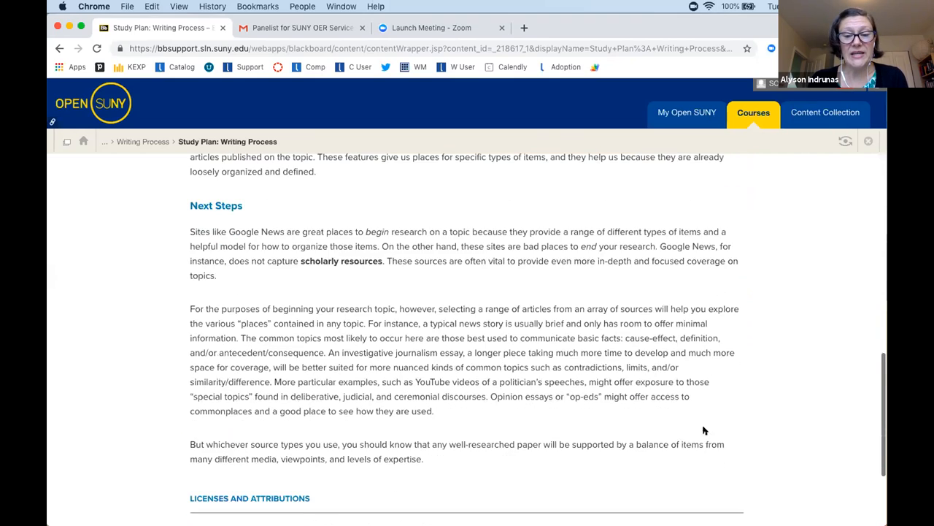
pyautogui.scroll(-3)
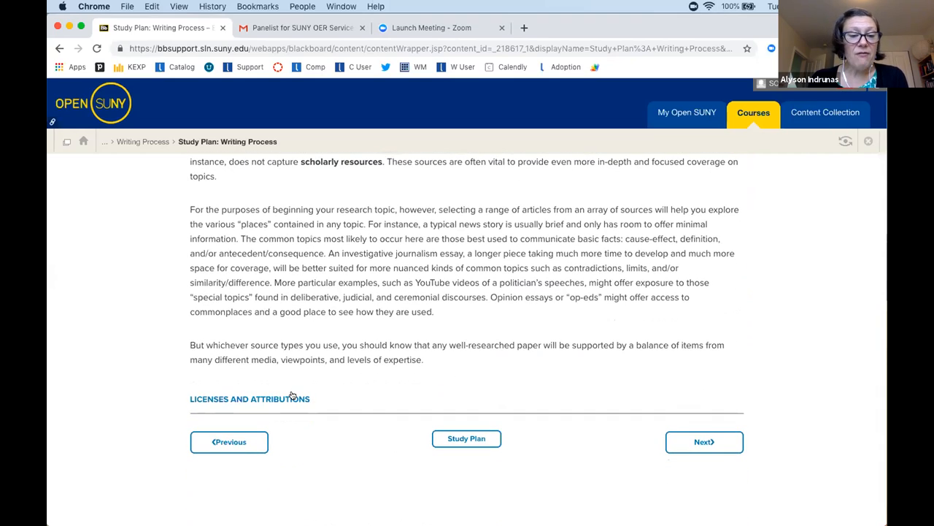
pyautogui.scroll(-3)
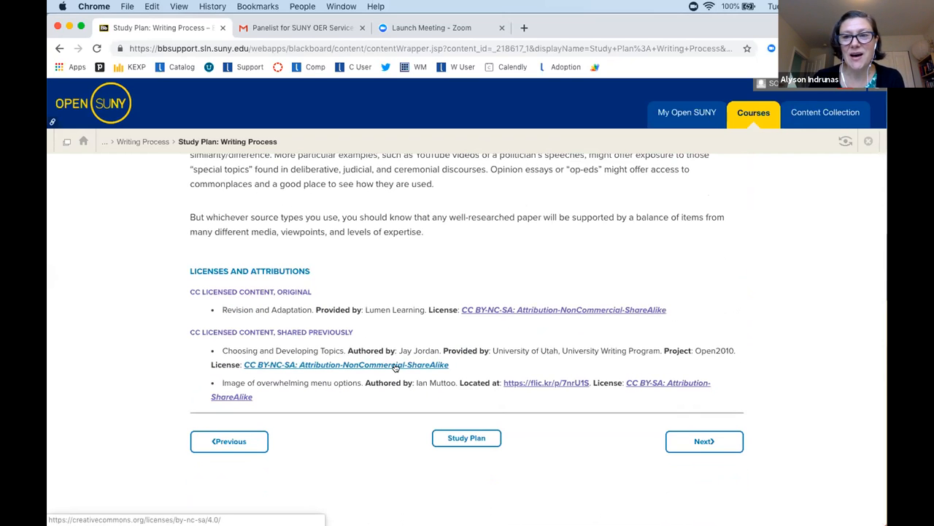
# - Return to the Writing Process overview and review Topic Selection's seven items and Needs Work reason
pyautogui.click(466, 437)
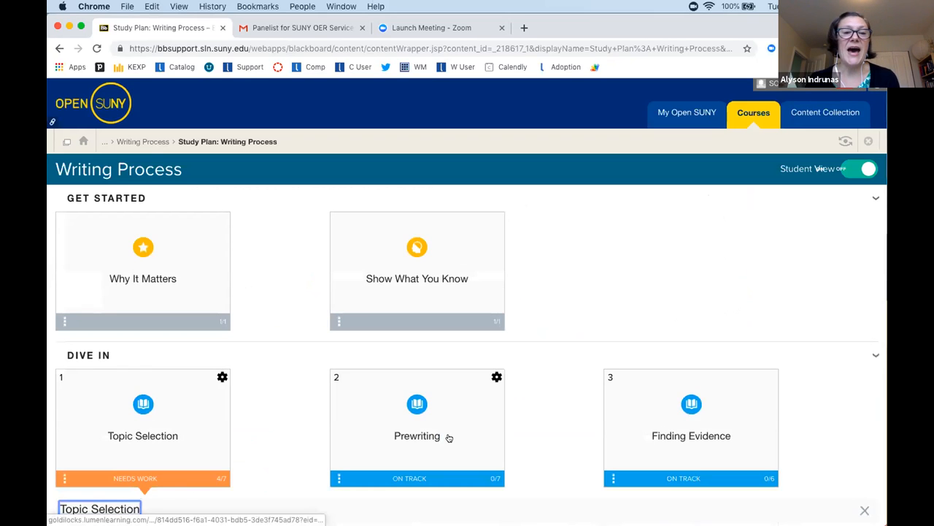
pyautogui.scroll(-3)
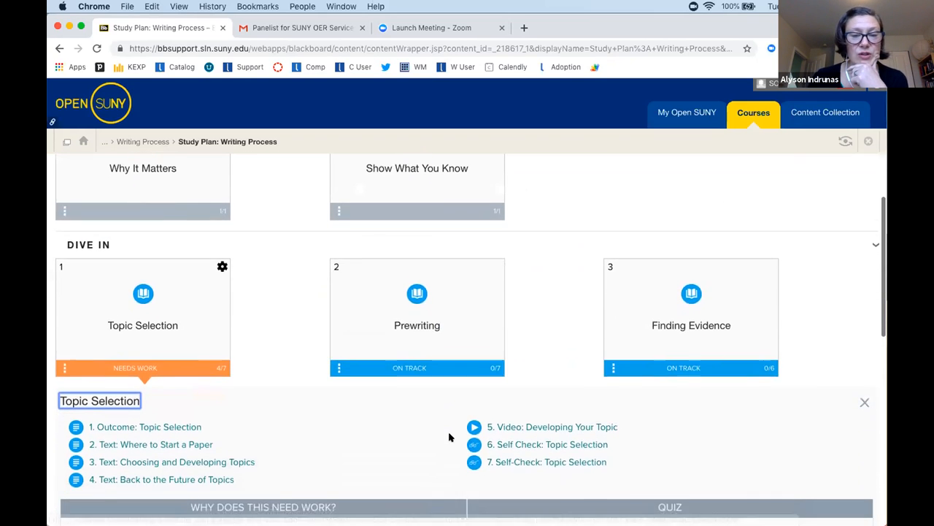
pyautogui.scroll(-3)
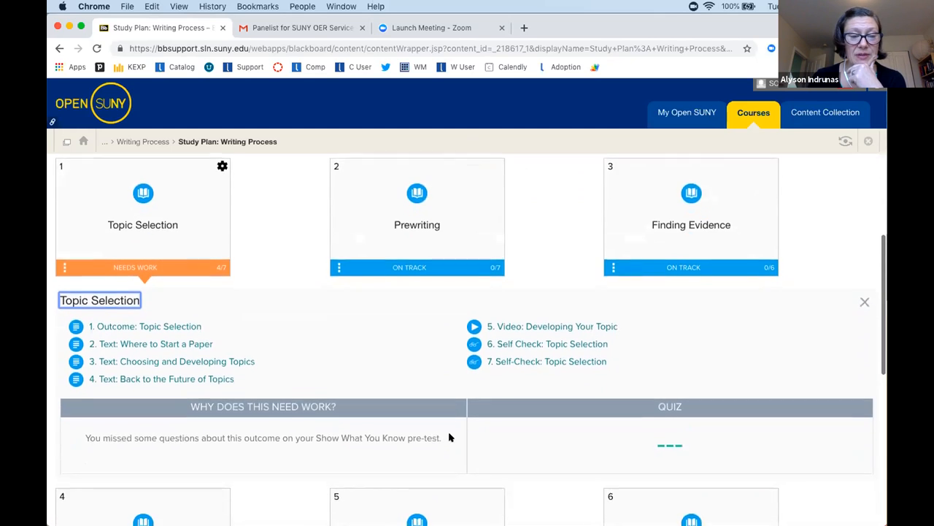
pyautogui.scroll(-3)
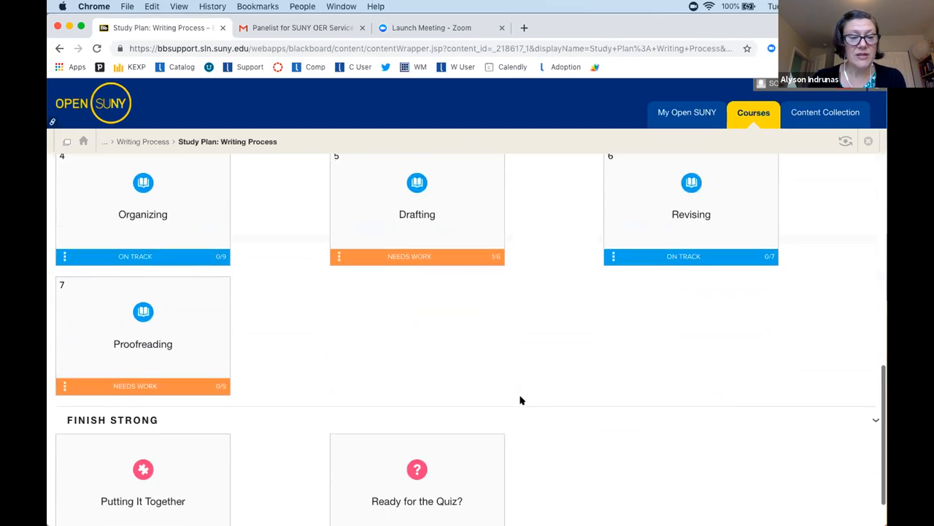
pyautogui.scroll(-3)
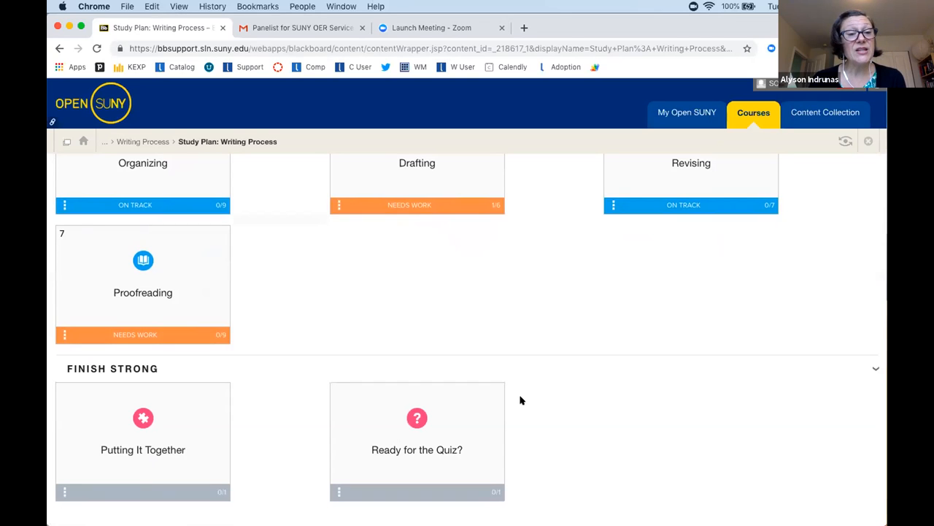
pyautogui.moveTo(548, 300)
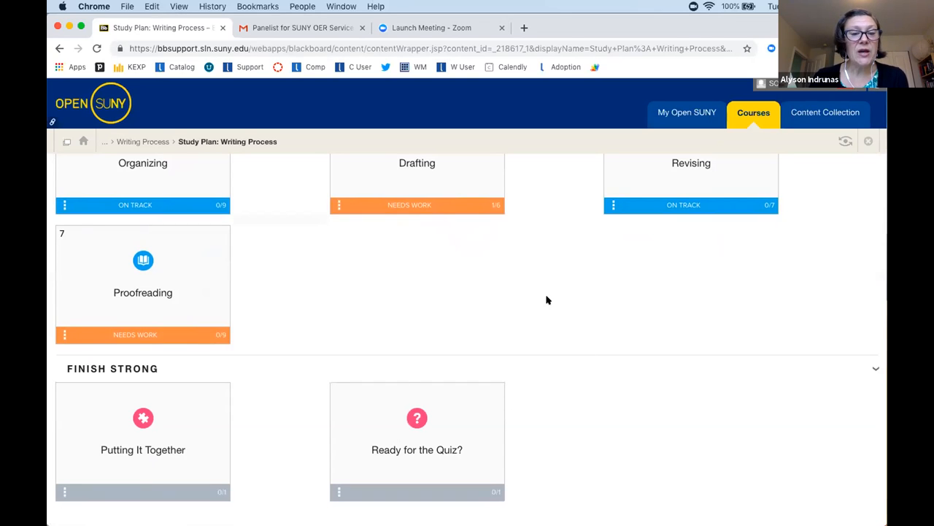
pyautogui.moveTo(509, 331)
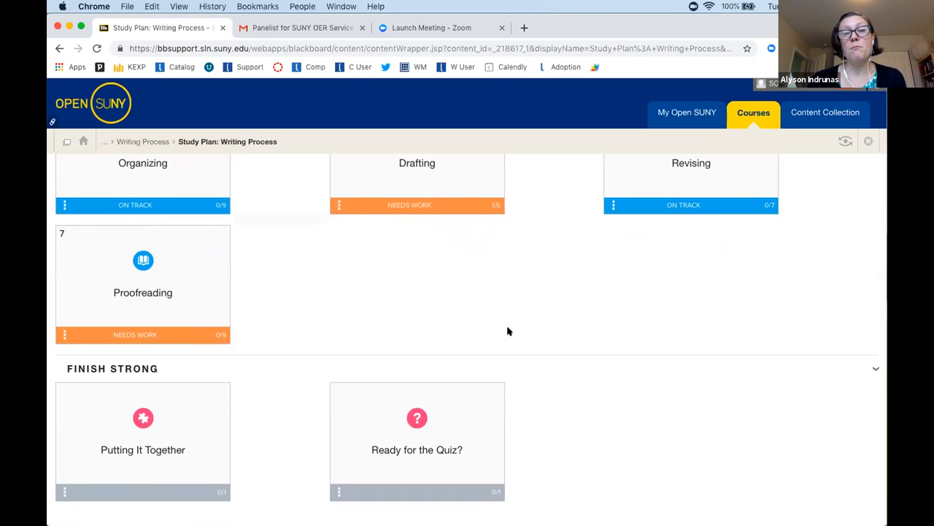
pyautogui.scroll(3)
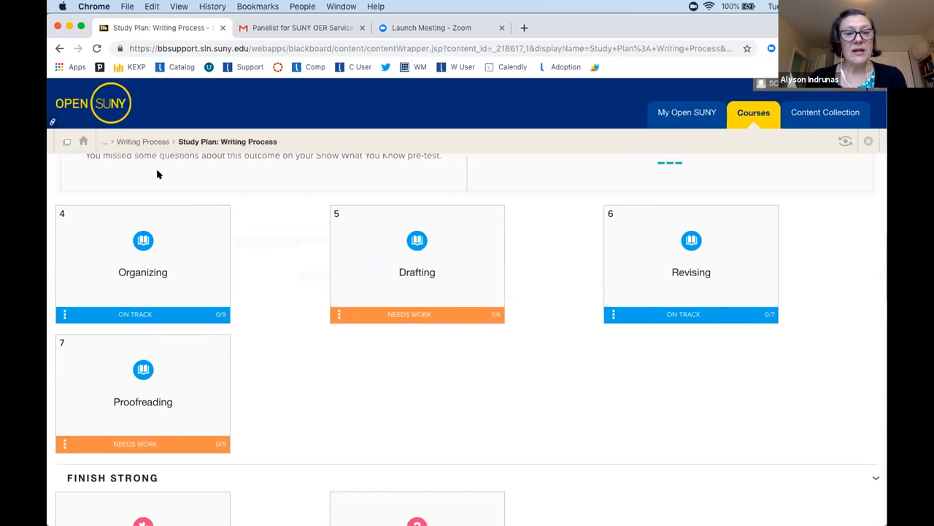
pyautogui.moveTo(142, 141)
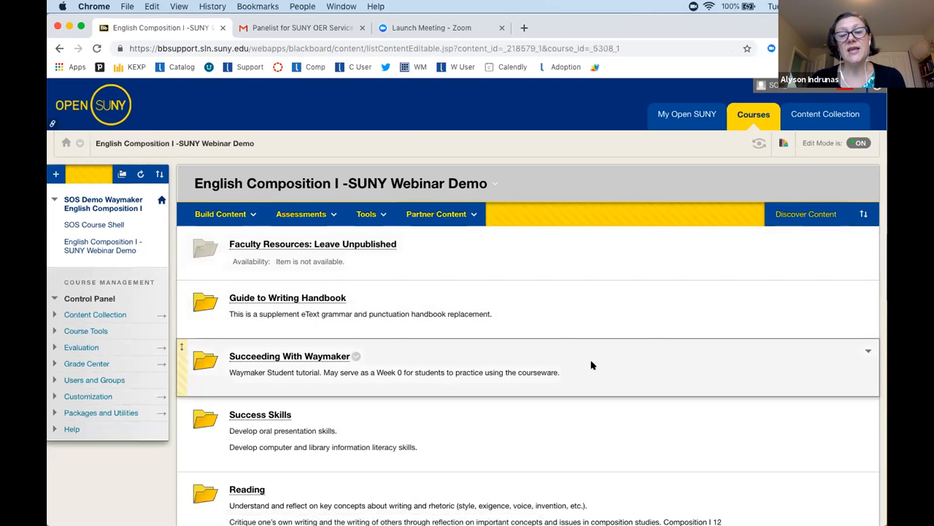
# - Open the Succeeding With Waymaker folder and scroll to What Are the Technical Requirements?
pyautogui.scroll(-3)
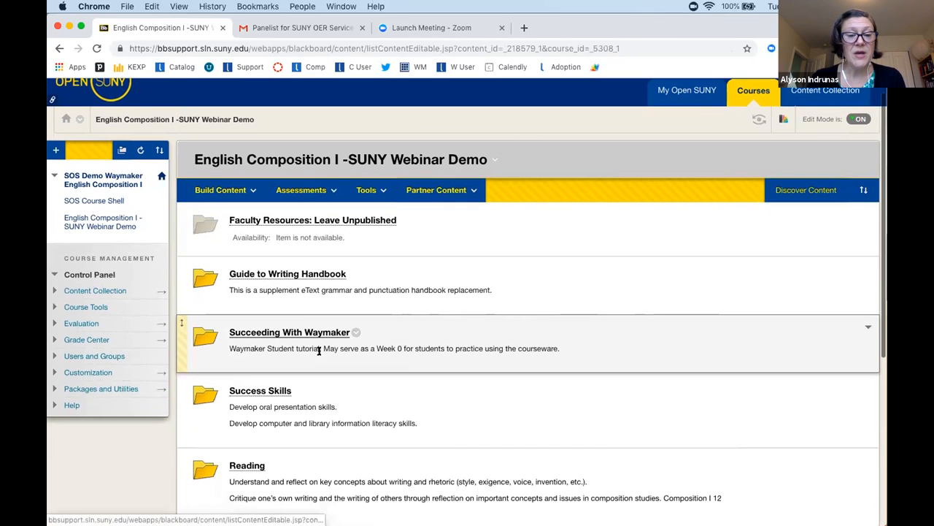
pyautogui.click(289, 332)
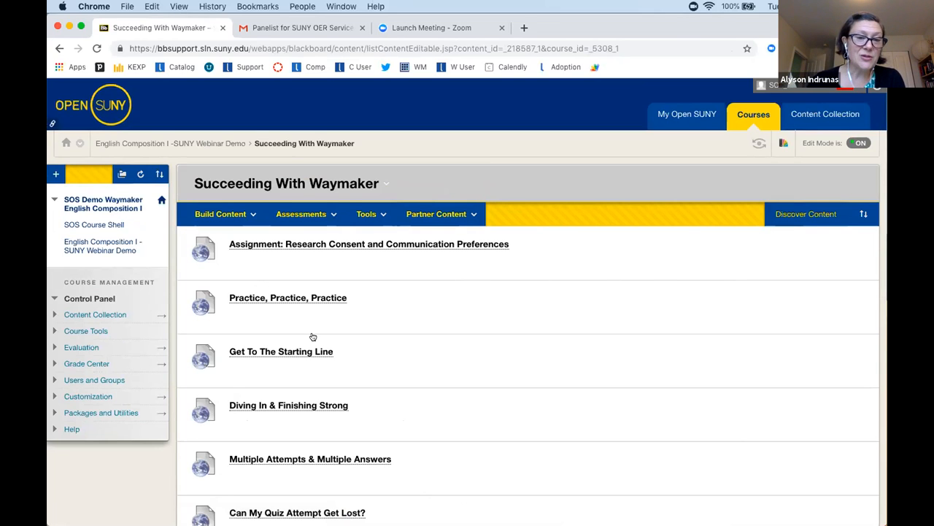
pyautogui.scroll(-3)
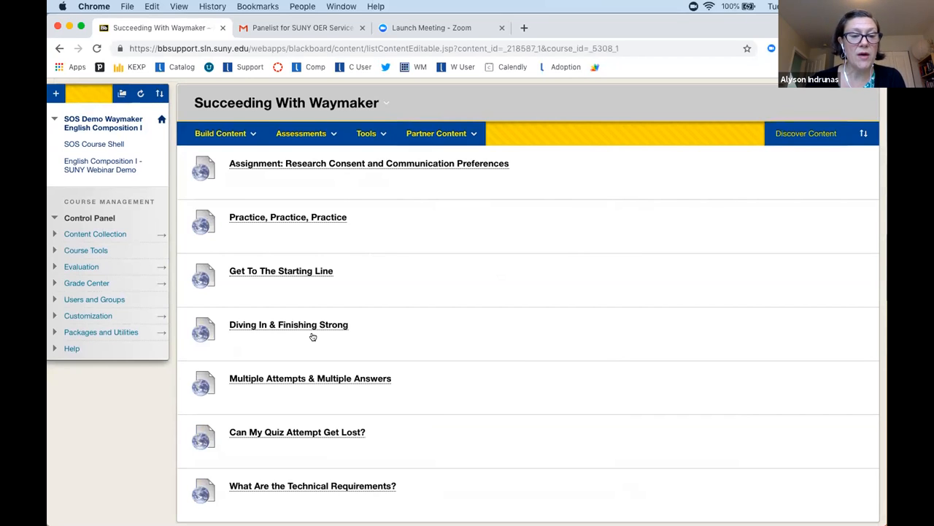
# - Launch the Practice, Practice, Practice lesson and scroll through it and back to the top
pyautogui.click(287, 216)
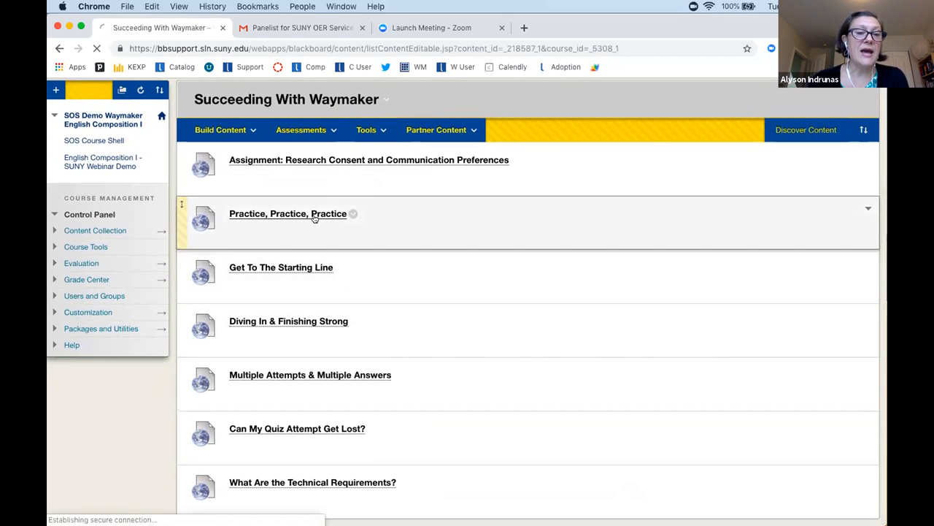
pyautogui.click(287, 213)
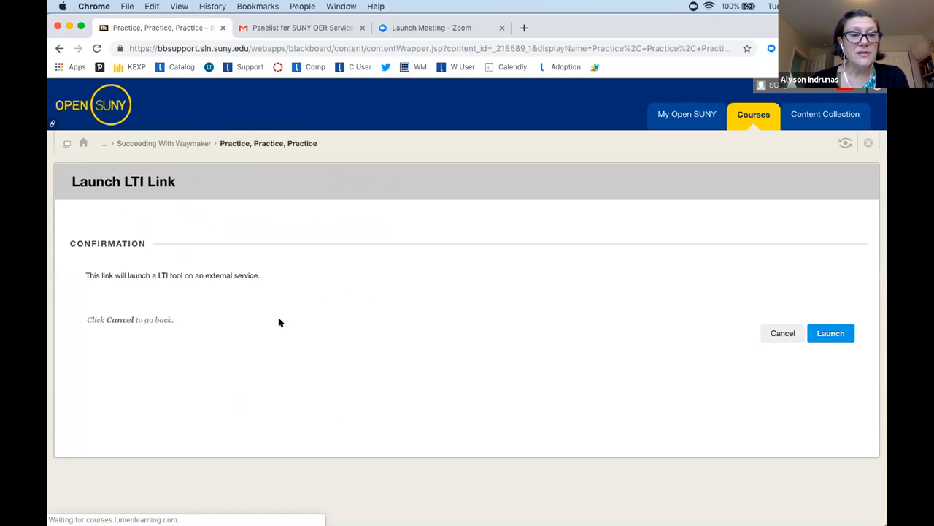
pyautogui.click(831, 333)
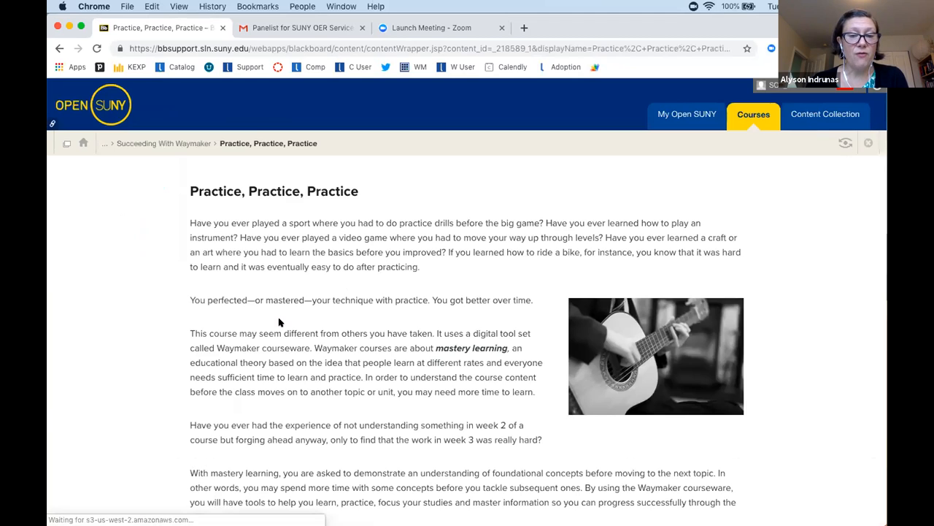
pyautogui.scroll(-3)
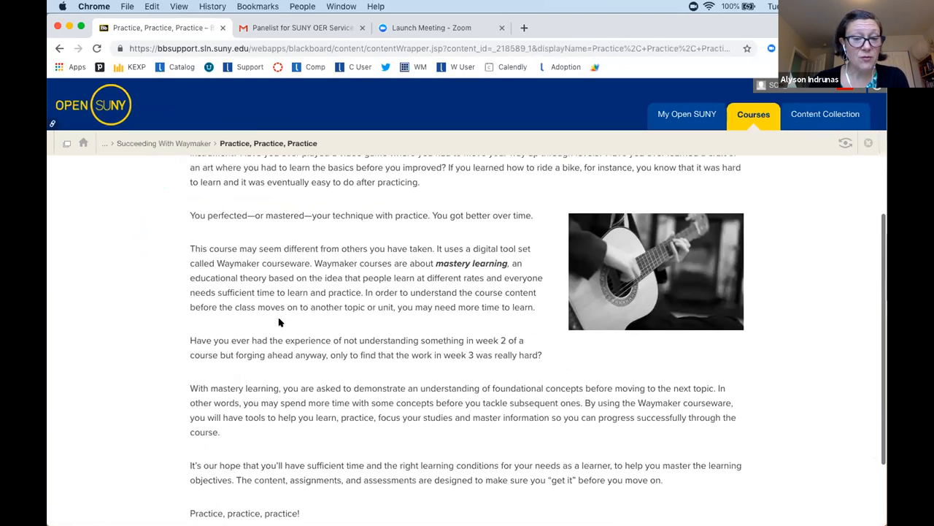
pyautogui.scroll(-3)
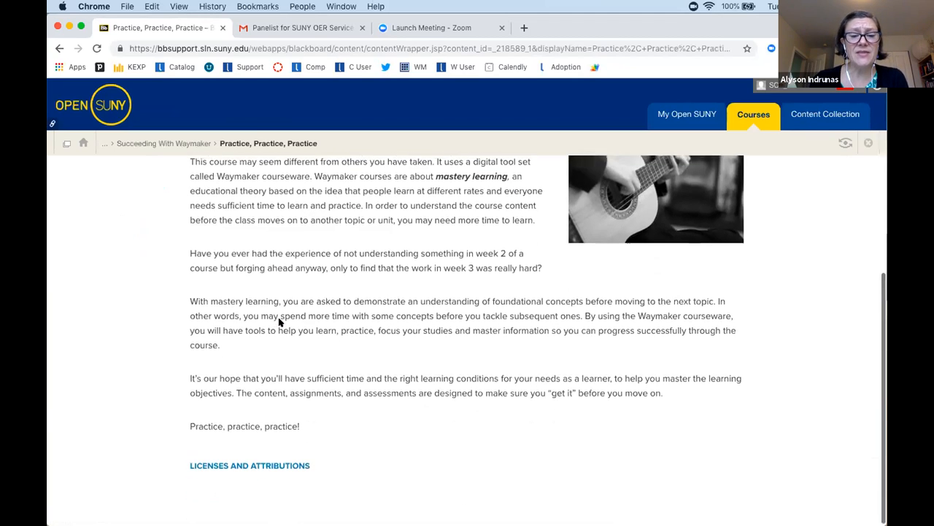
pyautogui.scroll(-3)
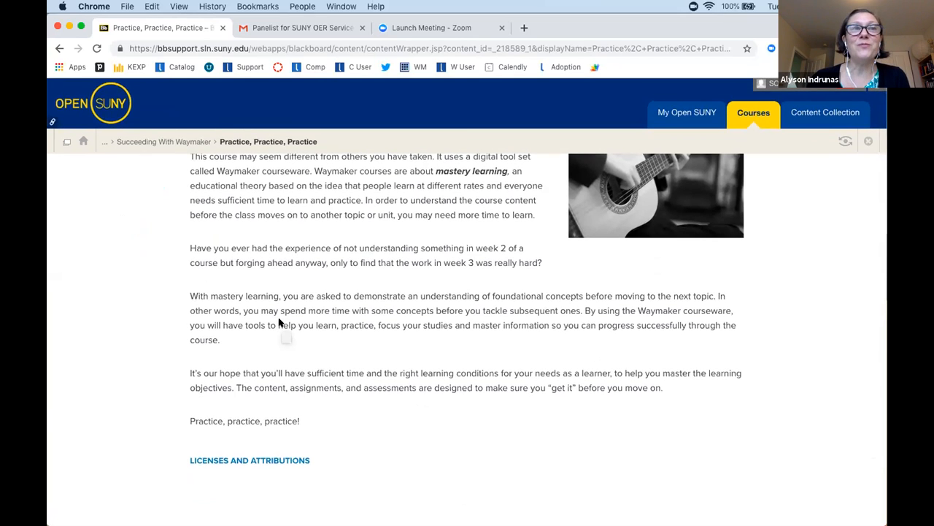
pyautogui.moveTo(265, 353)
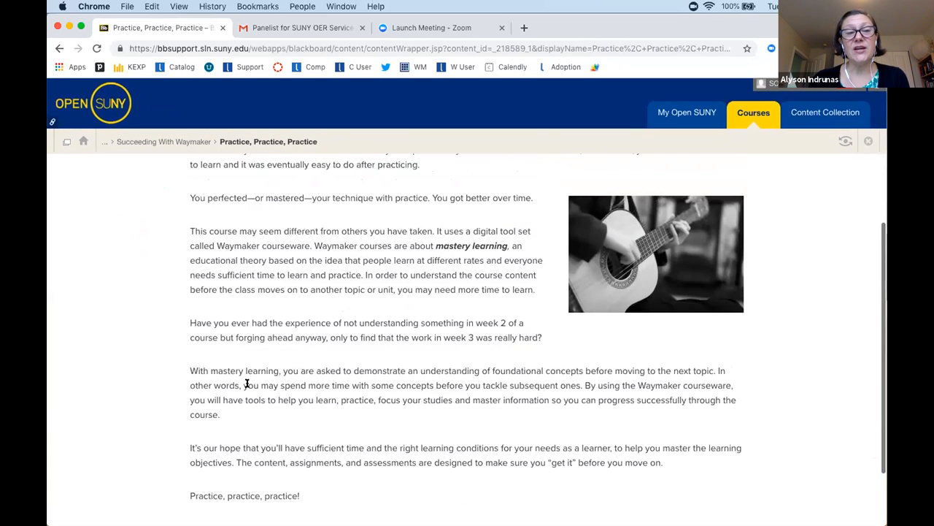
pyautogui.scroll(3)
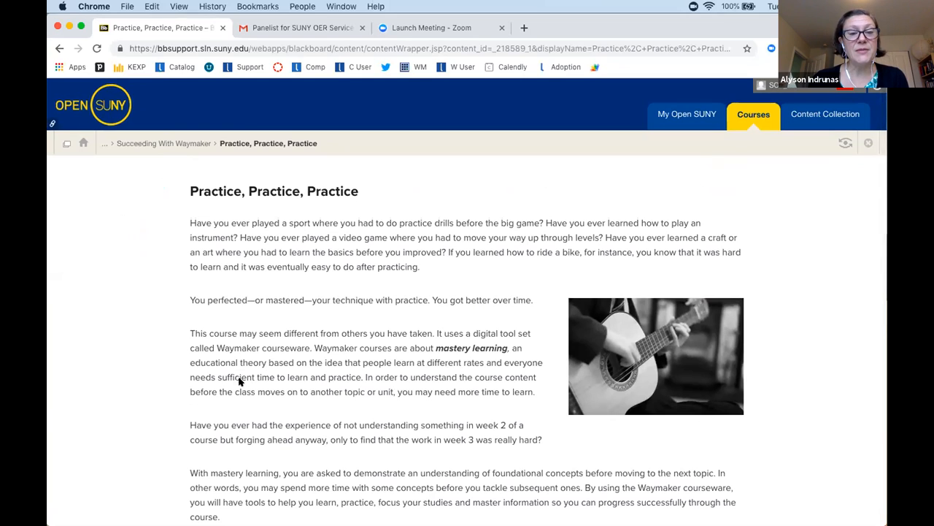
pyautogui.moveTo(163, 143)
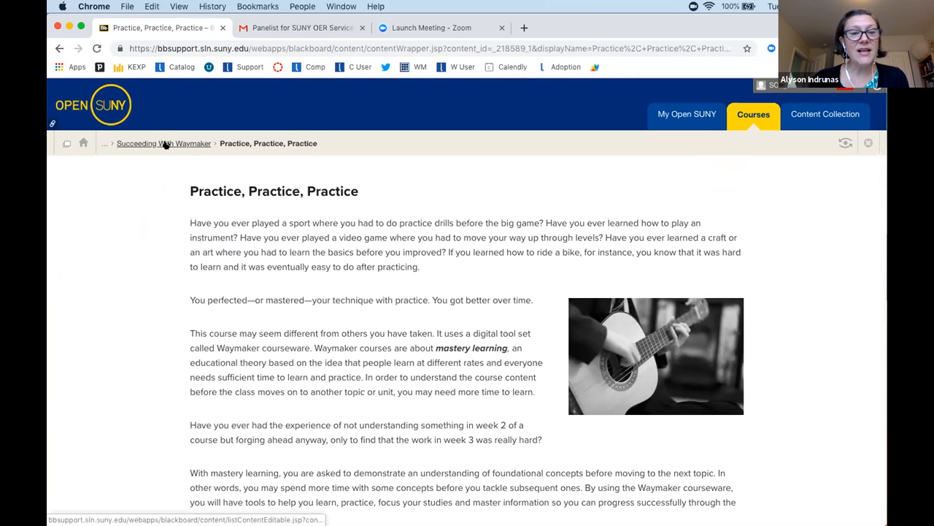
# - Return via Succeeding With Waymaker to the English Composition I - SUNY Webinar Demo course
pyautogui.click(163, 144)
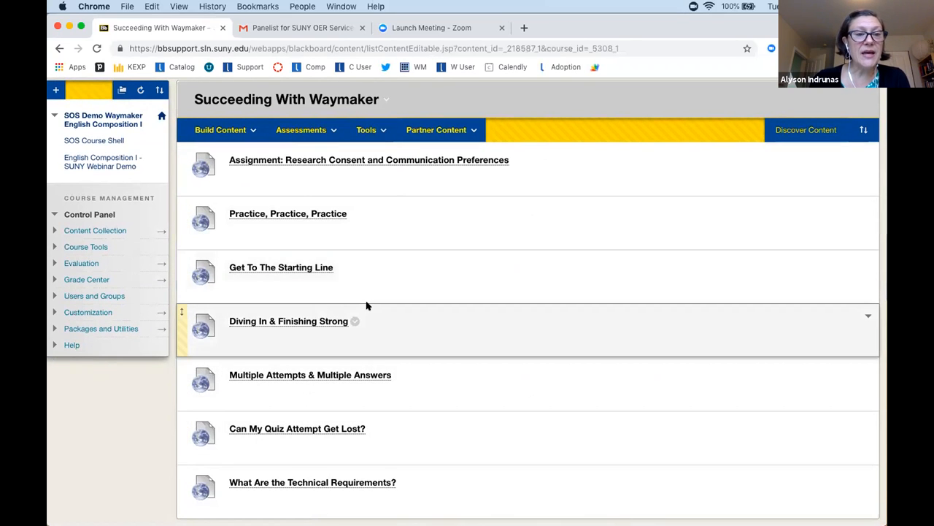
pyautogui.click(103, 162)
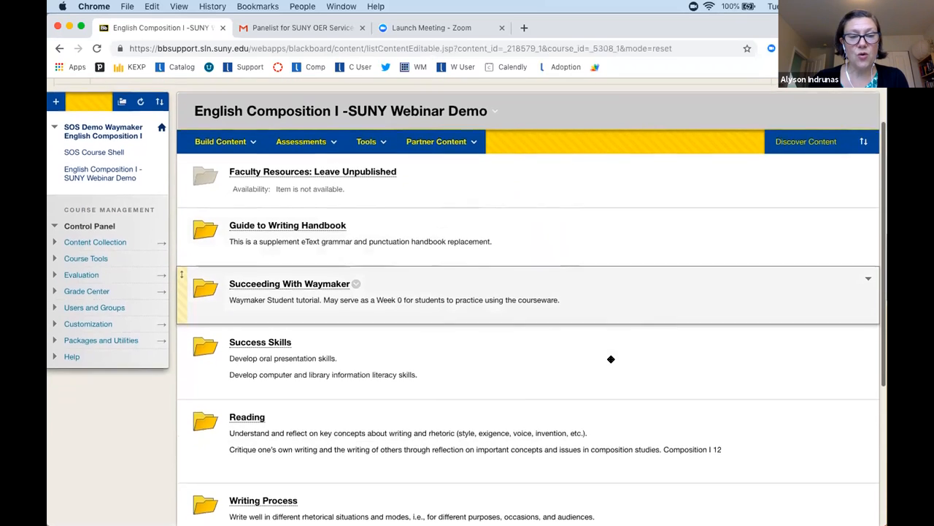
pyautogui.scroll(-3)
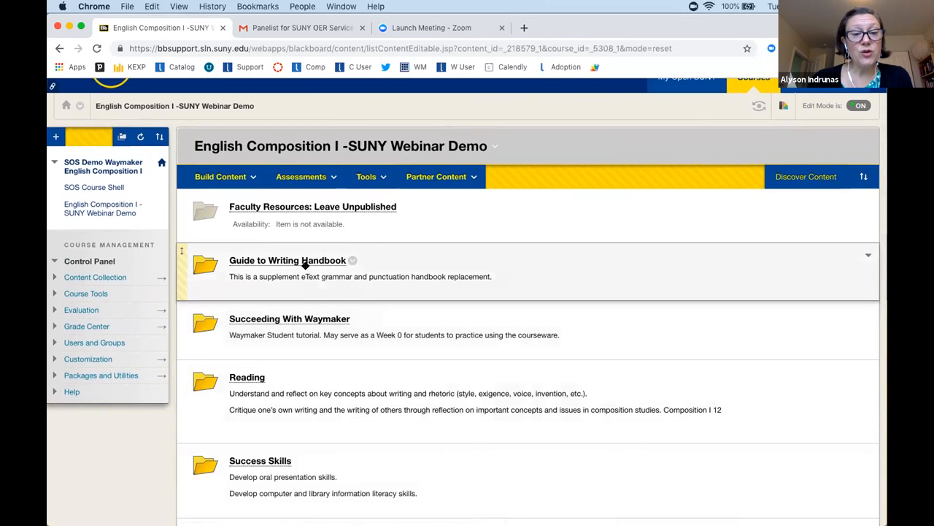
# - Open the Guide to Writing Handbook folder and scroll through its modules
pyautogui.click(288, 260)
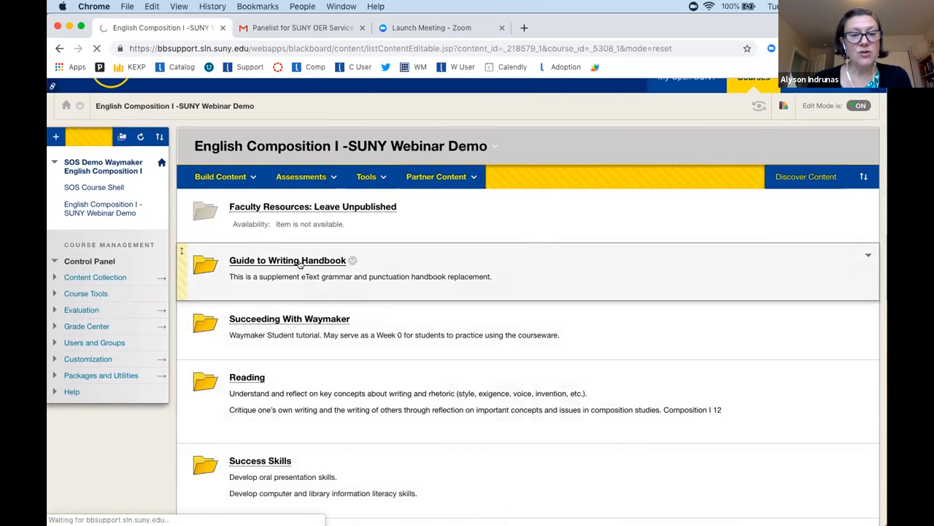
pyautogui.click(288, 260)
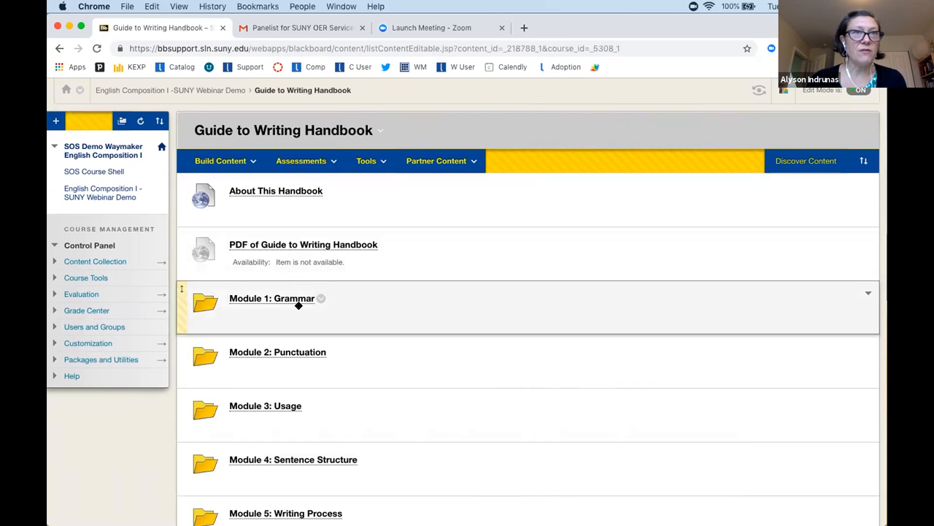
pyautogui.scroll(-3)
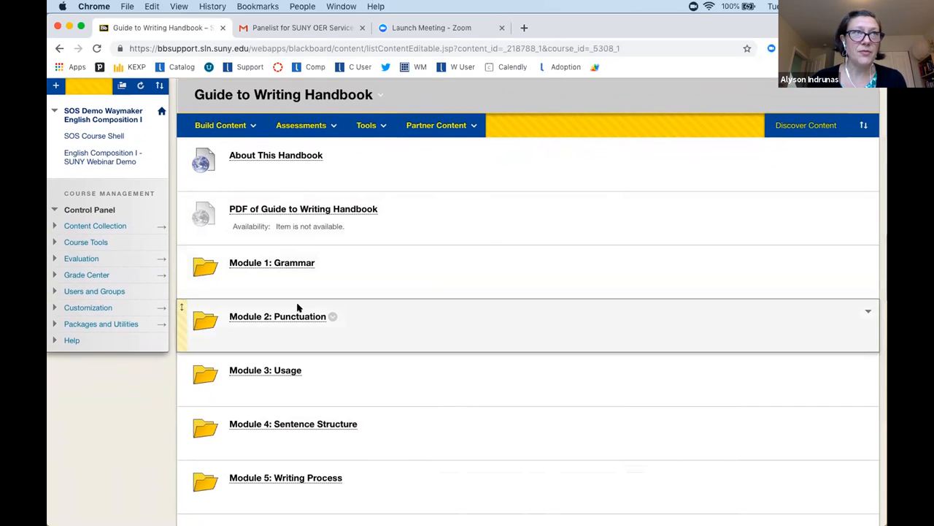
pyautogui.scroll(-3)
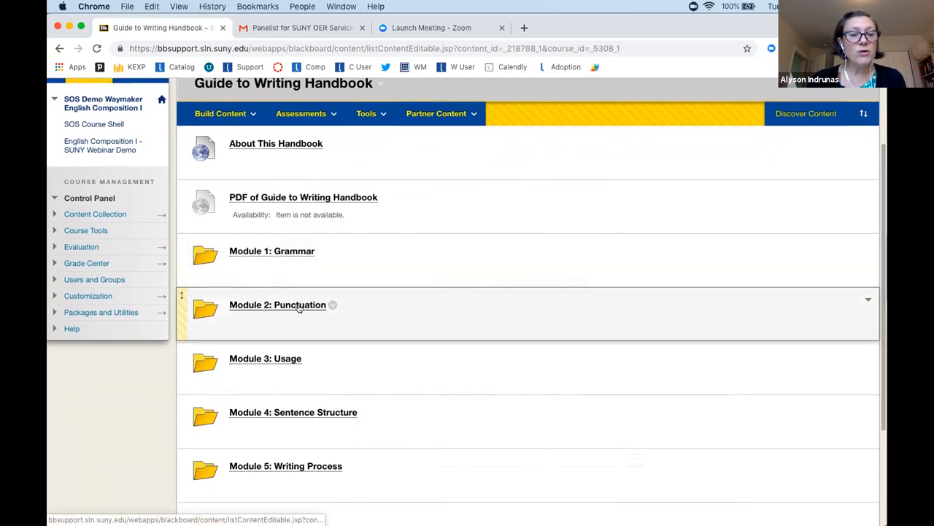
pyautogui.scroll(-3)
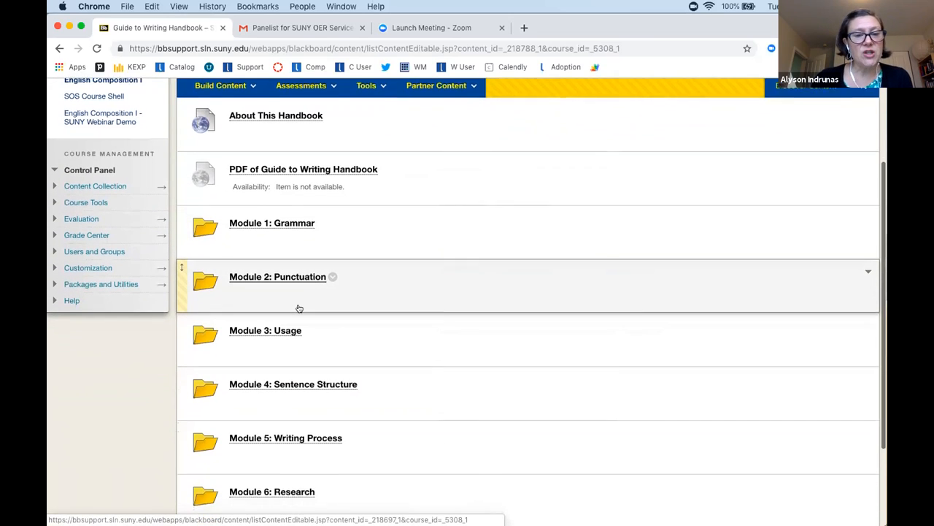
pyautogui.scroll(-3)
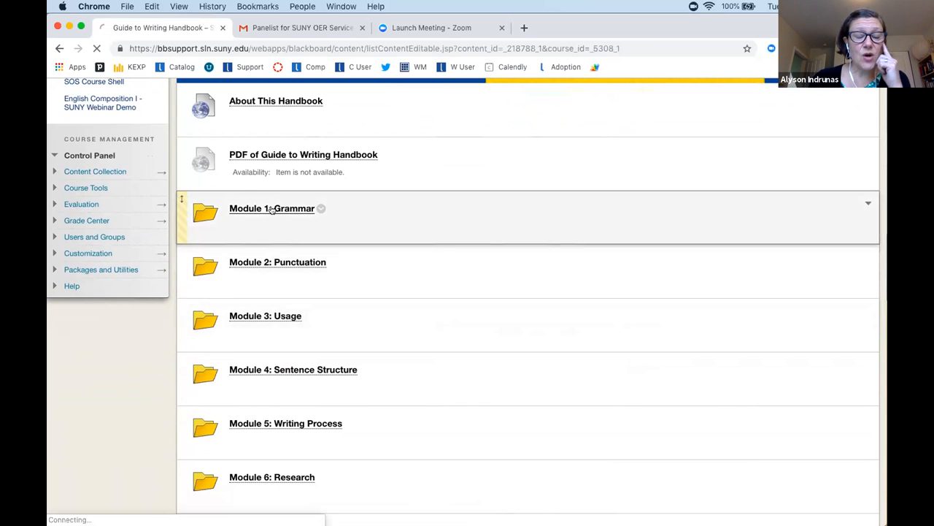
# - Open Module 1: Grammar and its Regular Plural Nouns lesson
pyautogui.click(271, 208)
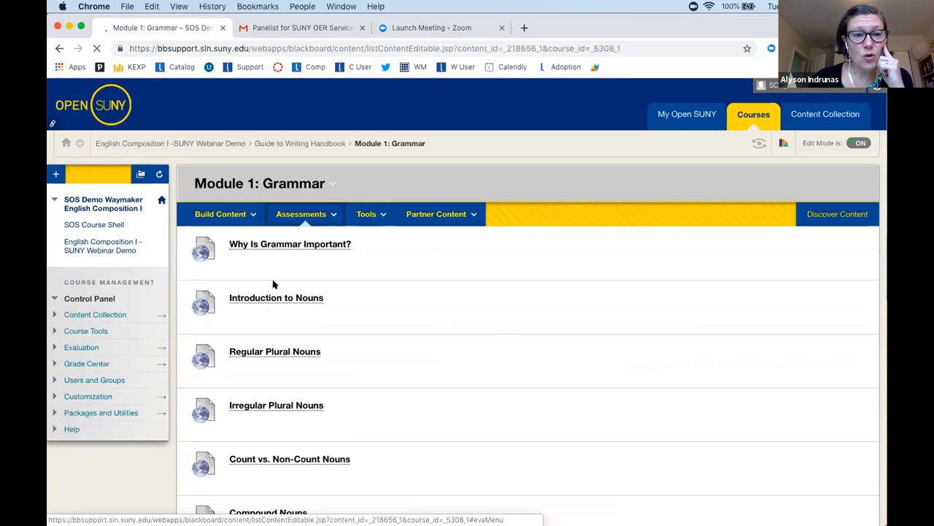
pyautogui.scroll(-3)
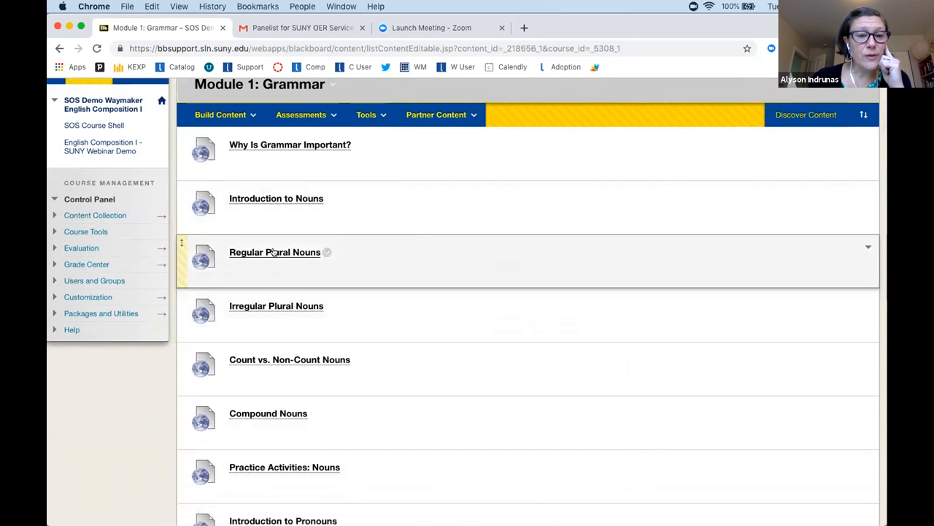
pyautogui.click(275, 252)
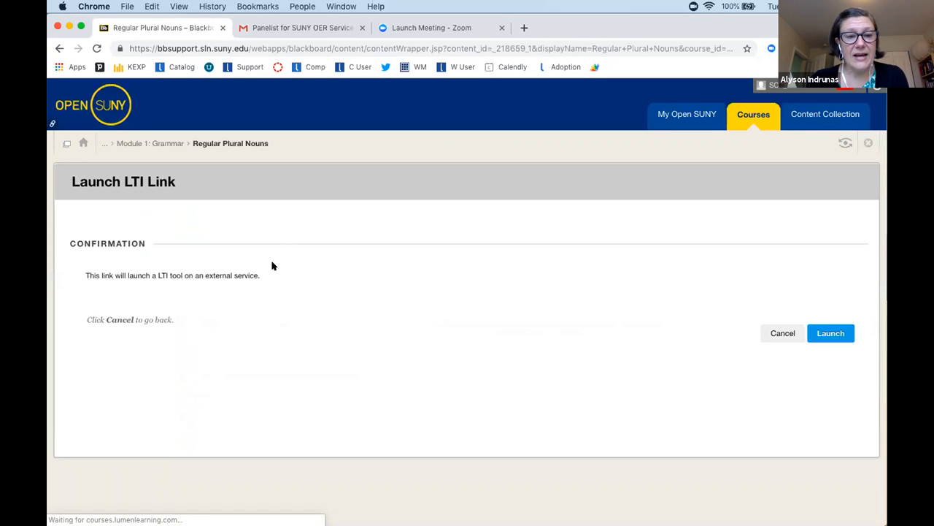
# - Launch the Regular Plural Nouns lesson content from the tool confirmation
pyautogui.click(831, 332)
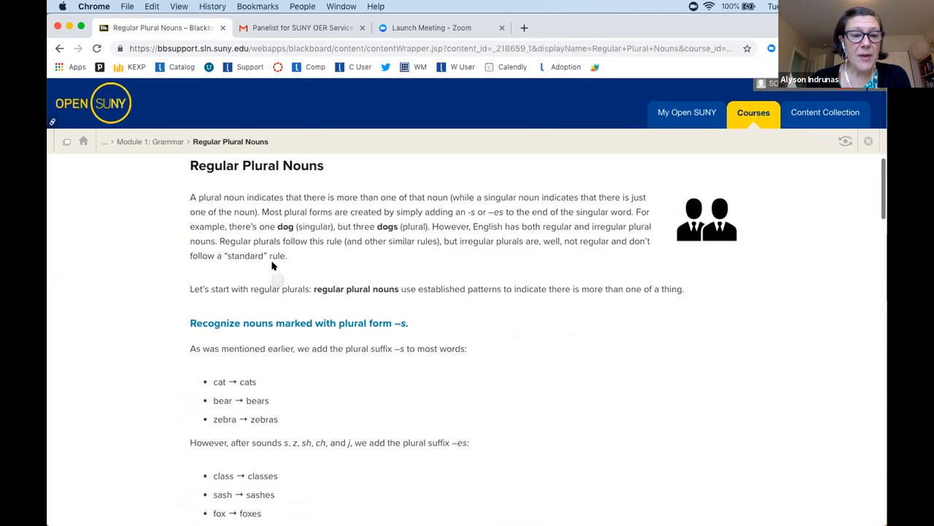
pyautogui.scroll(-3)
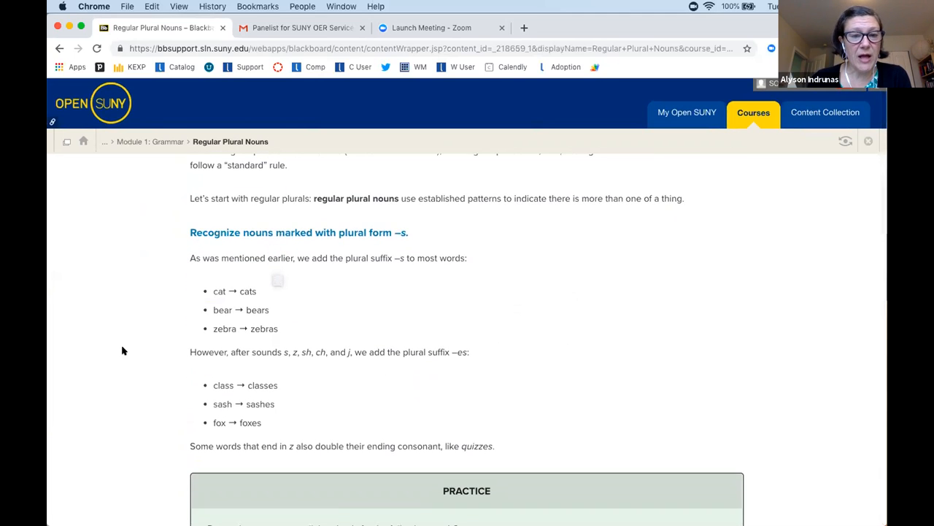
pyautogui.scroll(-3)
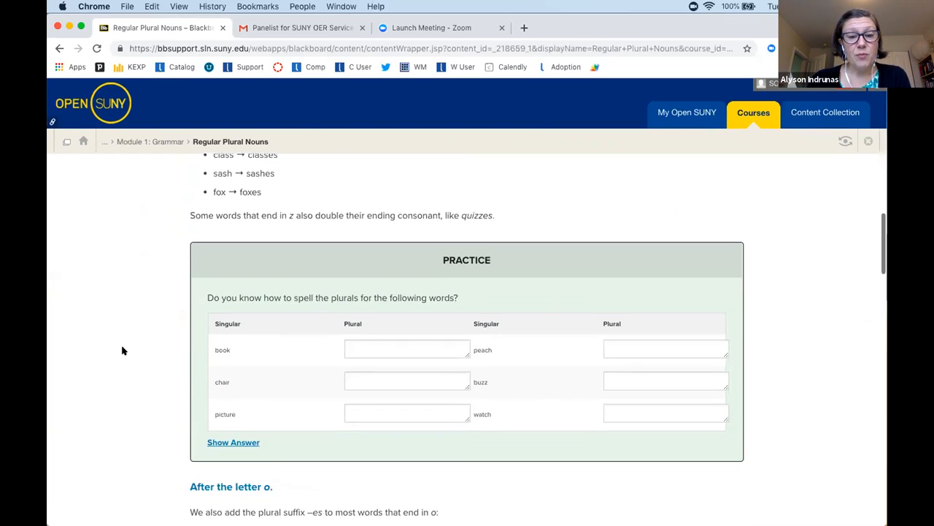
pyautogui.scroll(-3)
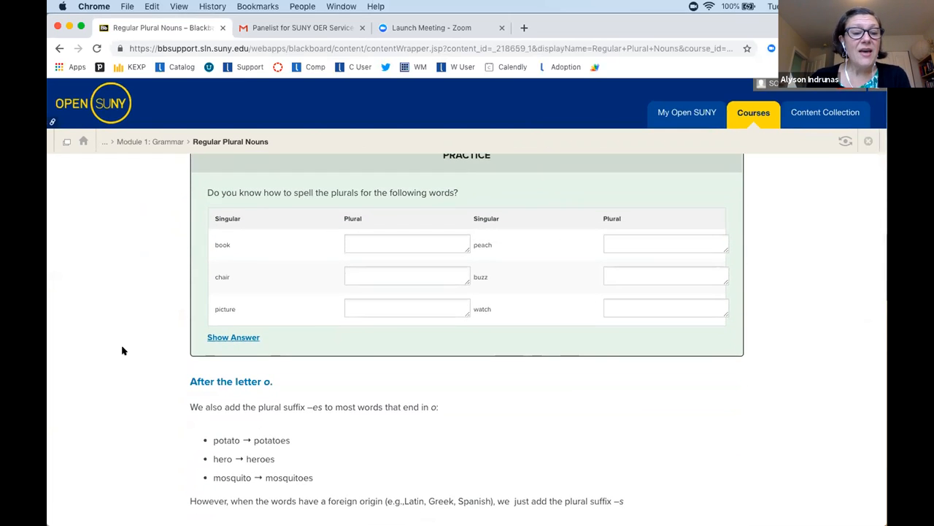
# - Scroll through the lesson's practice tables, then return to the English Composition I course list
pyautogui.scroll(-3)
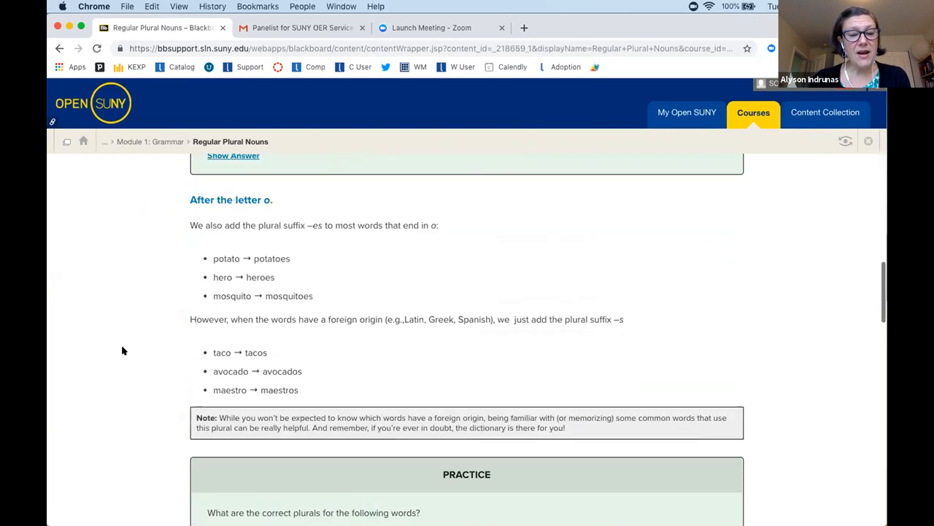
pyautogui.scroll(-3)
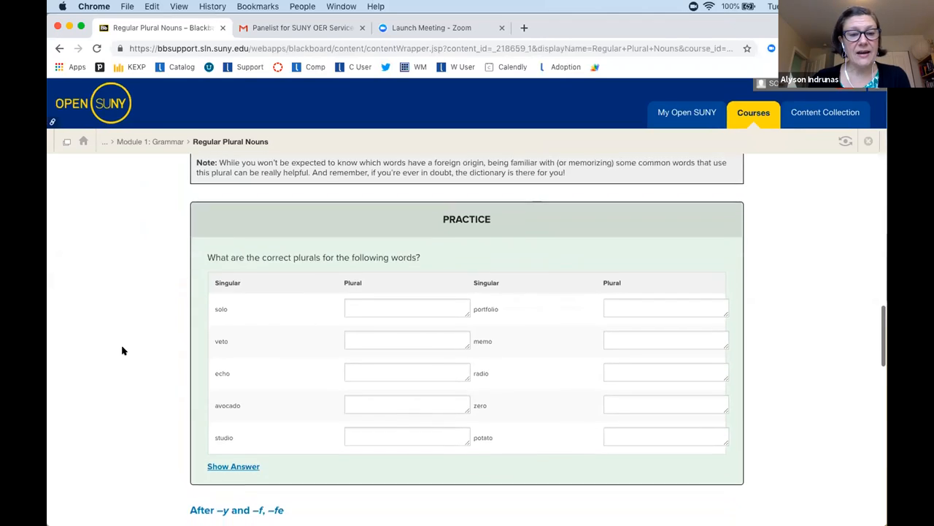
pyautogui.scroll(-3)
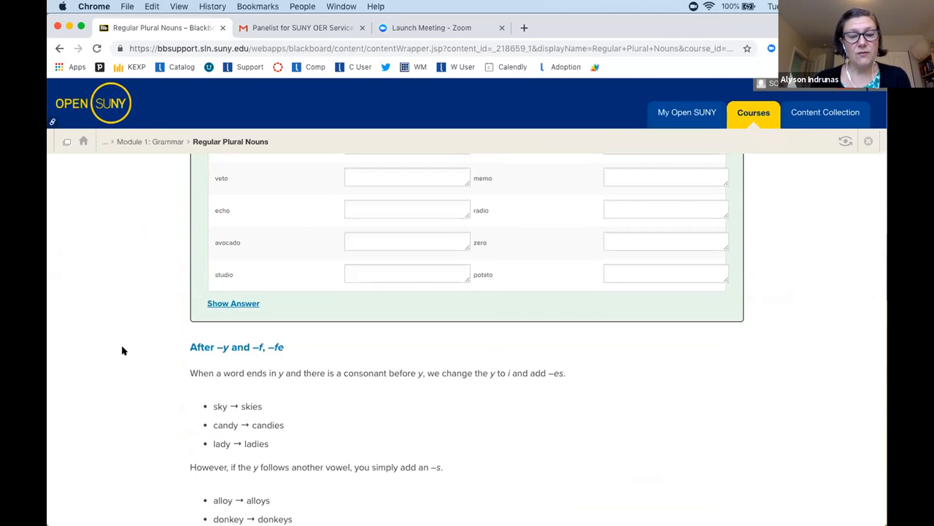
pyautogui.scroll(-3)
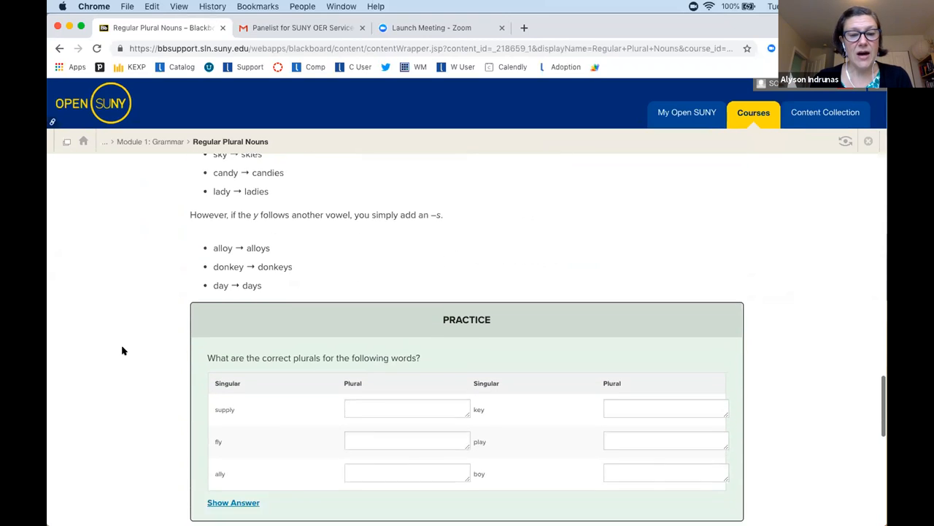
pyautogui.scroll(-3)
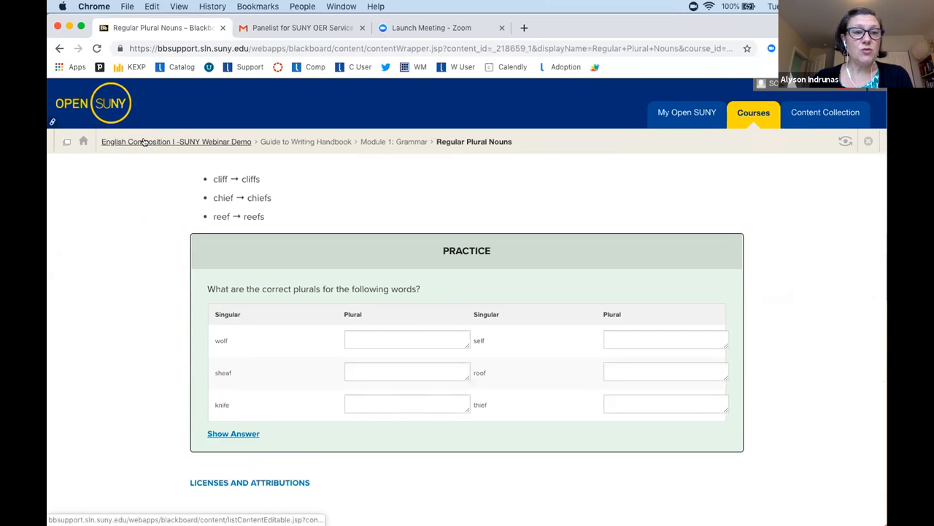
pyautogui.click(175, 141)
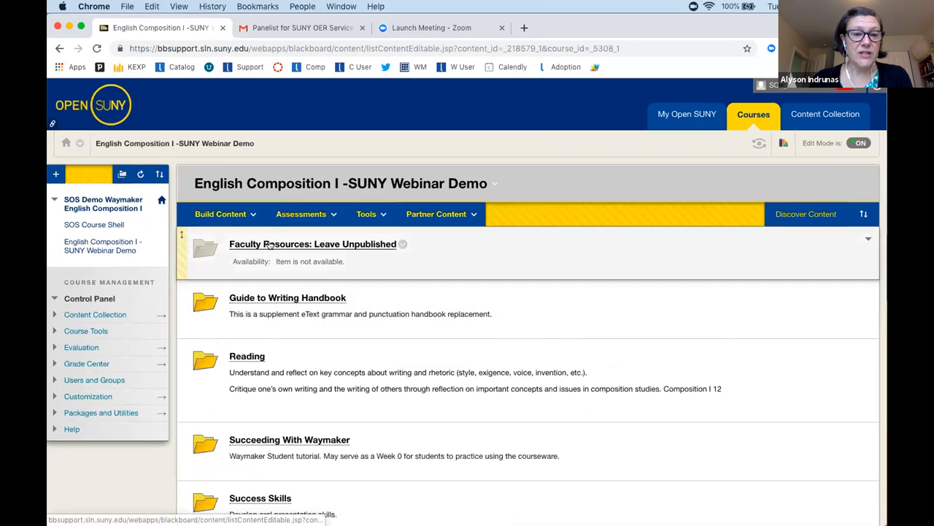
# - Open Waymaker Faculty Tools from the Faculty Resources: Leave Unpublished folder
pyautogui.click(312, 244)
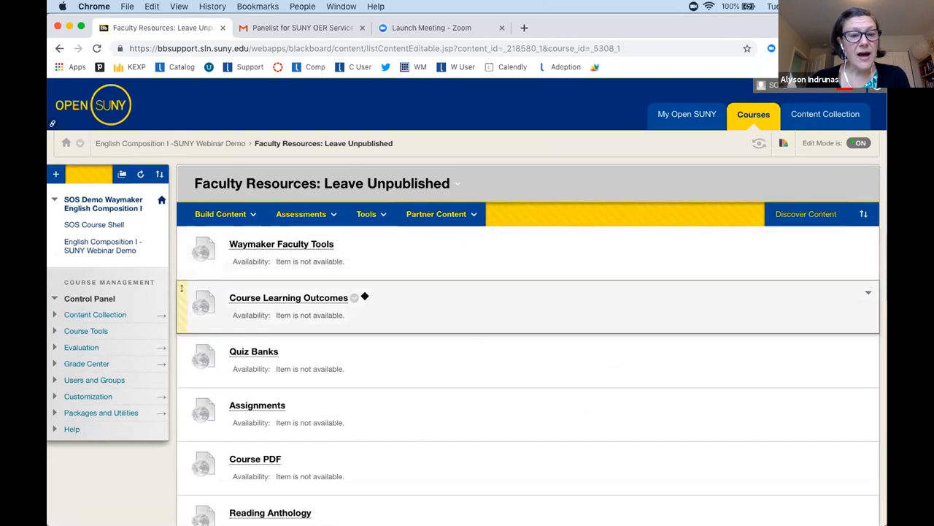
pyautogui.scroll(-3)
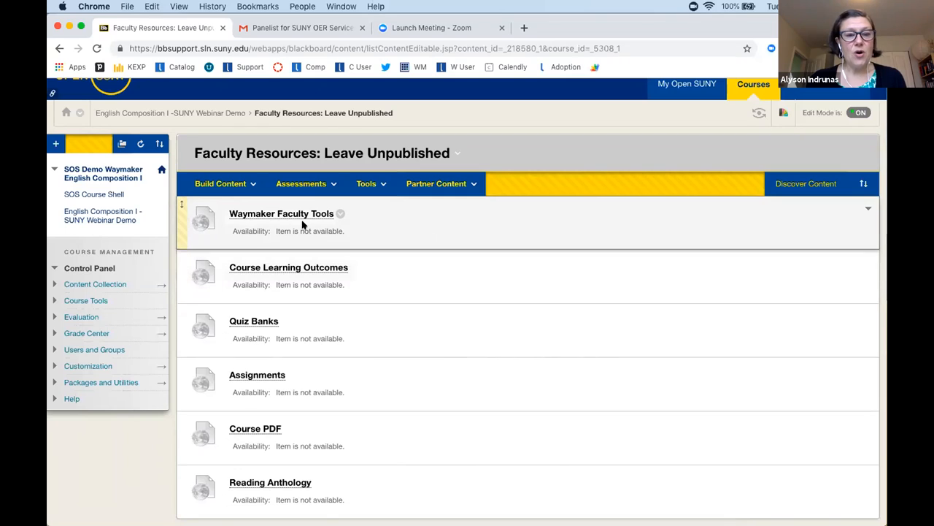
pyautogui.click(281, 213)
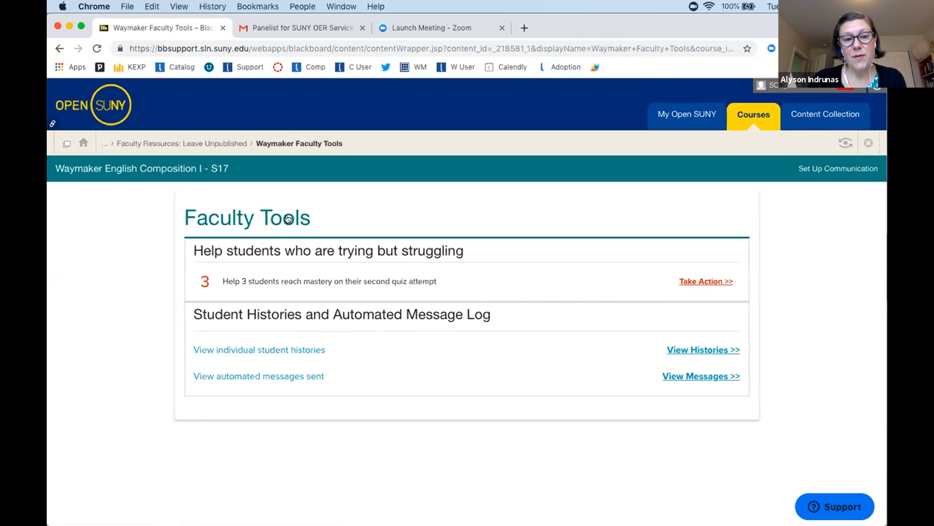
pyautogui.moveTo(228, 239)
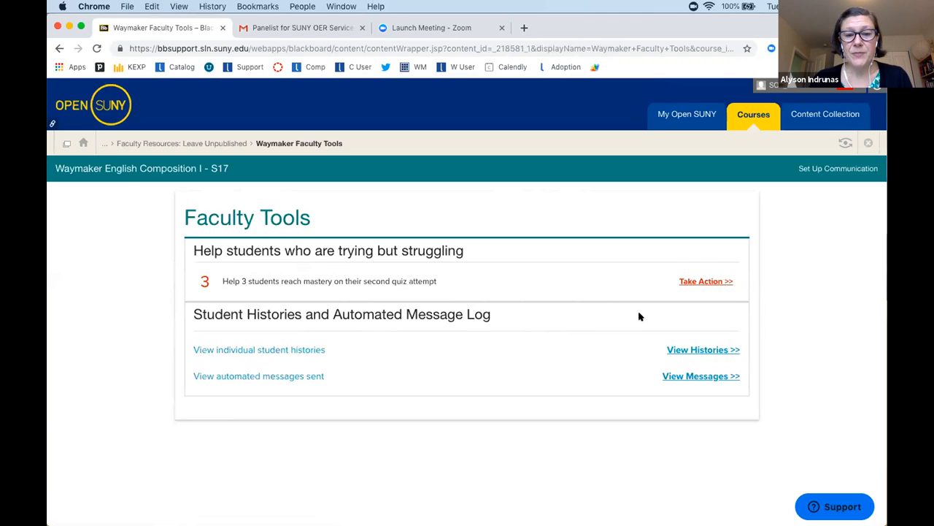
# - Show the three struggling students to message before their second quiz attempt
pyautogui.click(706, 281)
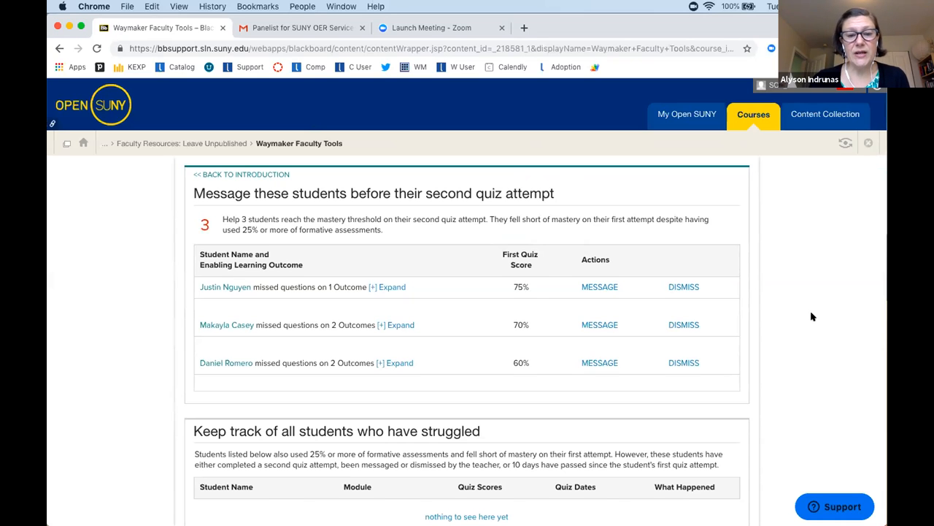
pyautogui.scroll(-3)
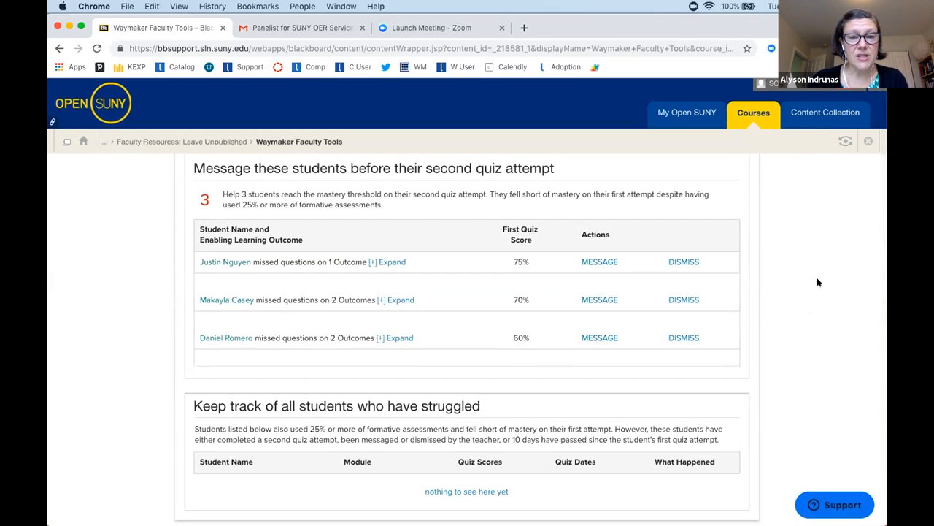
pyautogui.moveTo(799, 271)
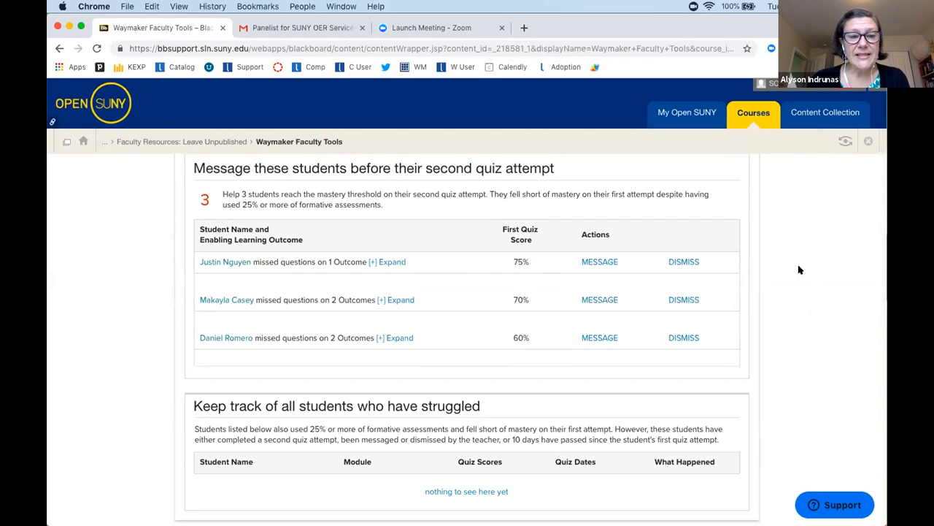
pyautogui.moveTo(544, 255)
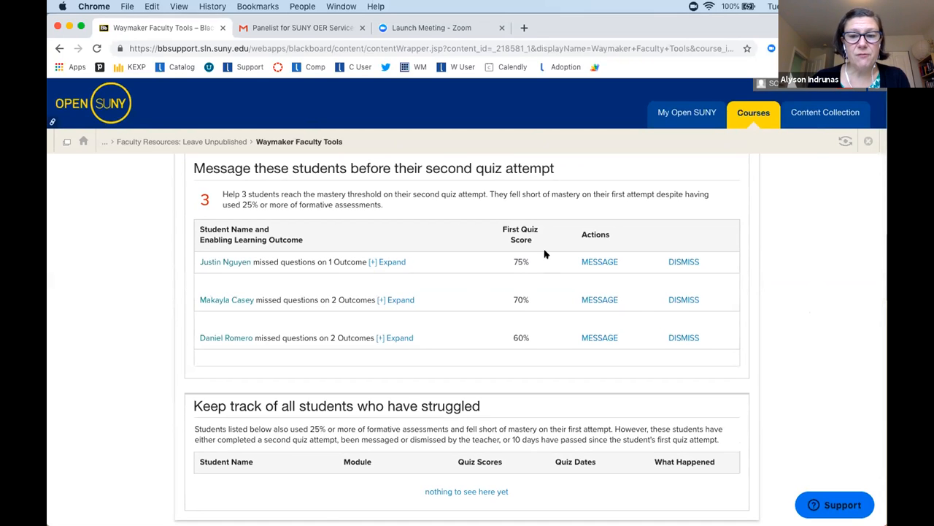
# - Dismiss the first student's record and confirm with OK
pyautogui.click(683, 262)
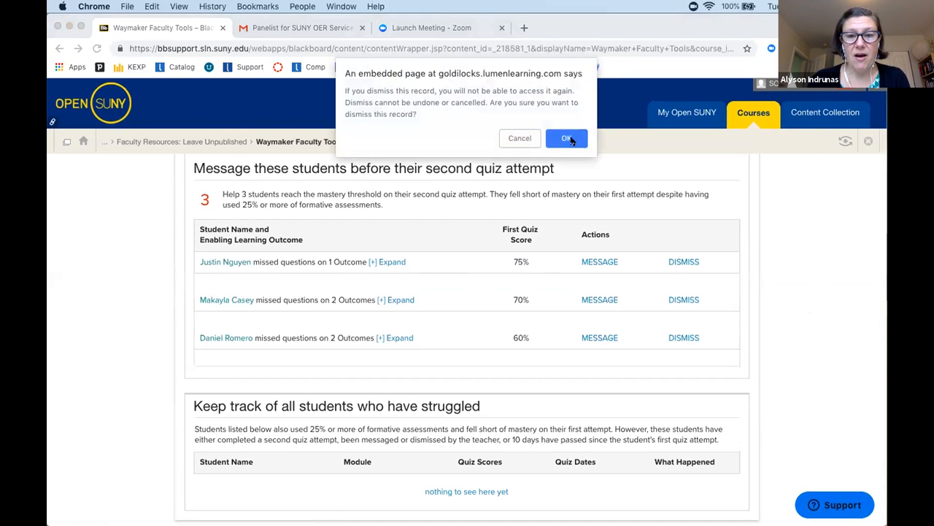
pyautogui.click(567, 138)
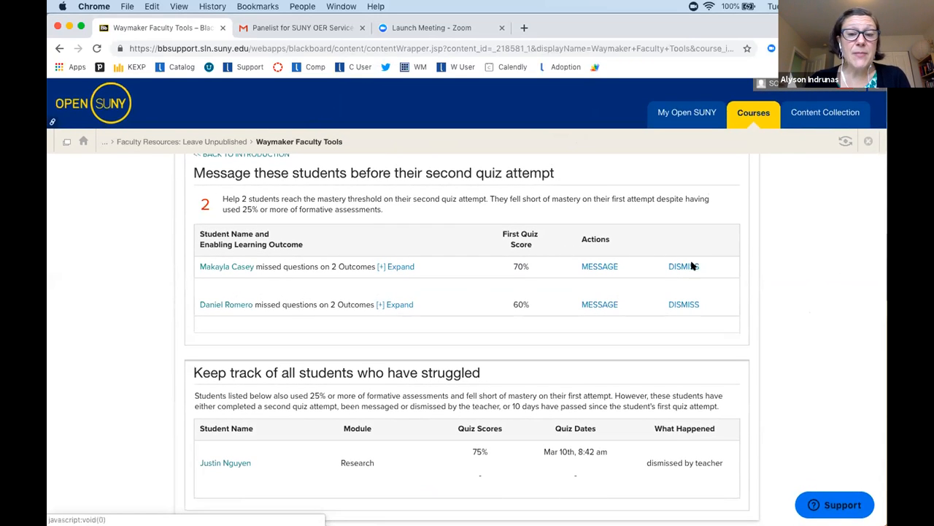
pyautogui.moveTo(808, 283)
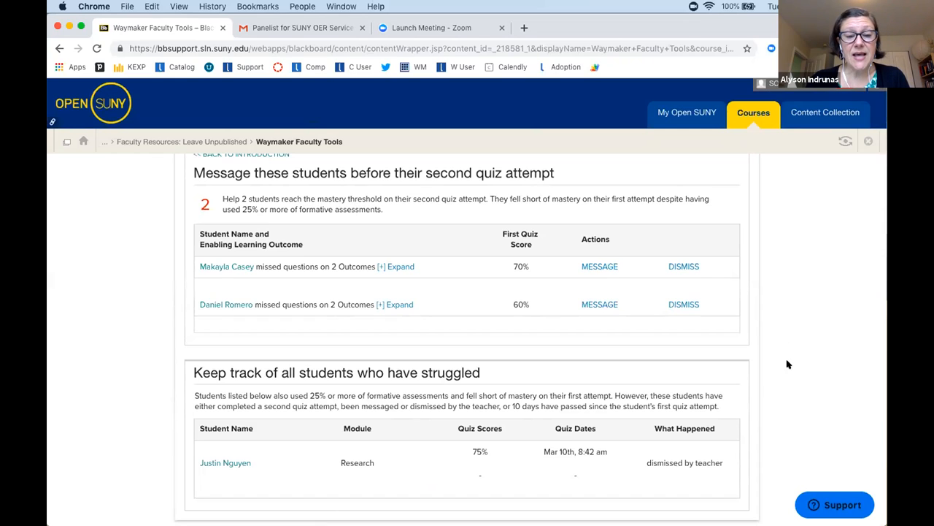
pyautogui.moveTo(338, 439)
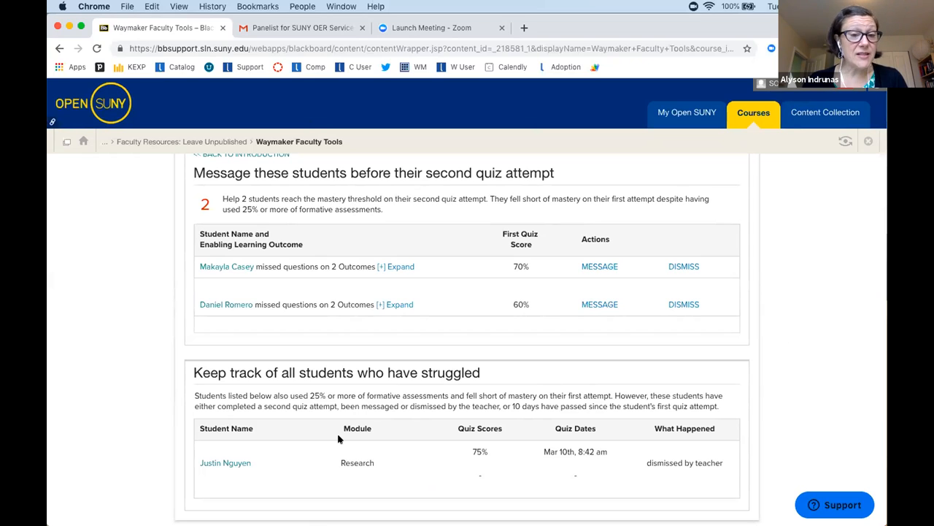
pyautogui.moveTo(238, 353)
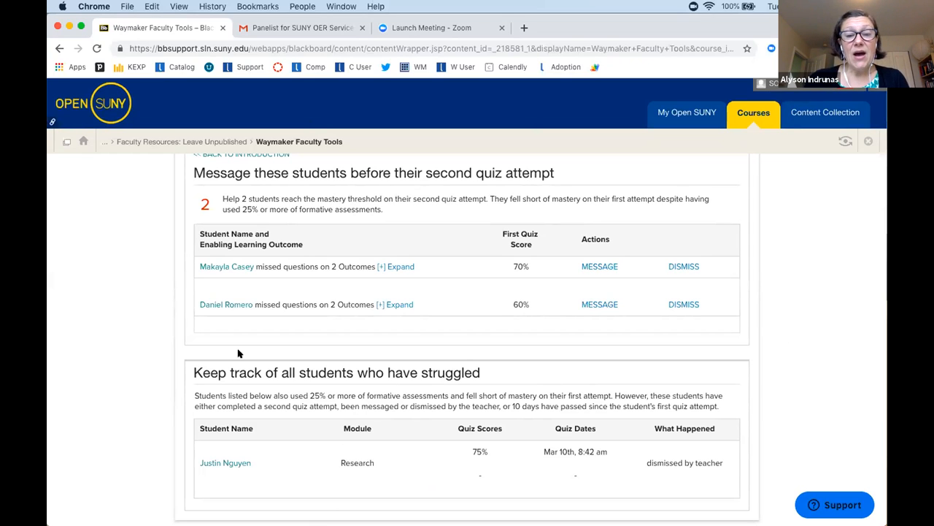
pyautogui.moveTo(127, 356)
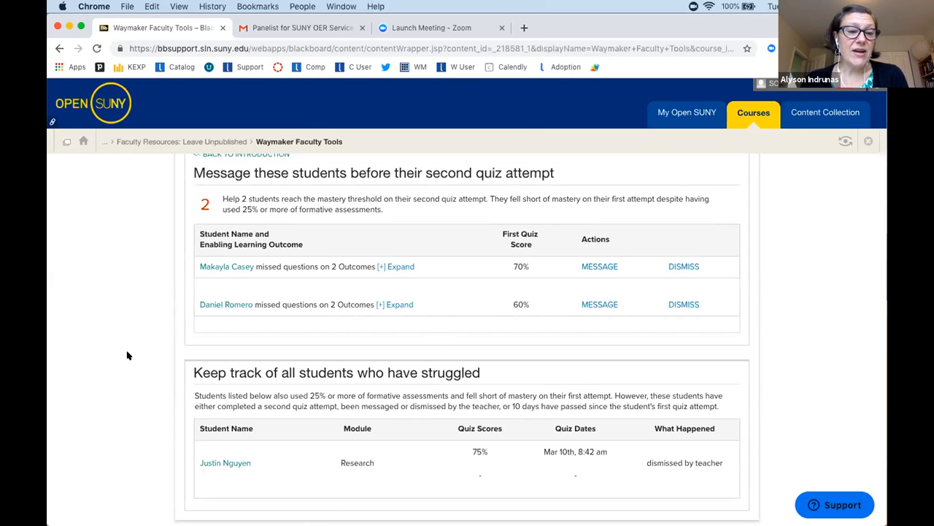
pyautogui.moveTo(100, 409)
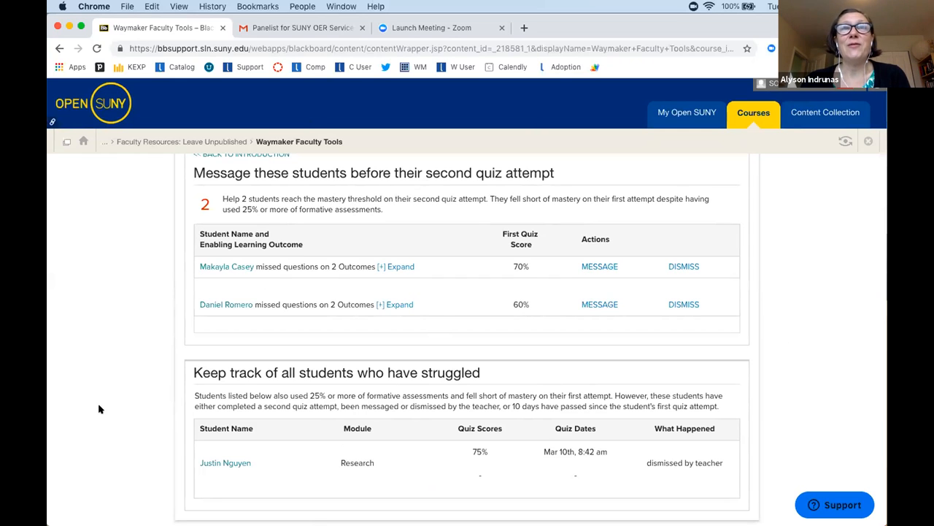
pyautogui.moveTo(106, 399)
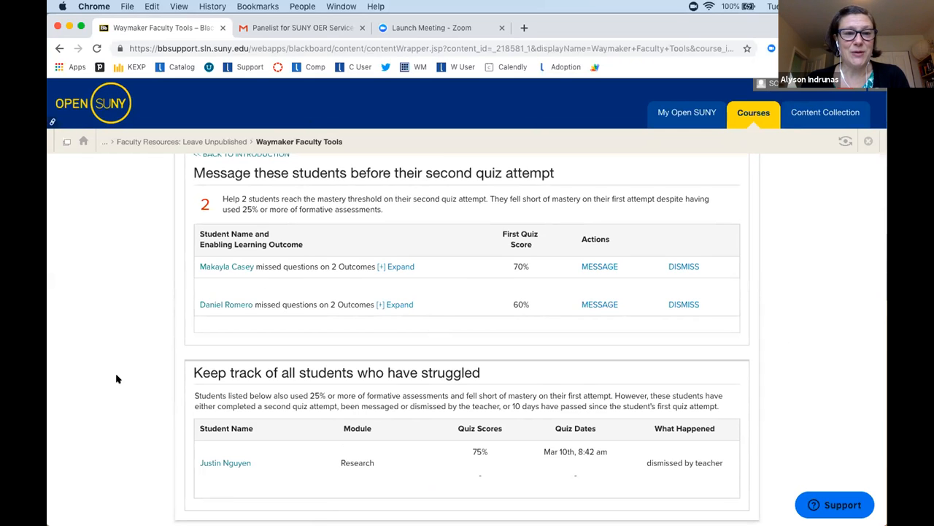
pyautogui.moveTo(134, 357)
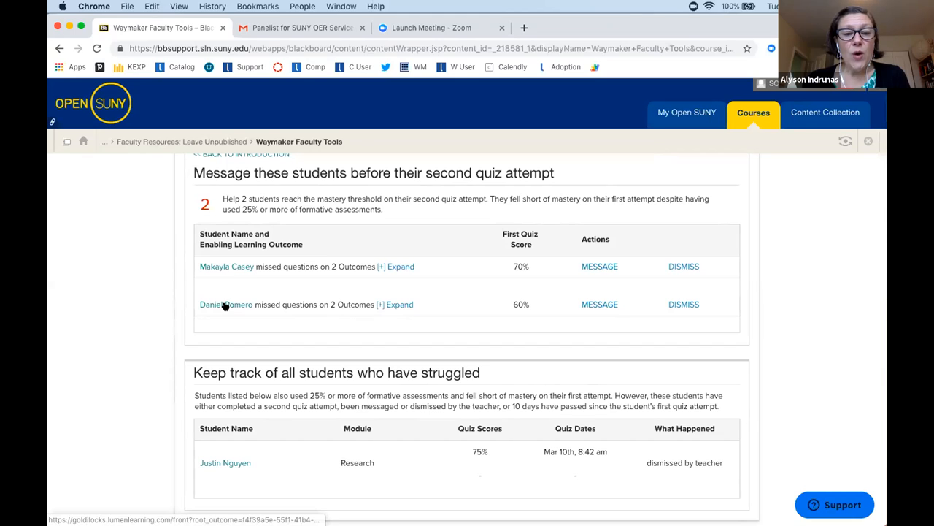
pyautogui.moveTo(435, 304)
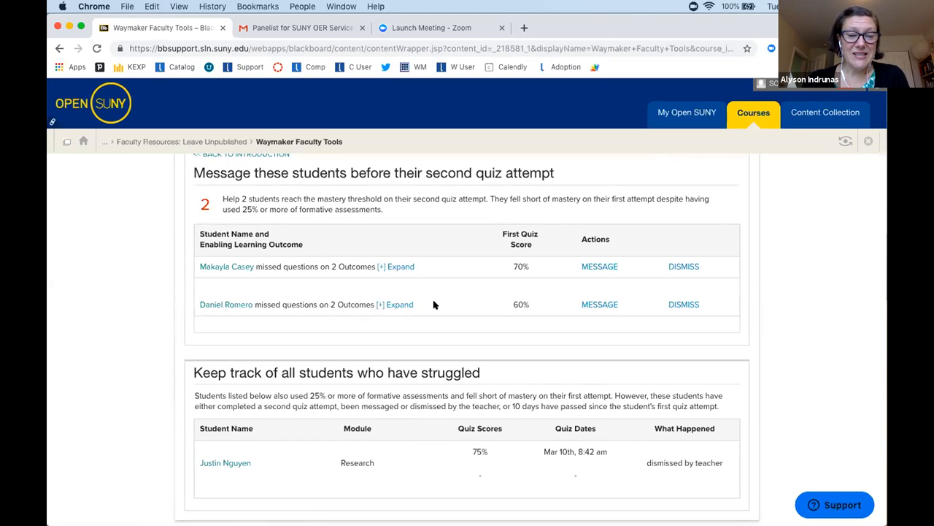
# - Expand the last student's missed learning outcomes and start a 1-on-1 message
pyautogui.click(395, 304)
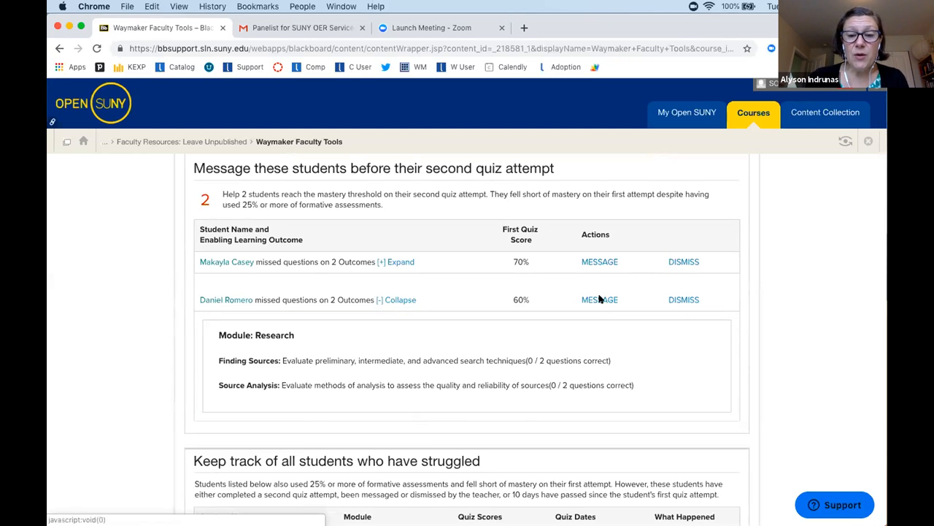
pyautogui.click(600, 299)
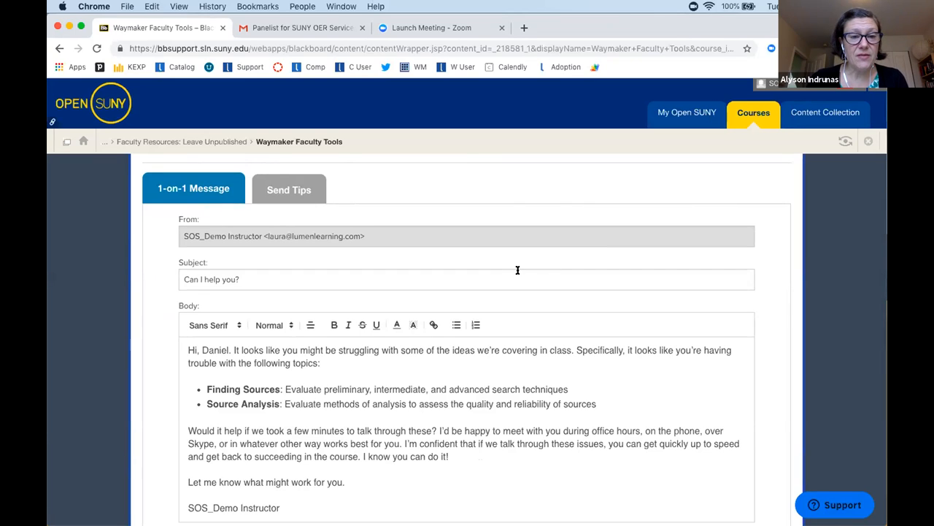
pyautogui.scroll(-3)
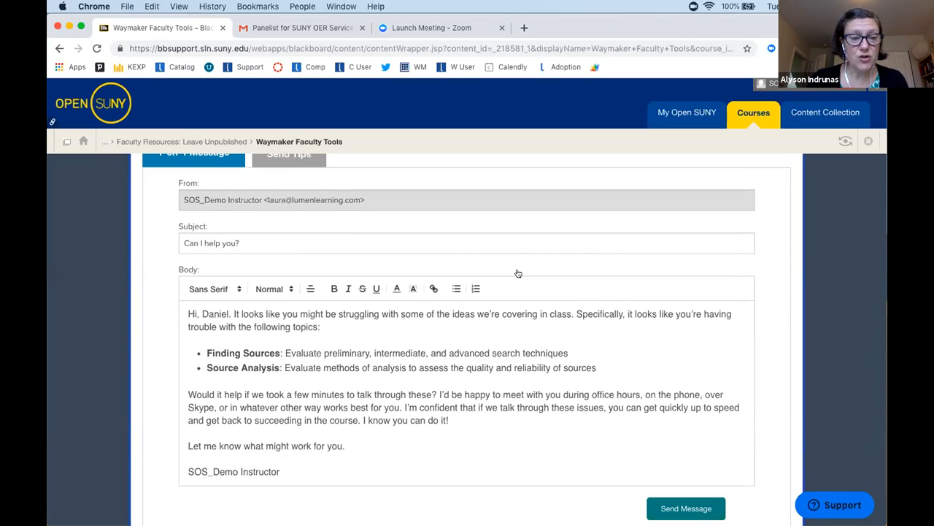
pyautogui.scroll(-3)
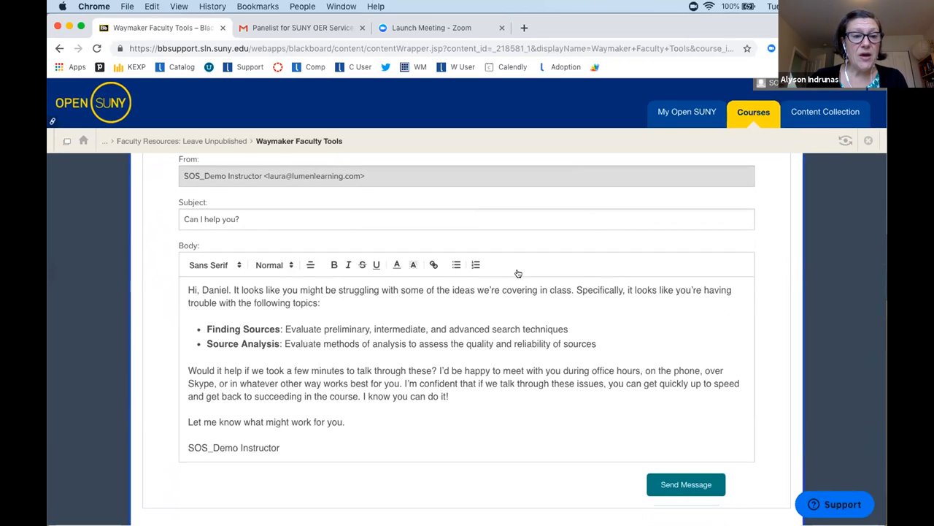
pyautogui.scroll(-3)
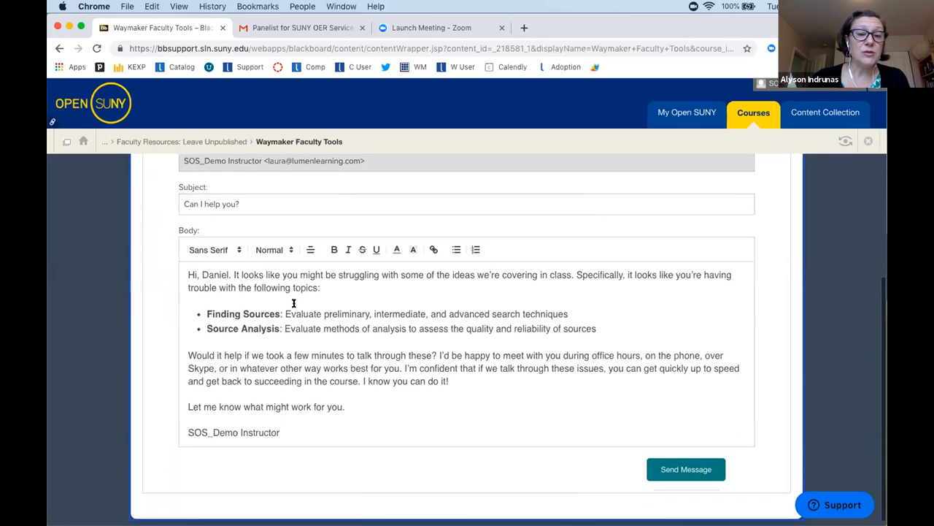
pyautogui.scroll(-3)
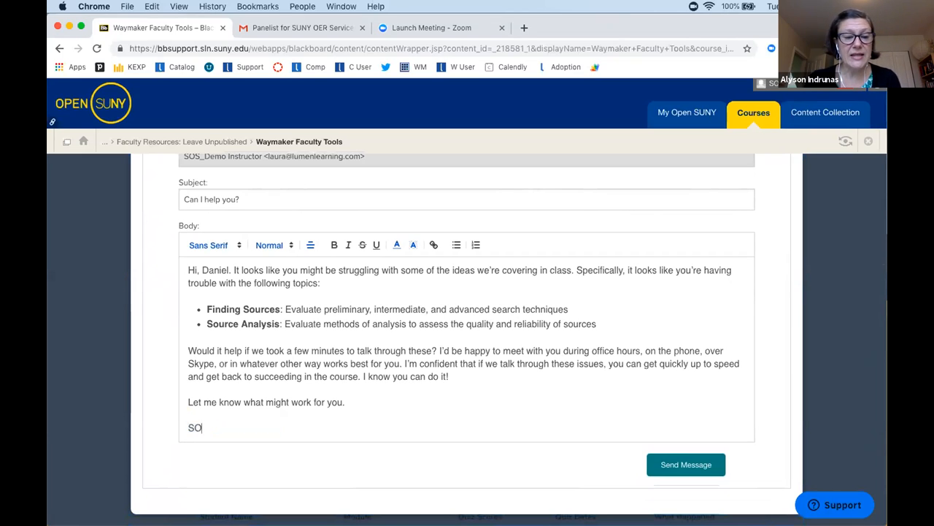
# - Try typing sample text into the message body, selecting and replacing it
pyautogui.write('You can also tdls;d')
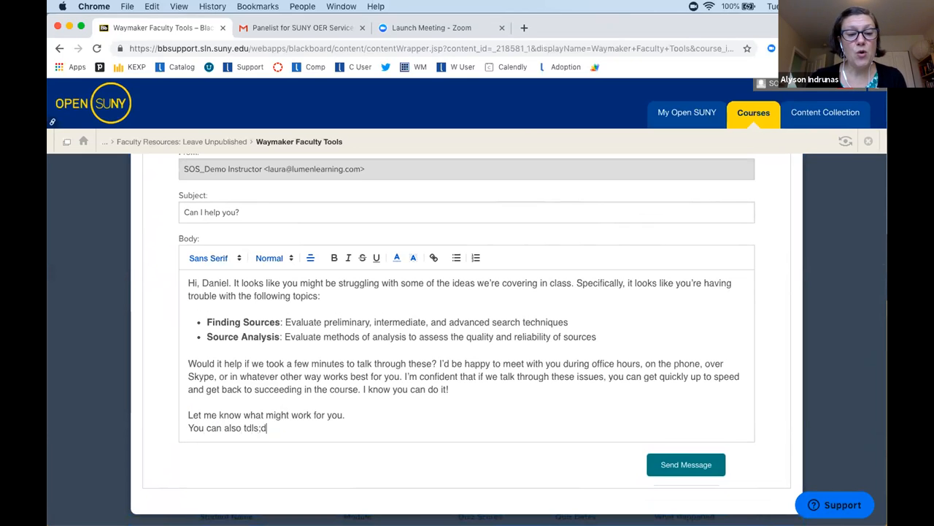
pyautogui.write('fkdsalbklb')
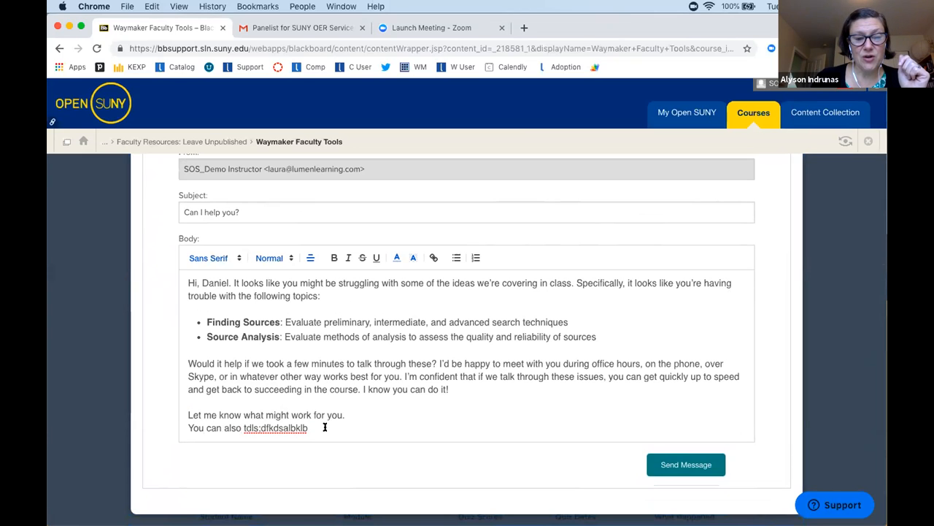
pyautogui.doubleClick(275, 427)
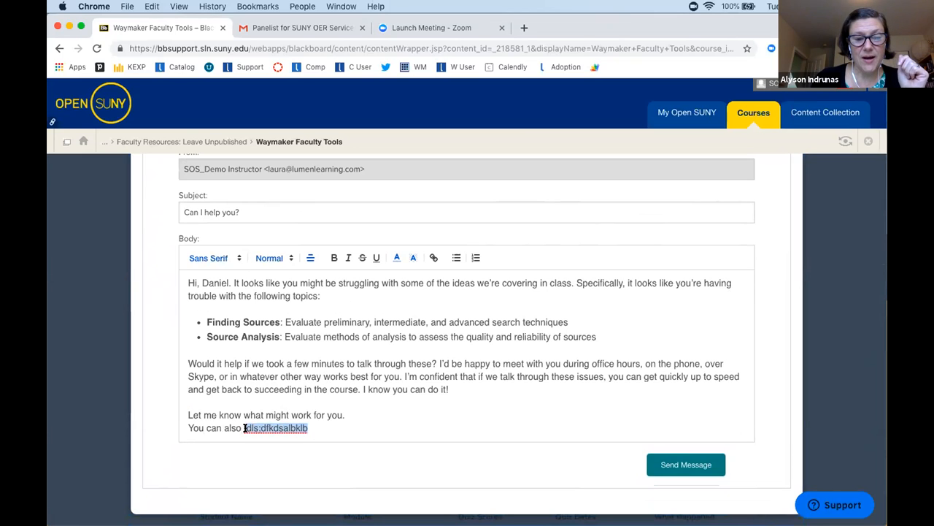
pyautogui.write('type')
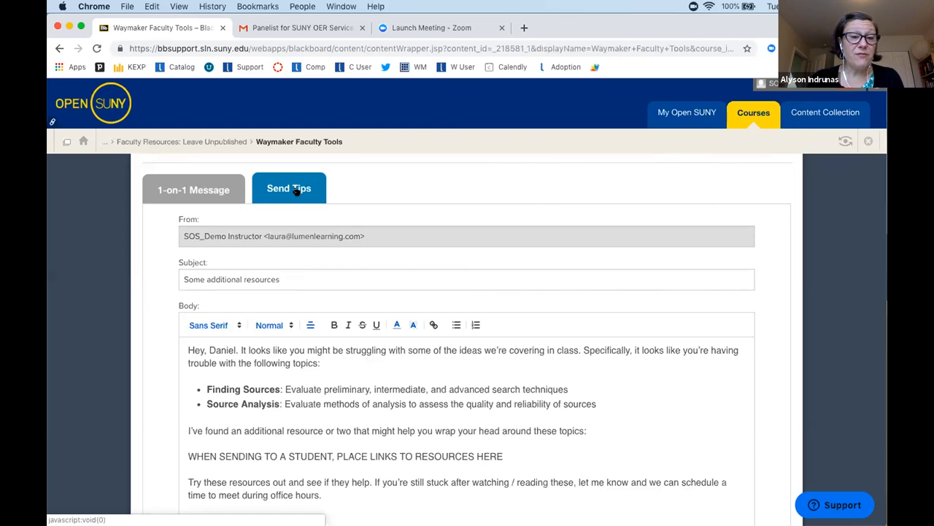
# - Scroll the Waymaker introduction to the five quick setup steps
pyautogui.scroll(-3)
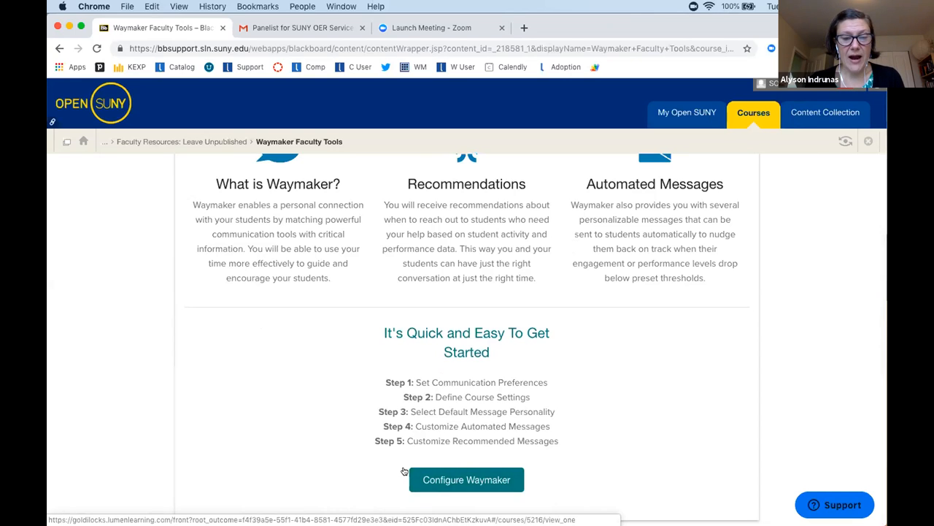
# - Advance Waymaker setup through communication preferences and course settings to message personality
pyautogui.click(467, 480)
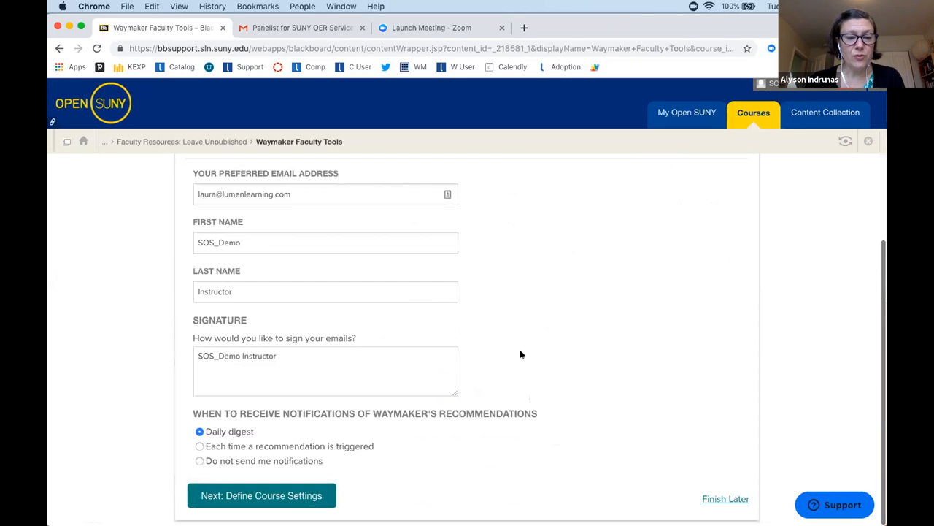
pyautogui.click(260, 495)
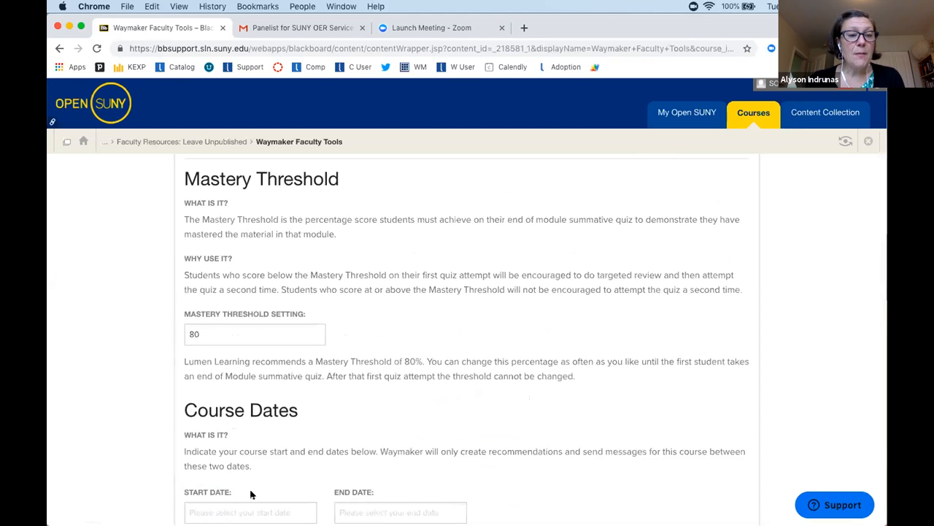
pyautogui.scroll(-3)
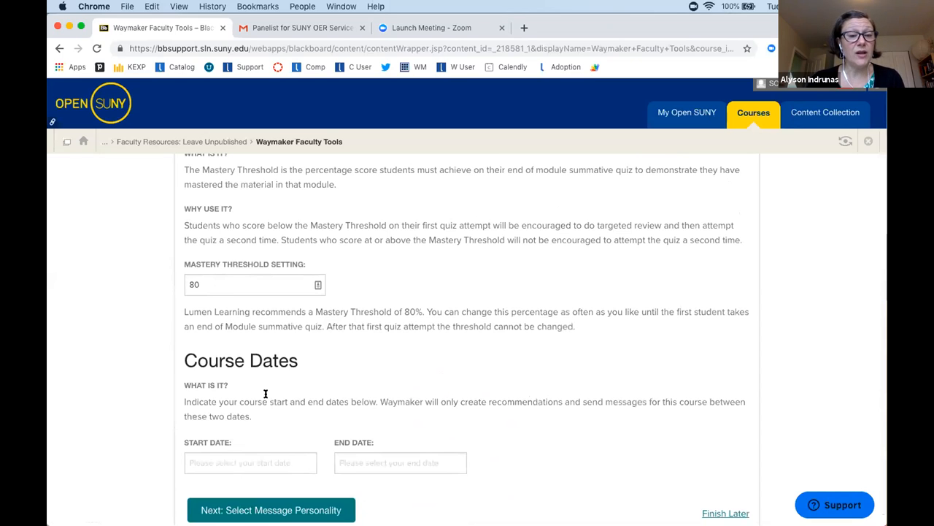
pyautogui.scroll(-3)
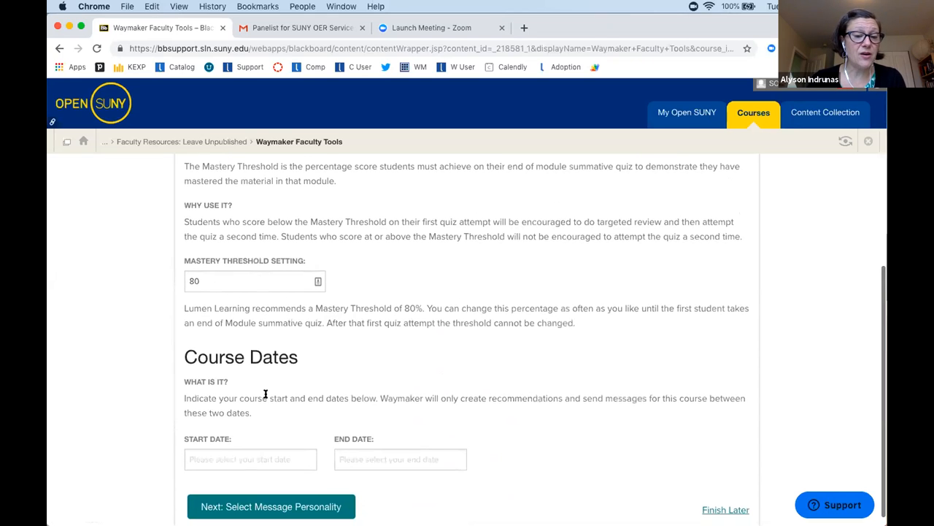
pyautogui.scroll(-3)
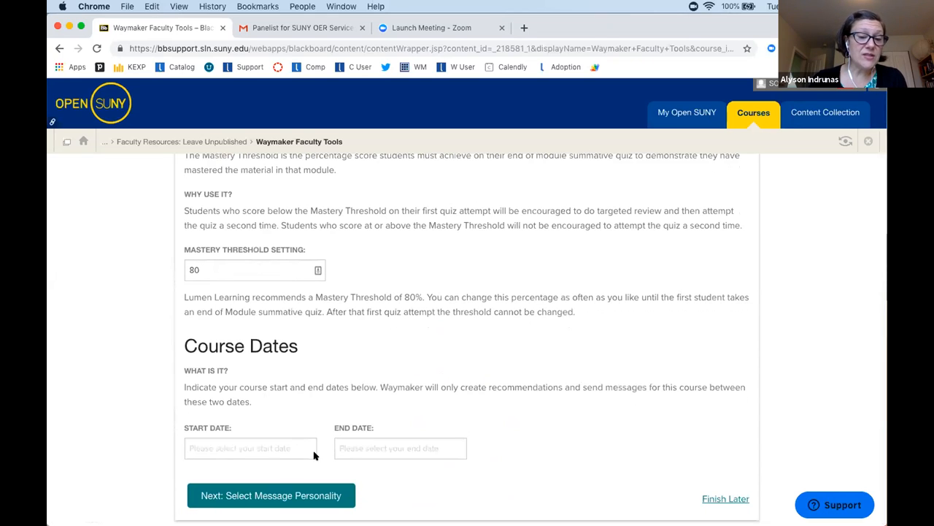
pyautogui.click(271, 495)
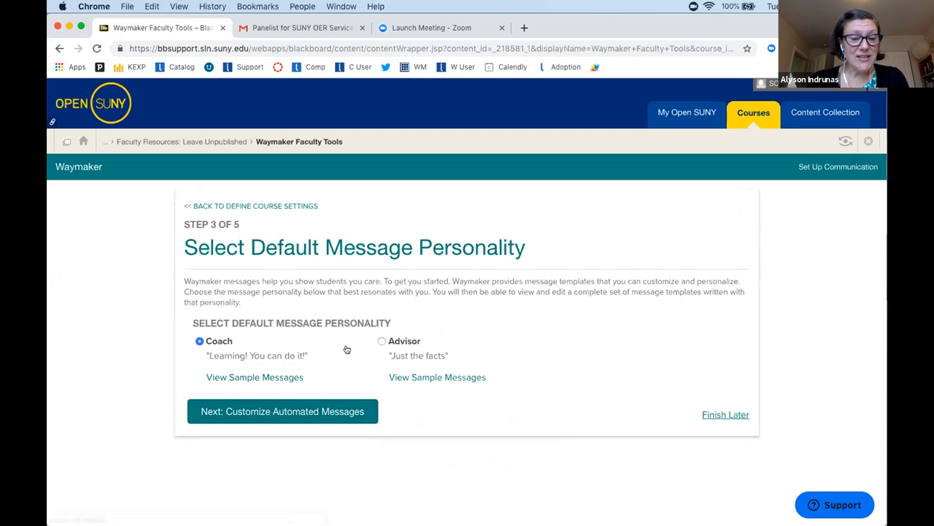
pyautogui.moveTo(341, 356)
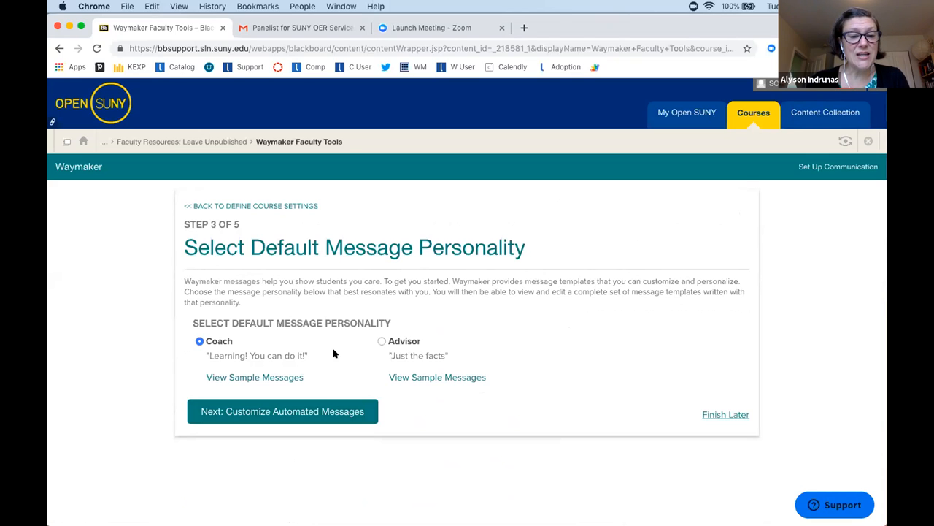
pyautogui.moveTo(146, 380)
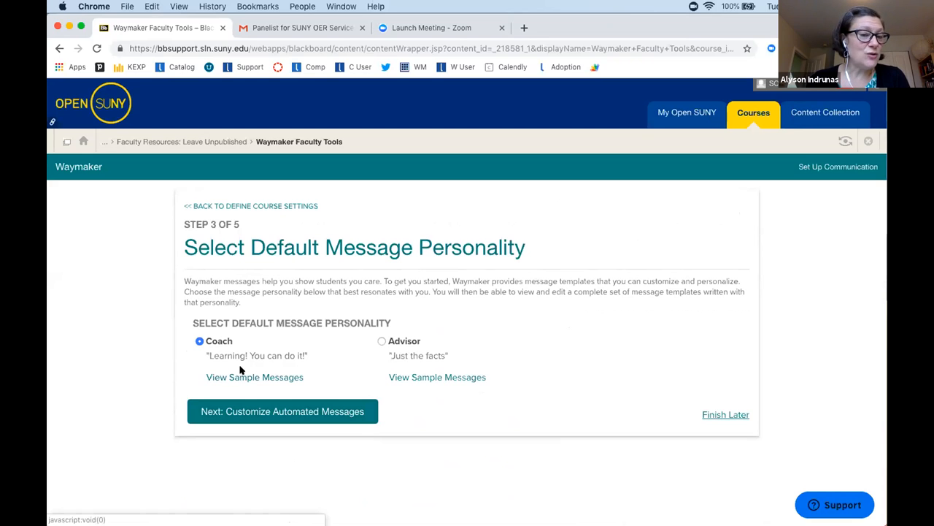
pyautogui.moveTo(363, 374)
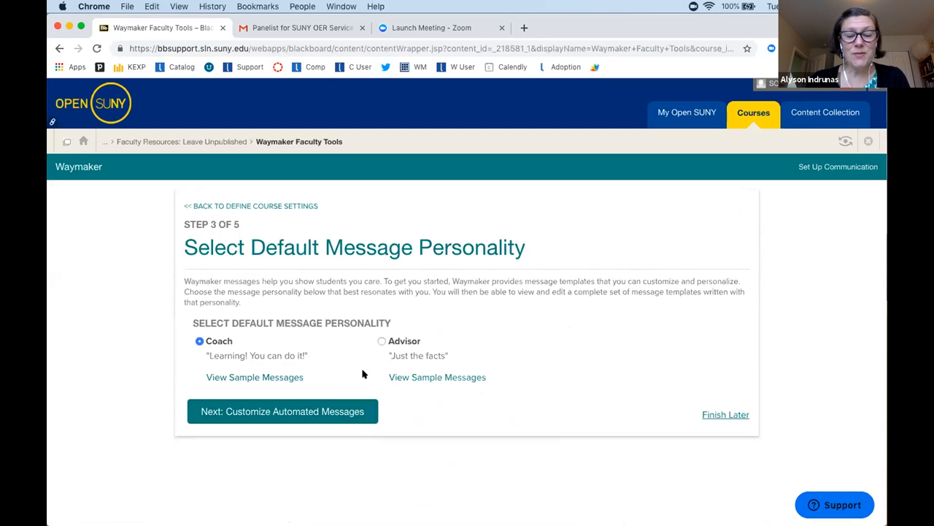
# - Preview the Advisor sample messages, close them, and continue to automated messages
pyautogui.click(382, 341)
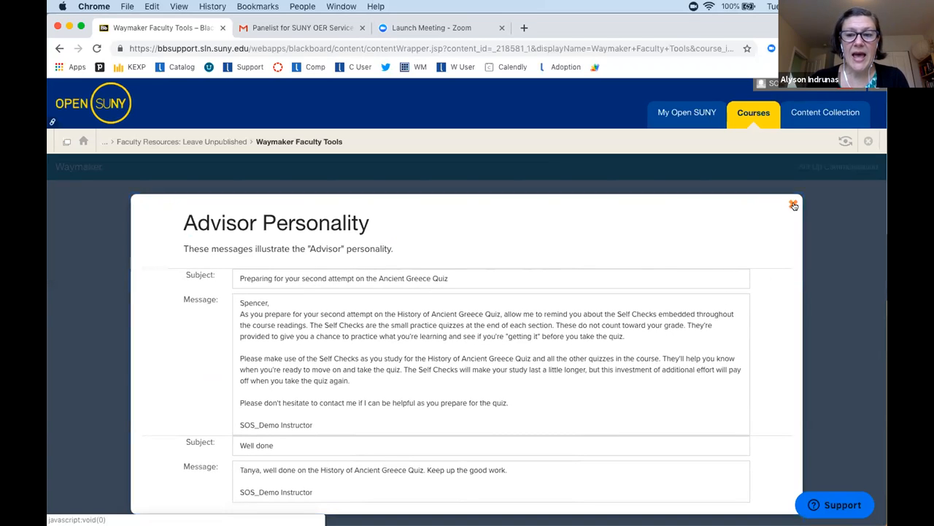
pyautogui.click(794, 205)
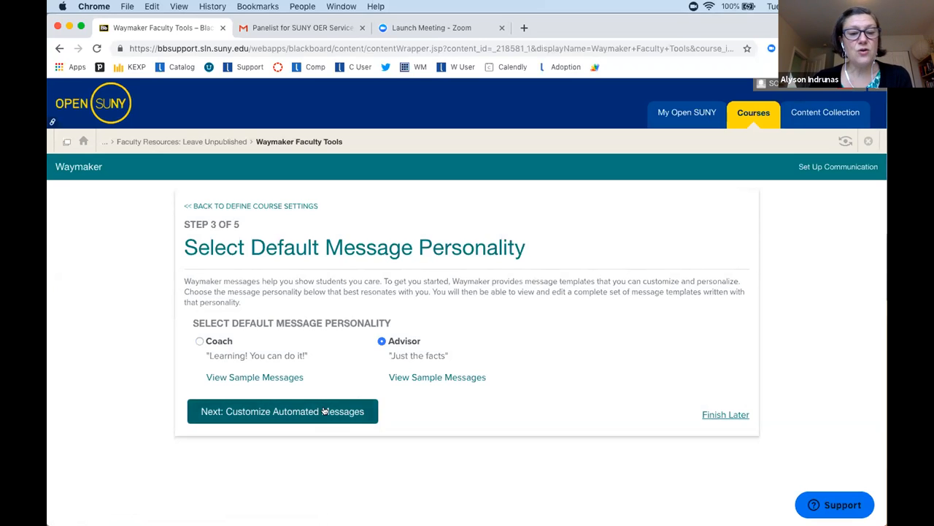
pyautogui.click(282, 411)
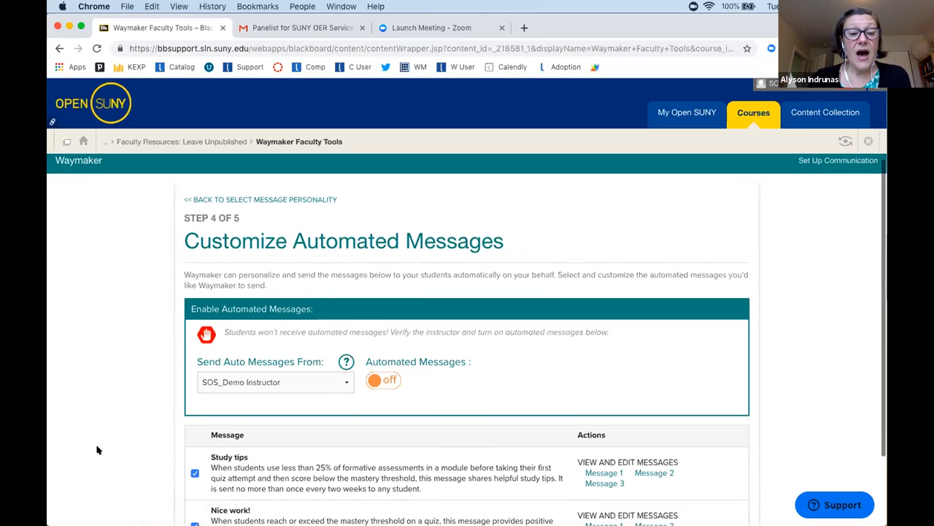
# - Review the automated messages unchanged and continue to recommended messages
pyautogui.scroll(-3)
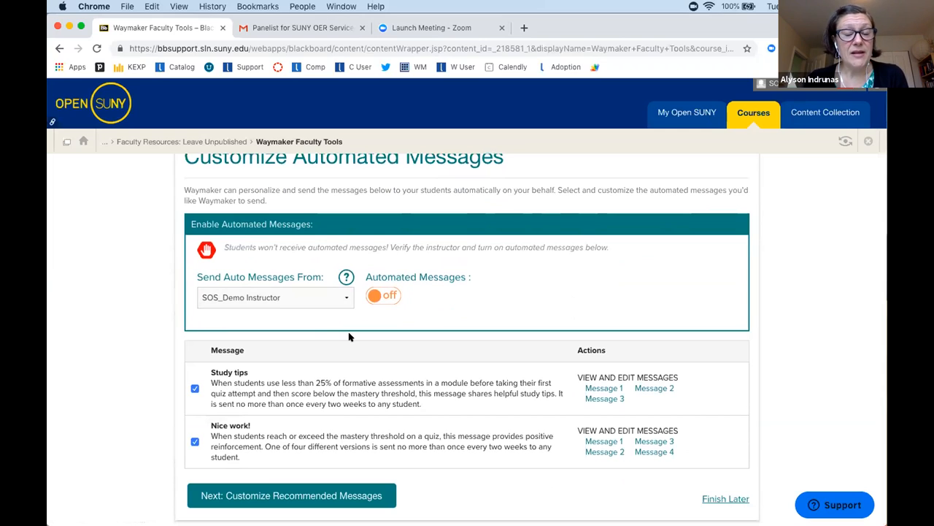
pyautogui.moveTo(371, 331)
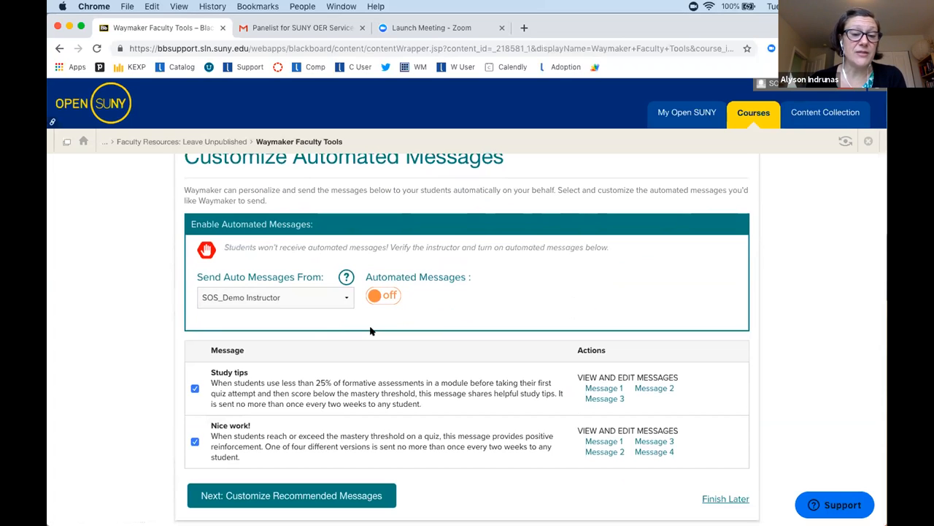
pyautogui.moveTo(121, 438)
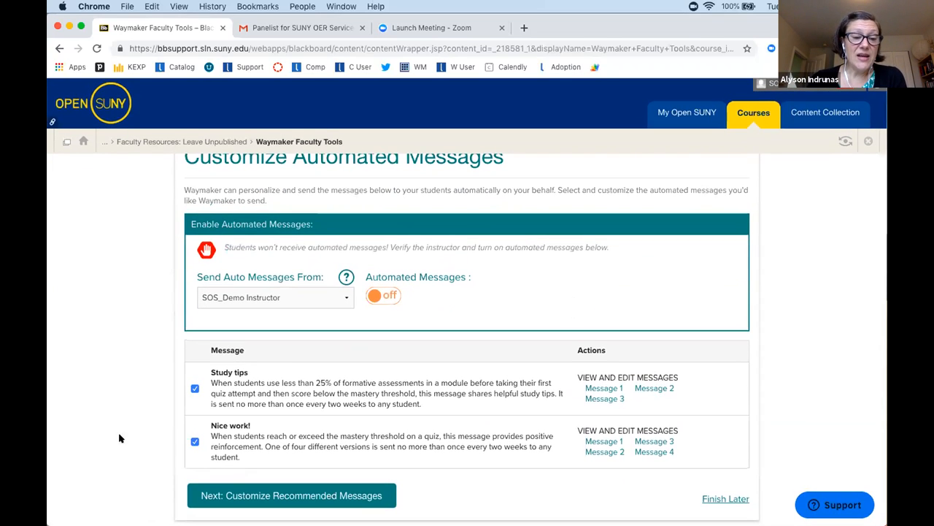
pyautogui.moveTo(264, 427)
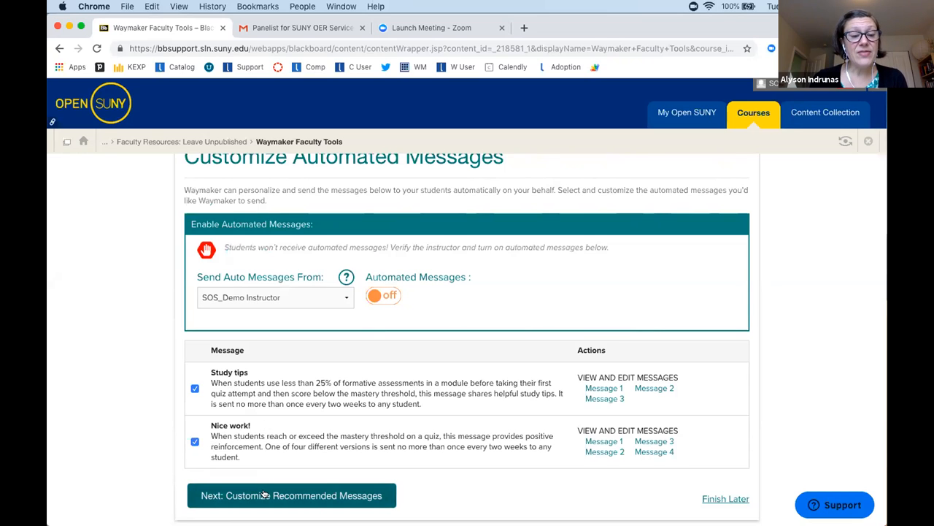
pyautogui.click(291, 495)
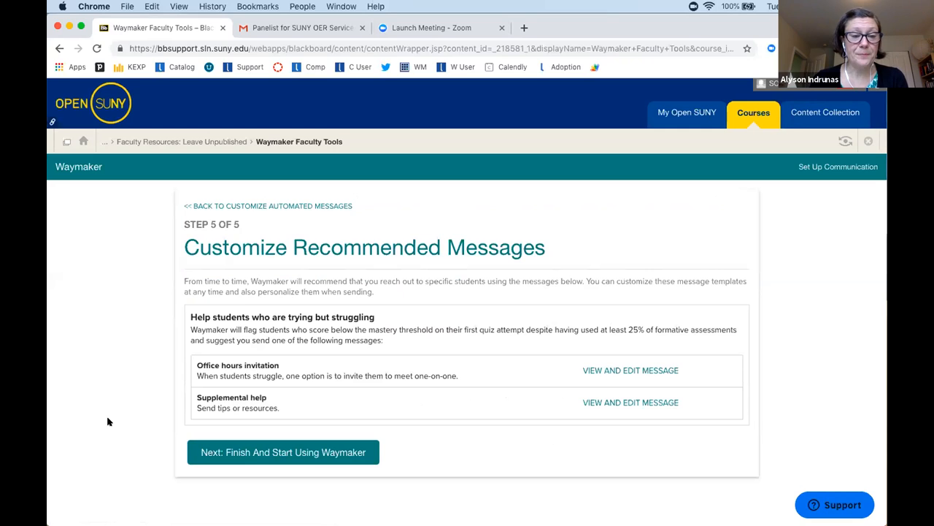
pyautogui.moveTo(213, 388)
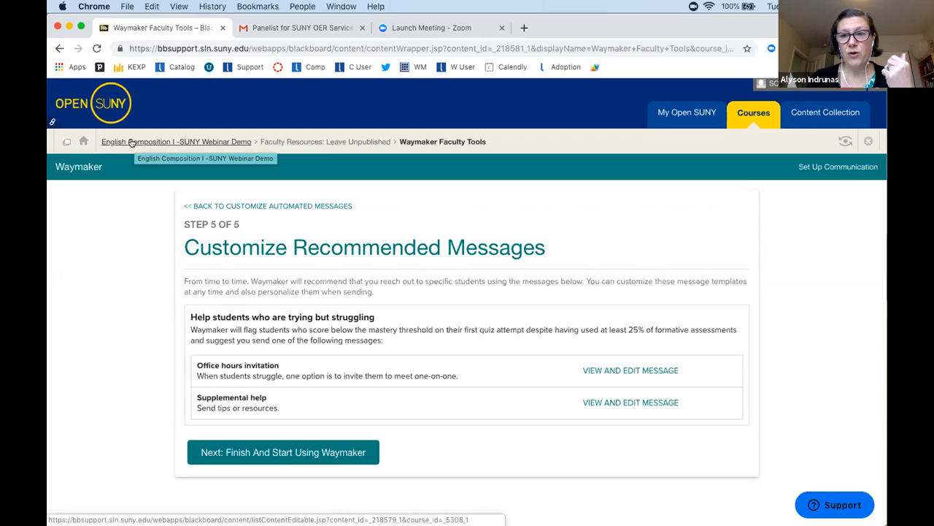
# - Return to the English Composition I -SUNY Webinar Demo course content folders via the breadcrumb
pyautogui.click(175, 141)
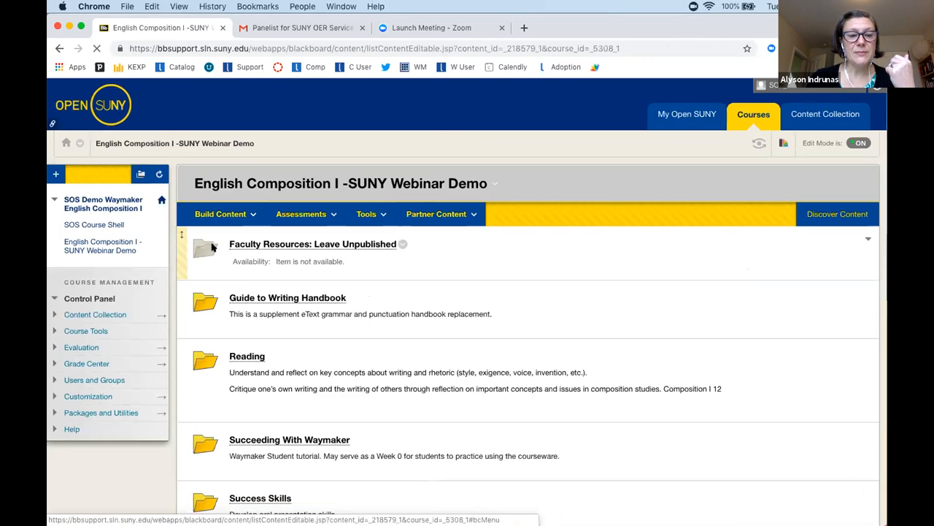
pyautogui.scroll(-3)
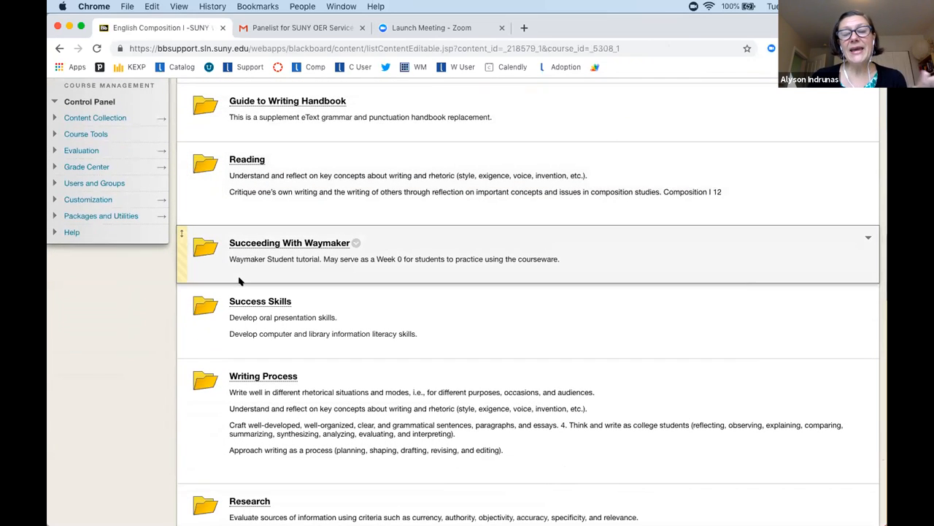
pyautogui.moveTo(230, 327)
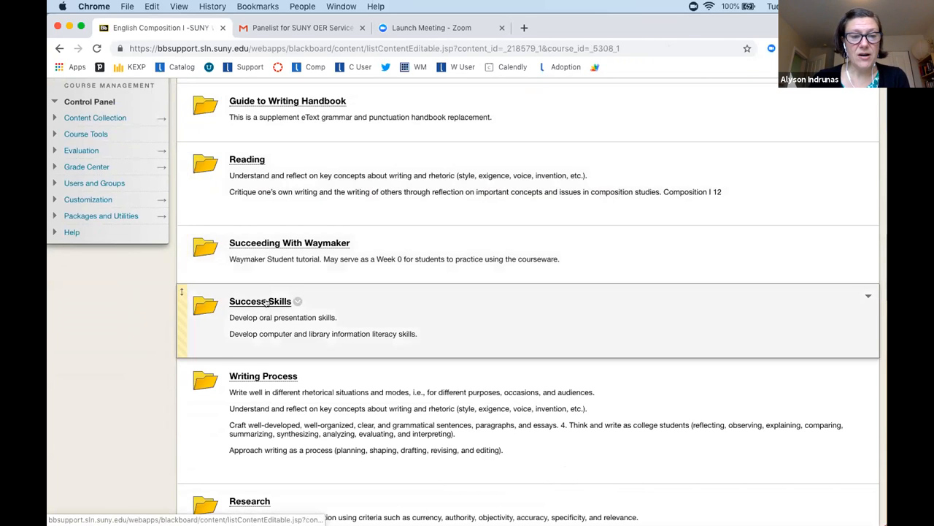
pyautogui.click(260, 301)
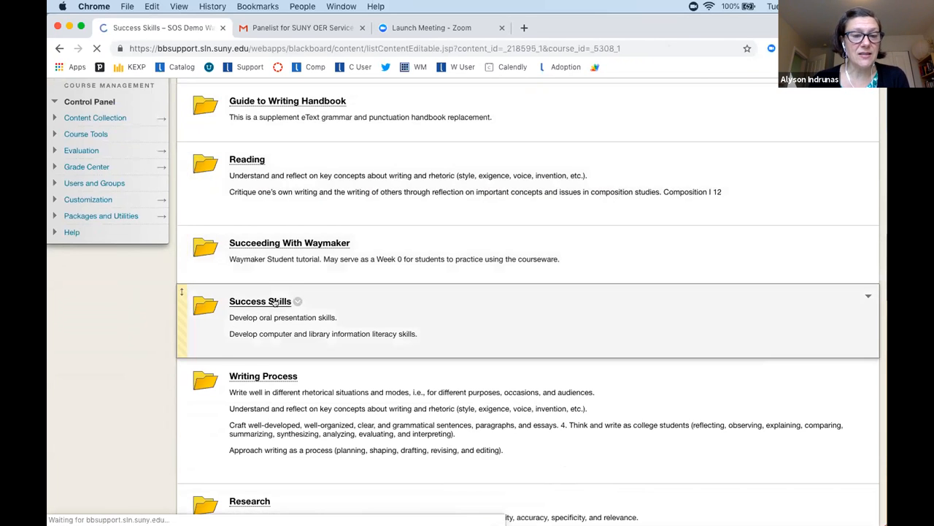
pyautogui.click(260, 301)
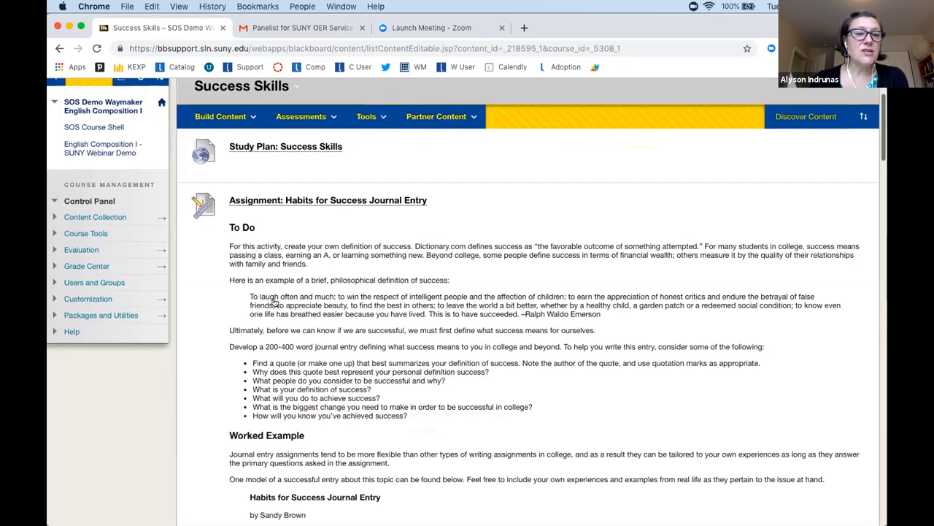
pyautogui.scroll(-3)
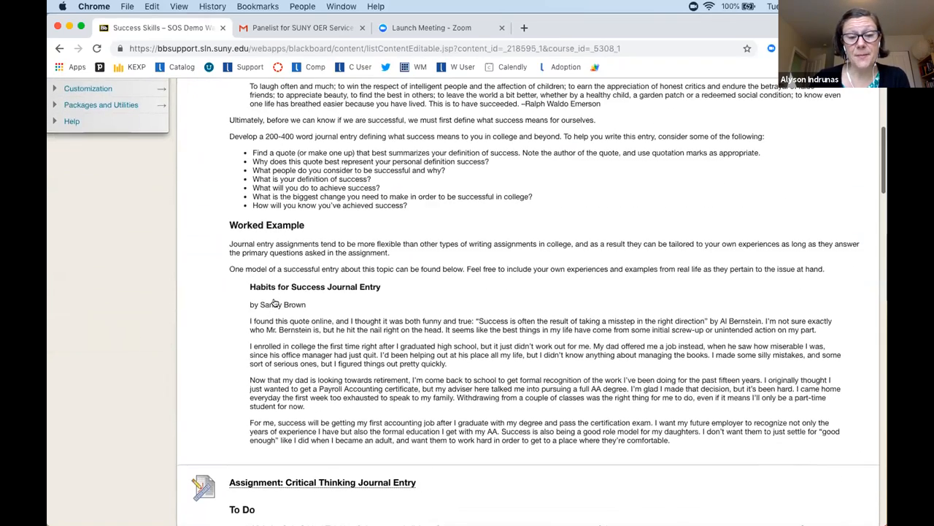
pyautogui.scroll(-3)
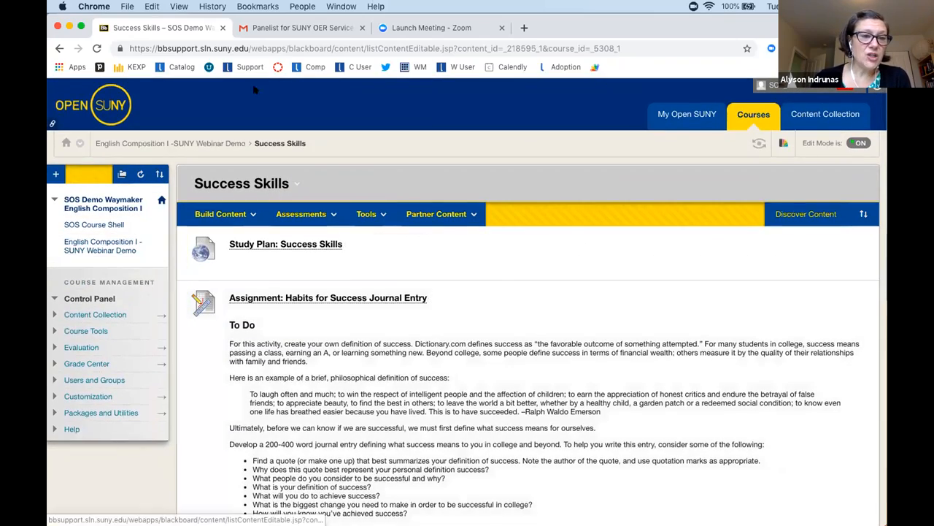
pyautogui.click(102, 245)
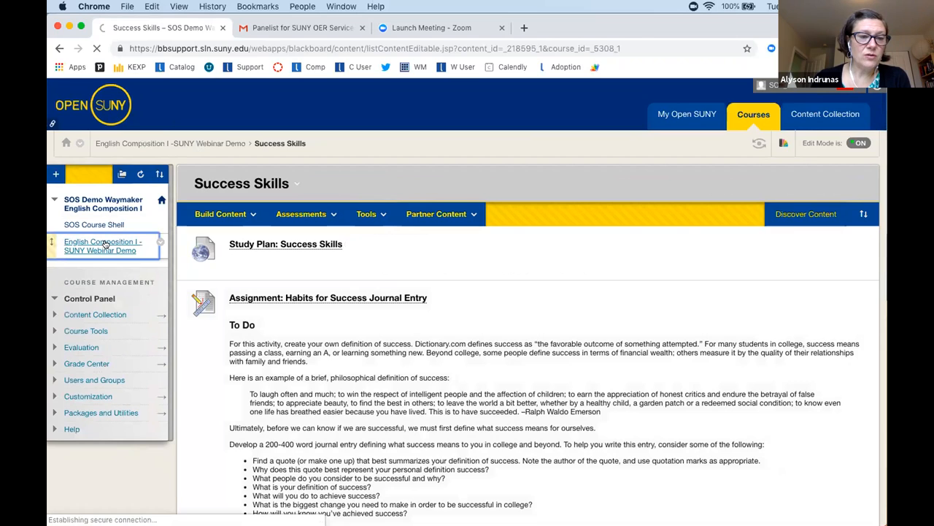
pyautogui.click(103, 246)
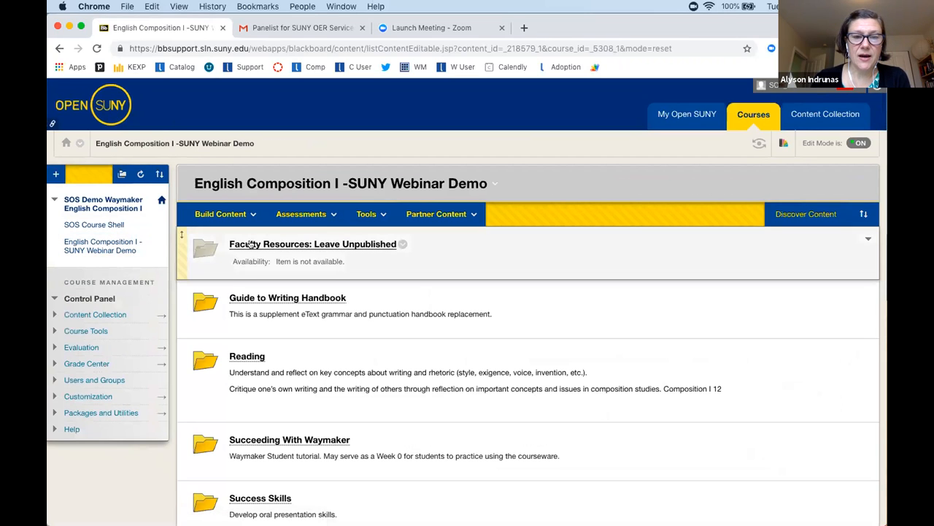
pyautogui.click(313, 243)
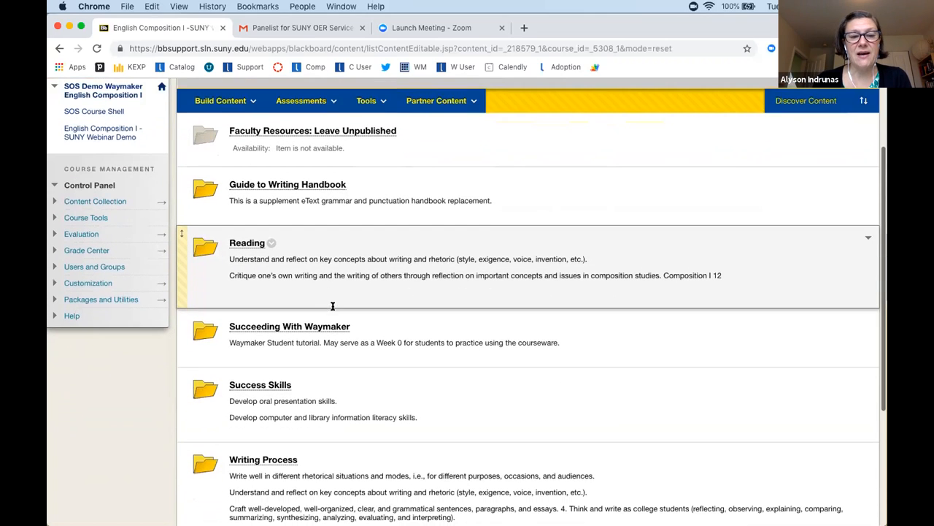
pyautogui.scroll(-3)
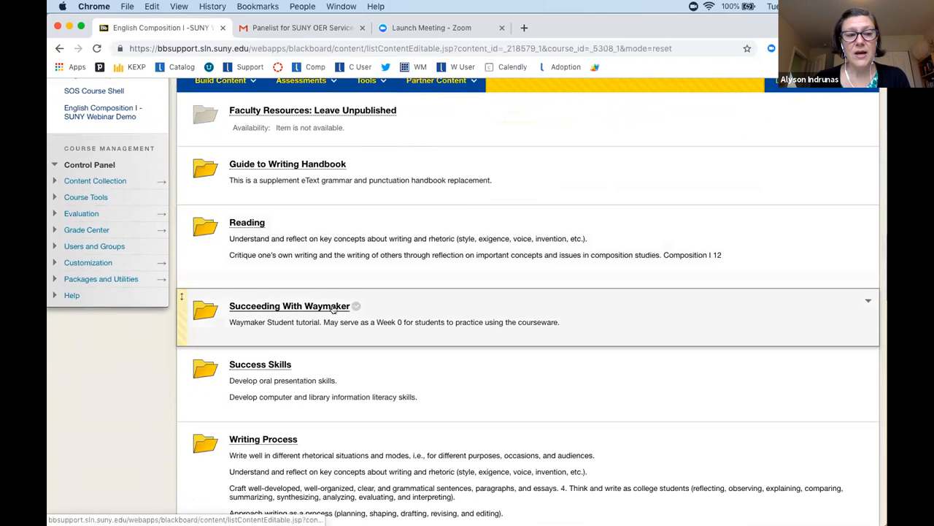
pyautogui.scroll(-3)
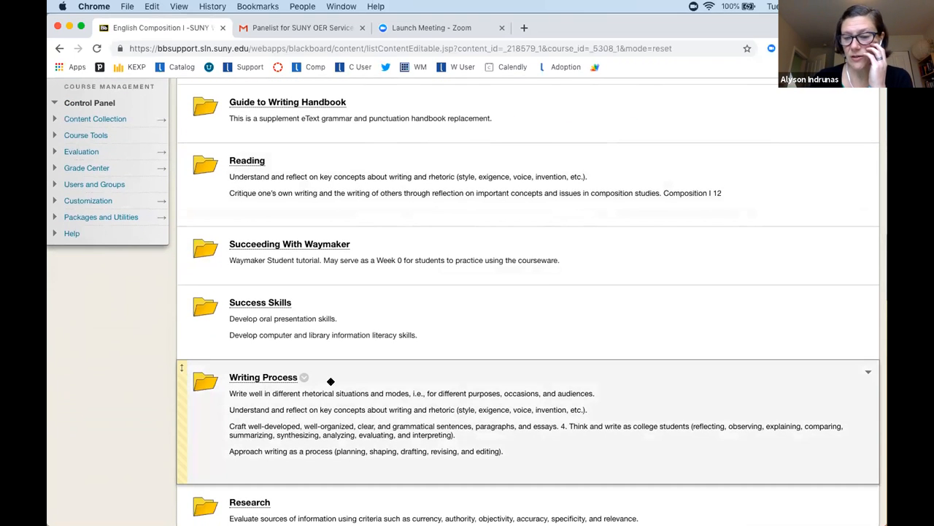
pyautogui.moveTo(560, 488)
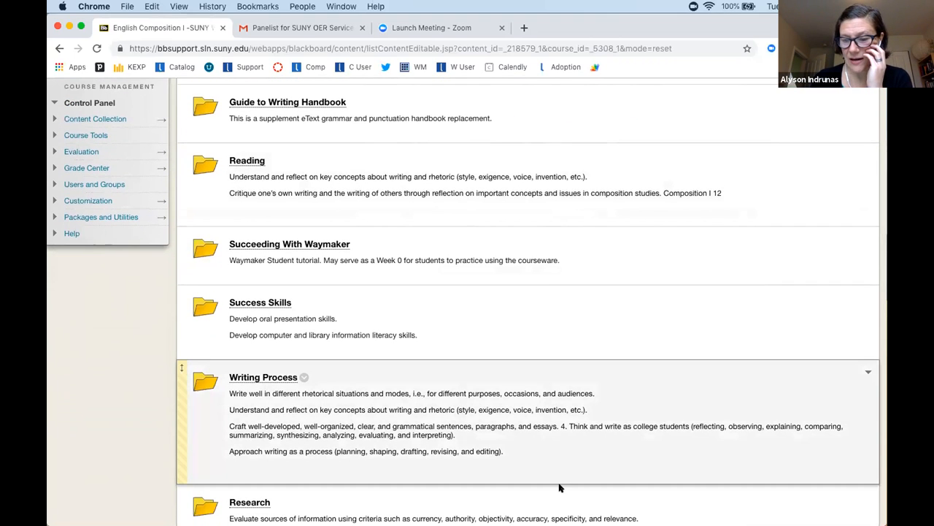